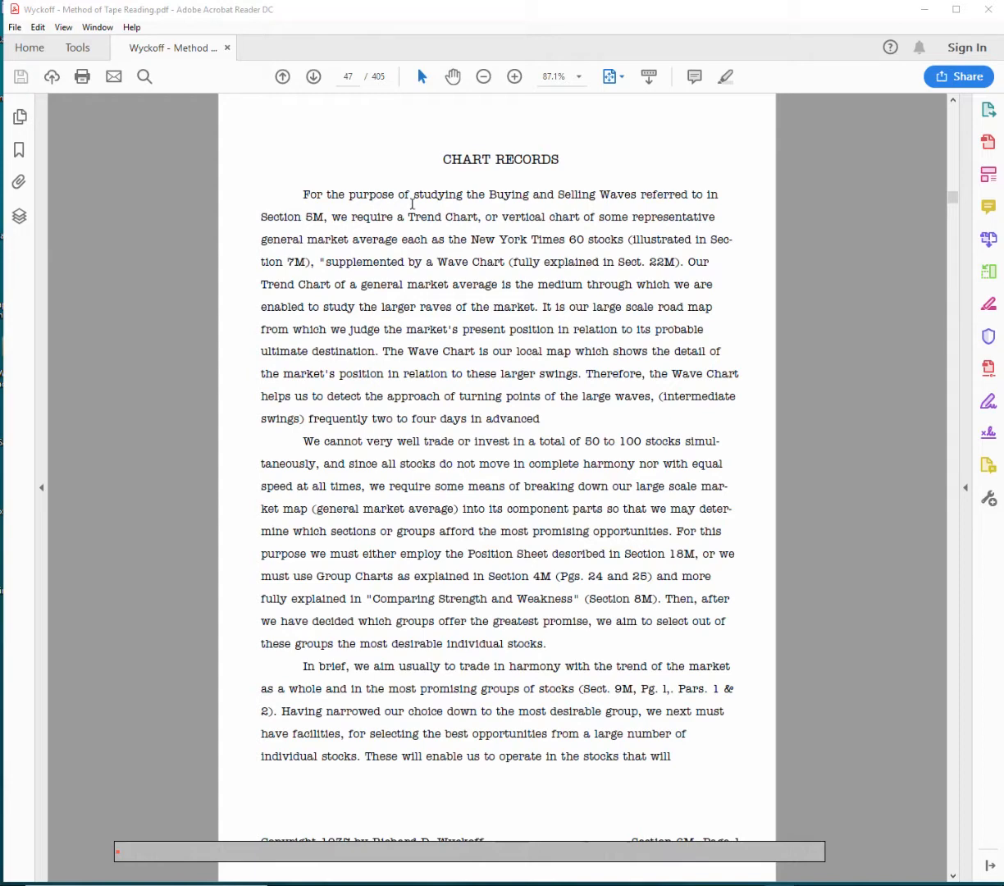
{"action": "mouse_move", "coordinate": [437, 243]}
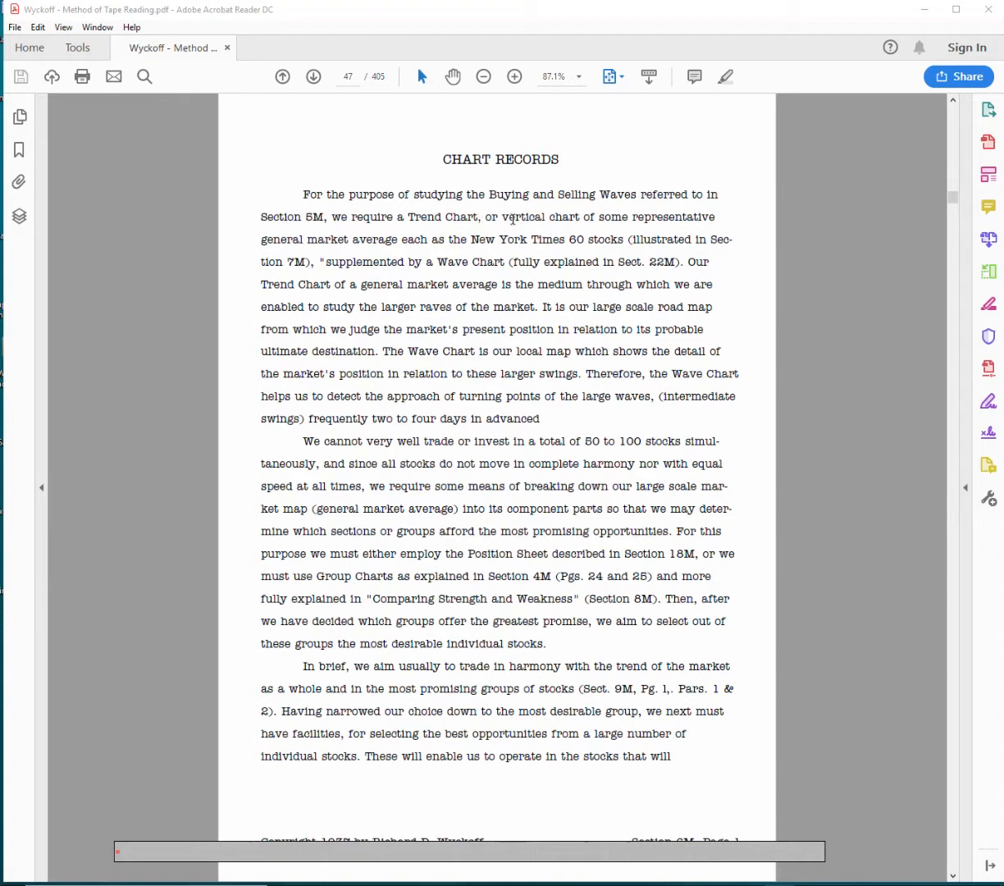
{"action": "mouse_move", "coordinate": [343, 233]}
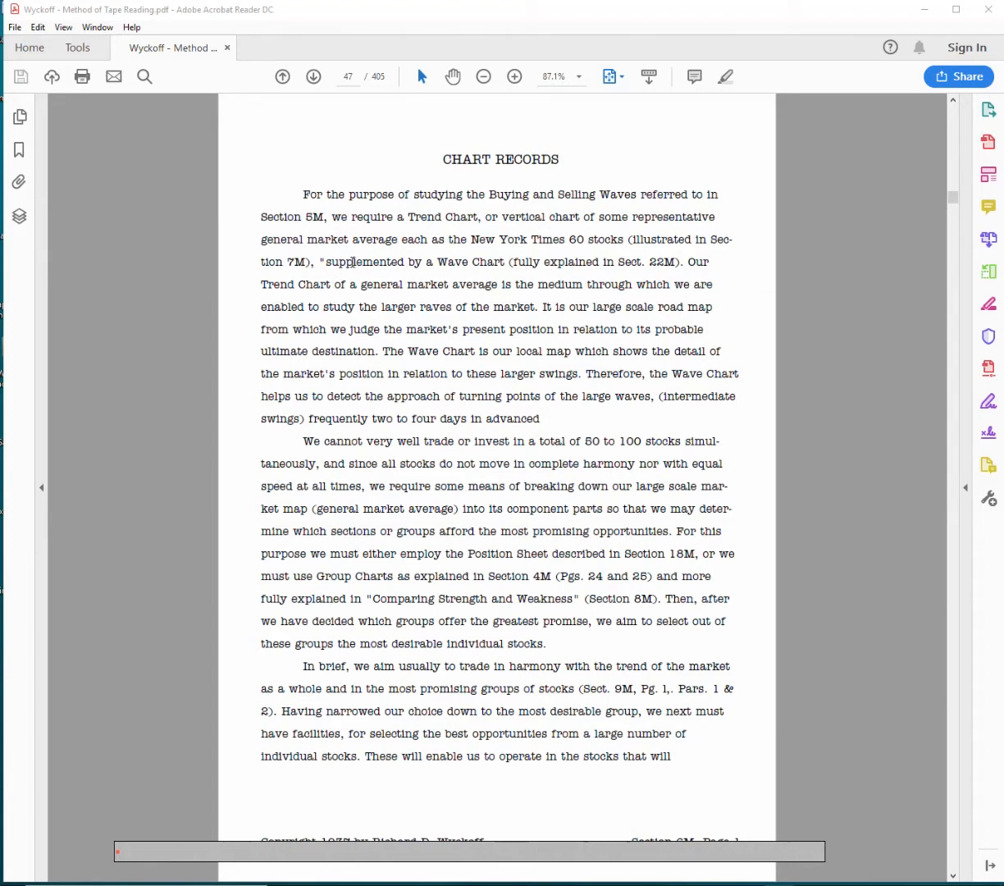
{"action": "mouse_move", "coordinate": [466, 240]}
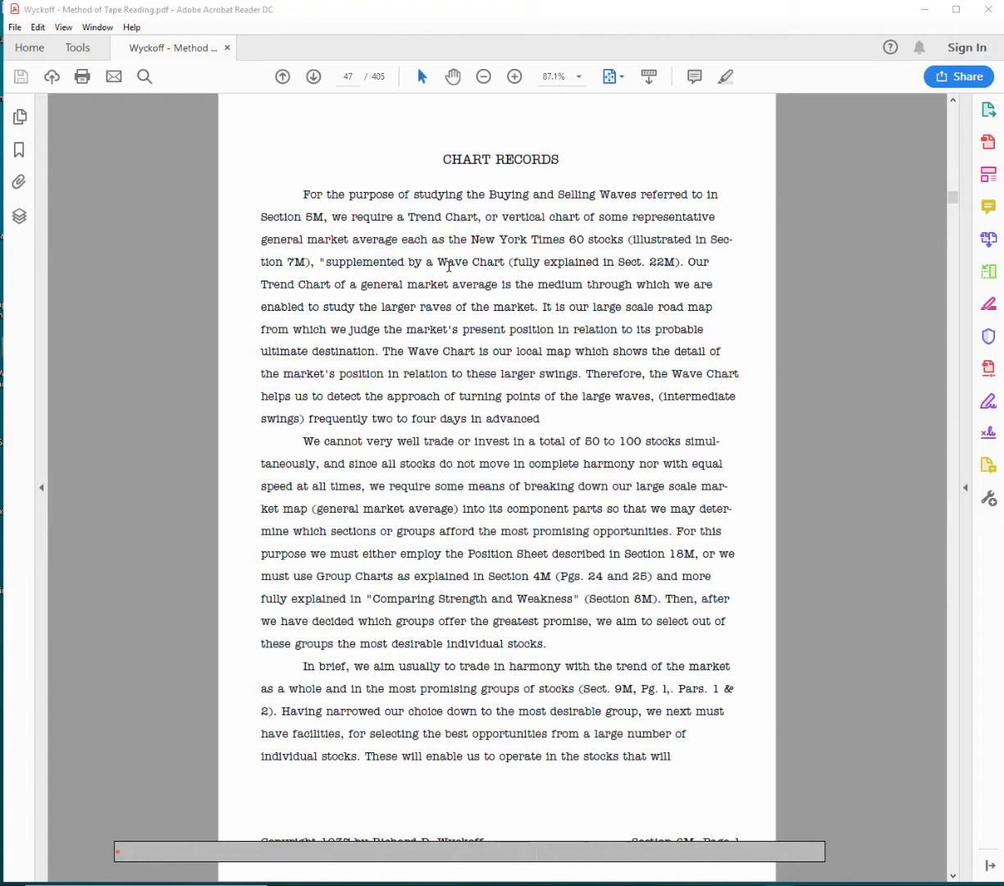
{"action": "mouse_move", "coordinate": [419, 256]}
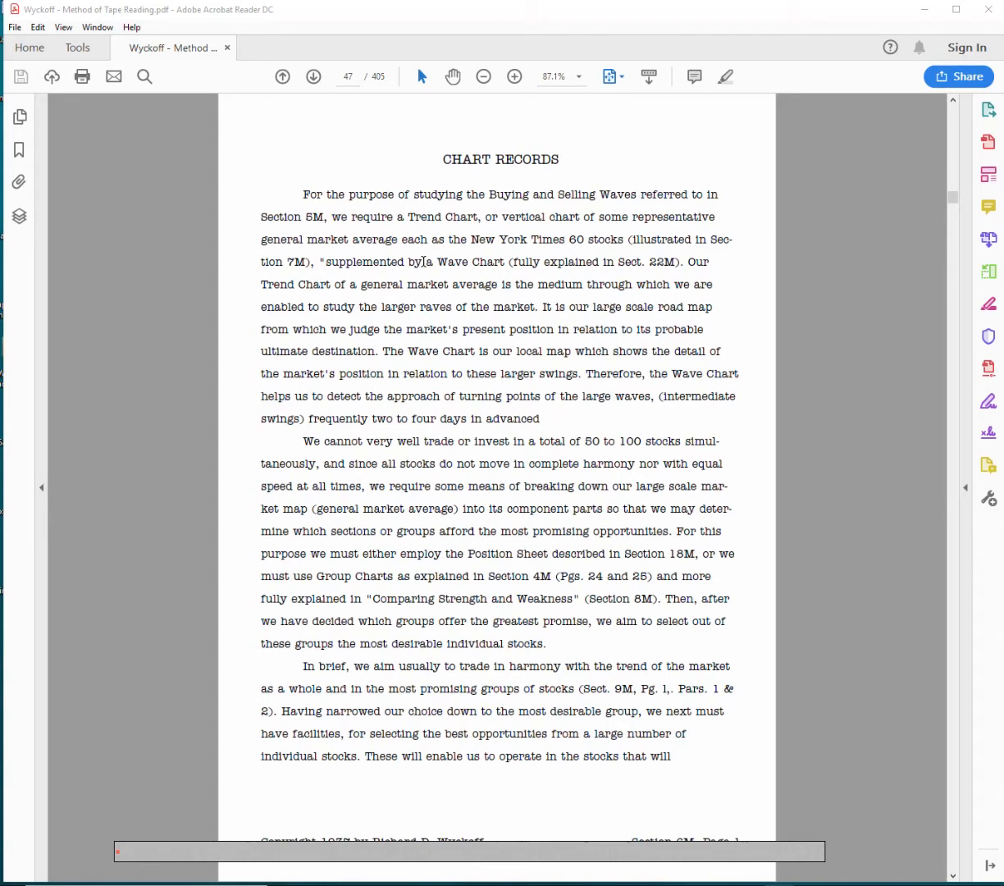
{"action": "mouse_move", "coordinate": [436, 272]}
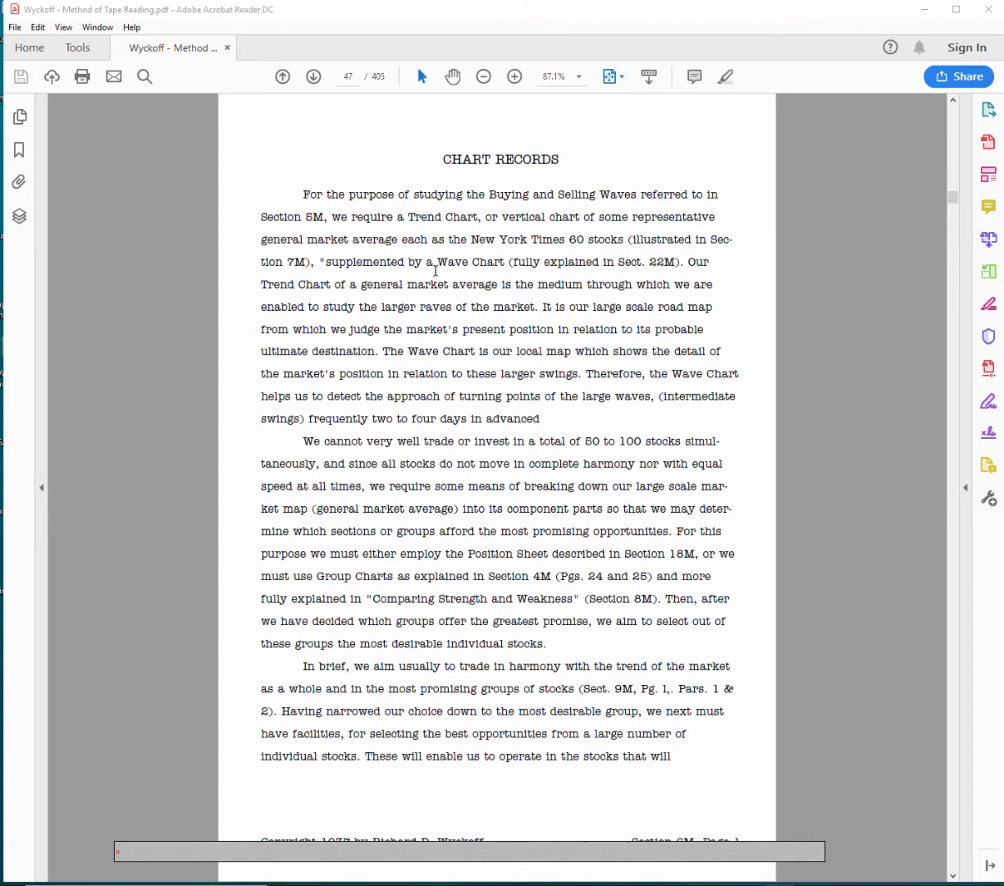
{"action": "mouse_move", "coordinate": [533, 249]}
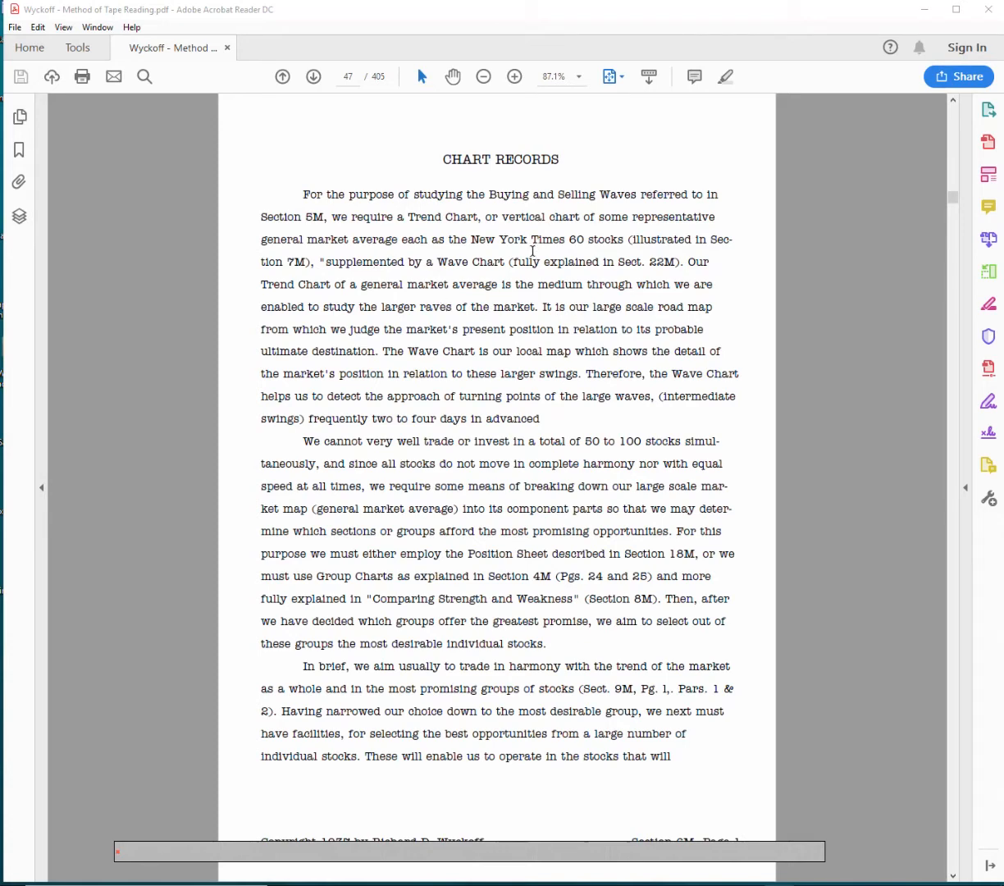
{"action": "mouse_move", "coordinate": [523, 259]}
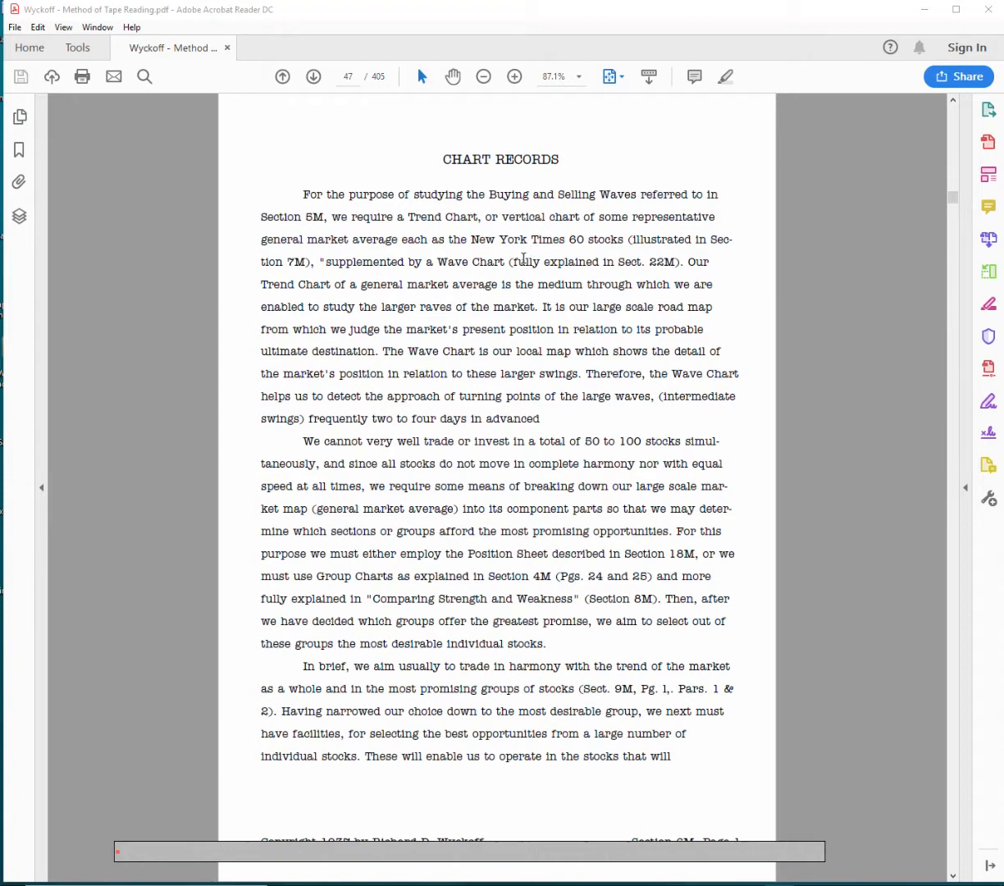
{"action": "mouse_move", "coordinate": [522, 262]}
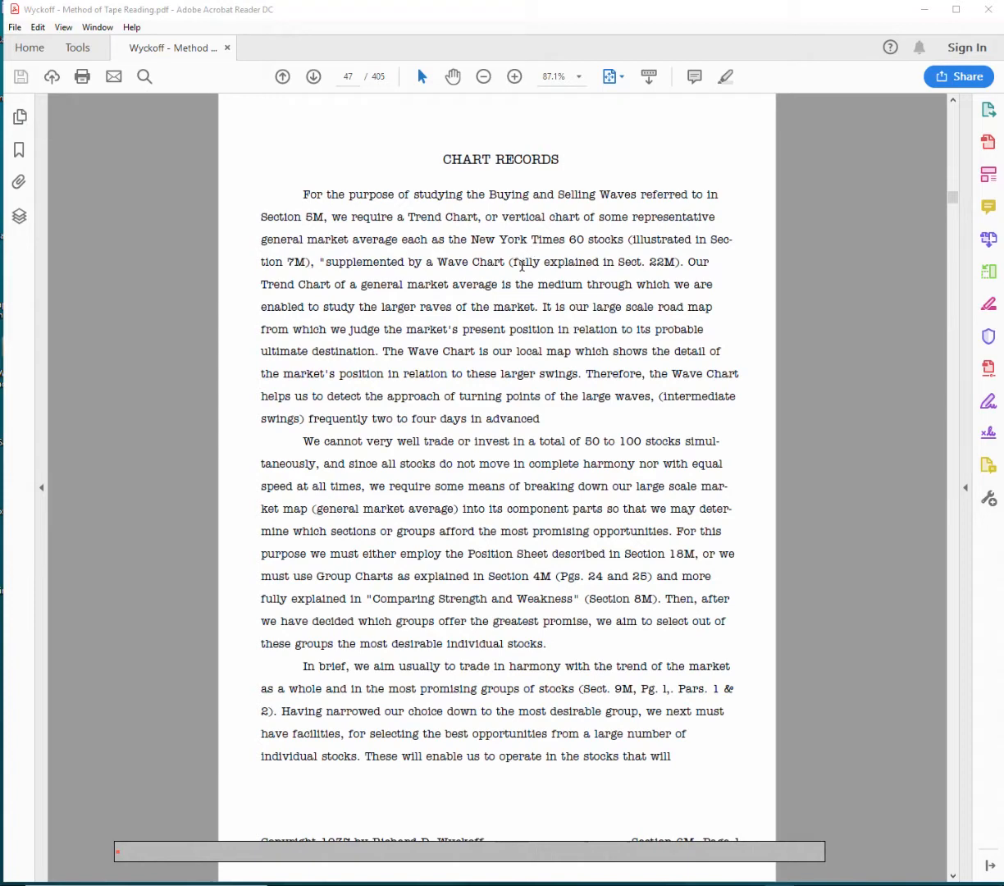
{"action": "mouse_move", "coordinate": [316, 299]}
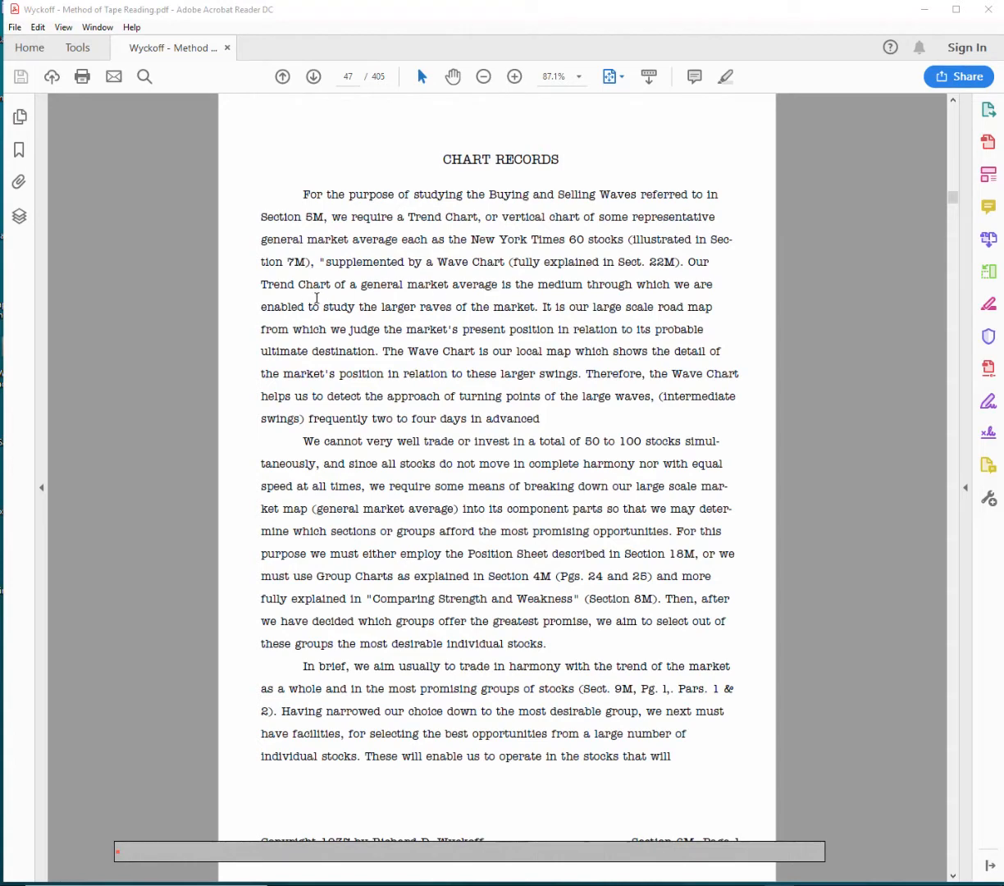
{"action": "mouse_move", "coordinate": [461, 264]}
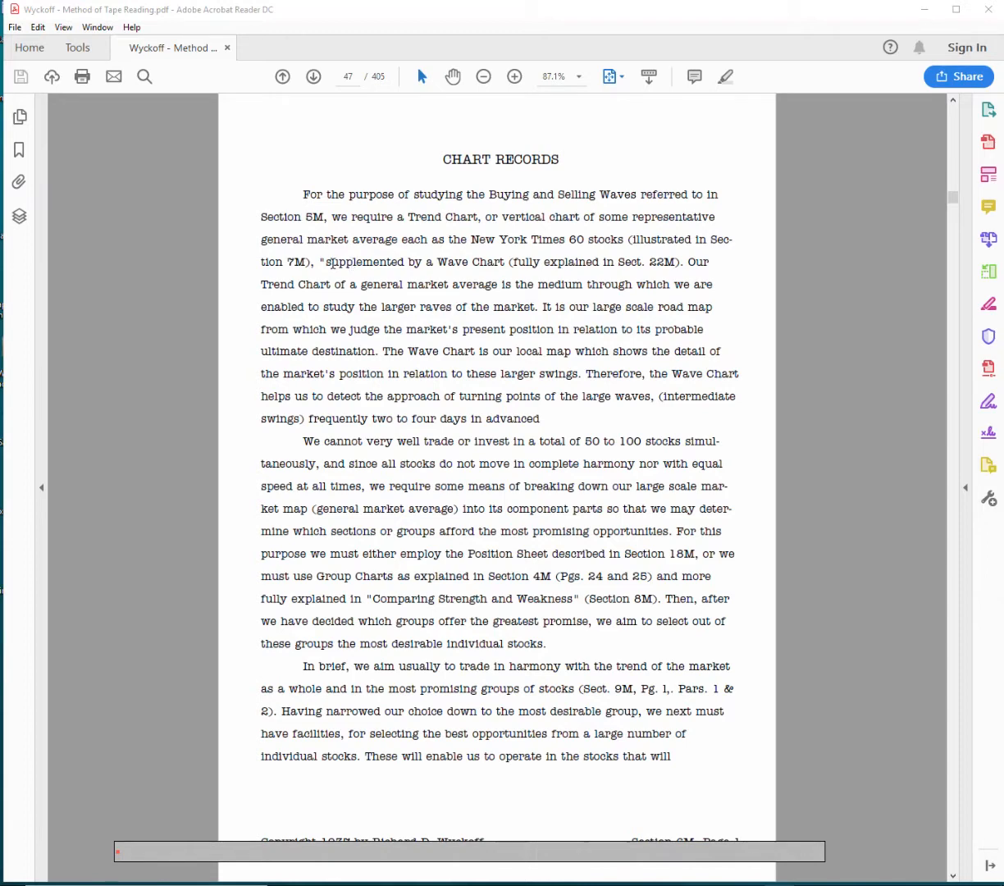
- Select the phrase 'supplemented by a Wave Chart' in the first paragraph of Chart Records
{"action": "left_click_drag", "start_coordinate": [327, 263], "coordinate": [507, 262]}
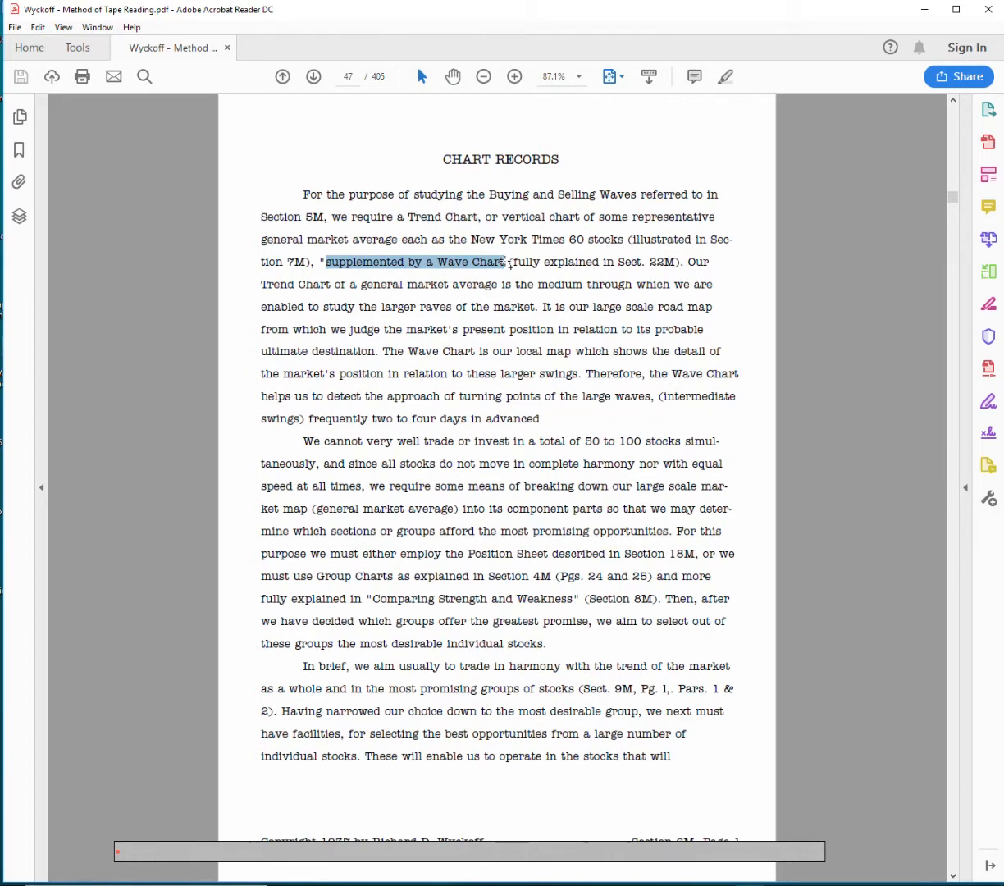
{"action": "mouse_move", "coordinate": [315, 297]}
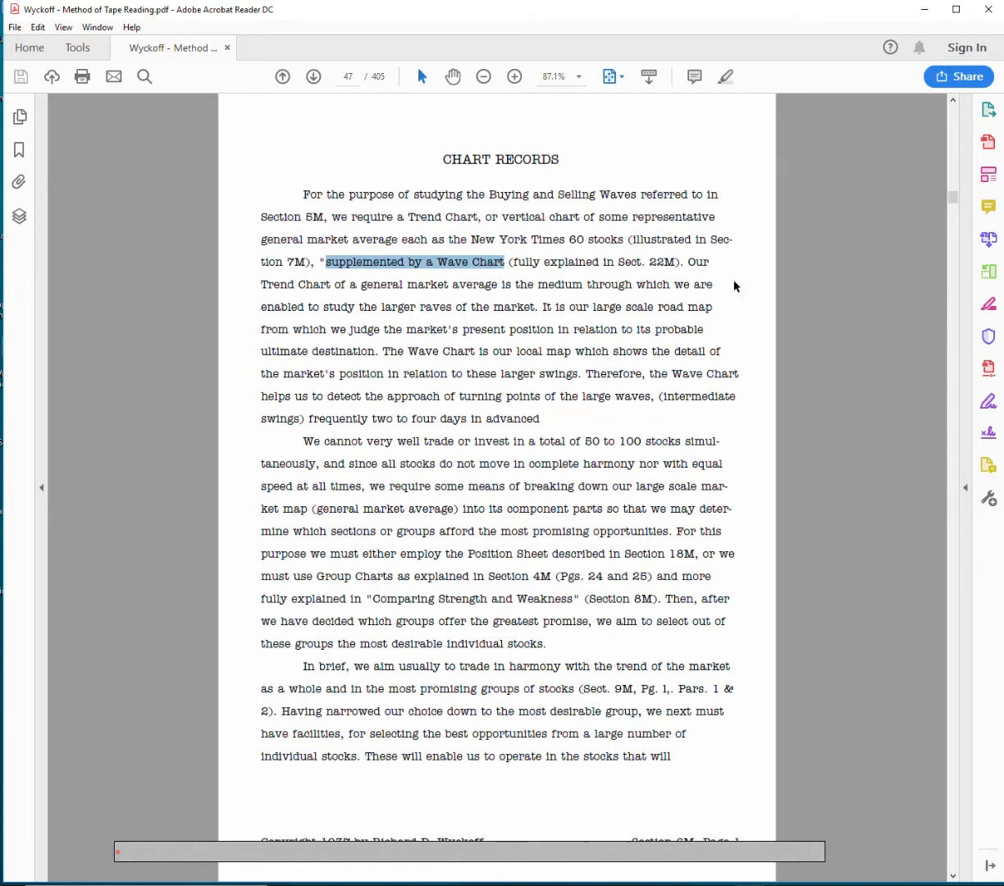
{"action": "mouse_move", "coordinate": [424, 315]}
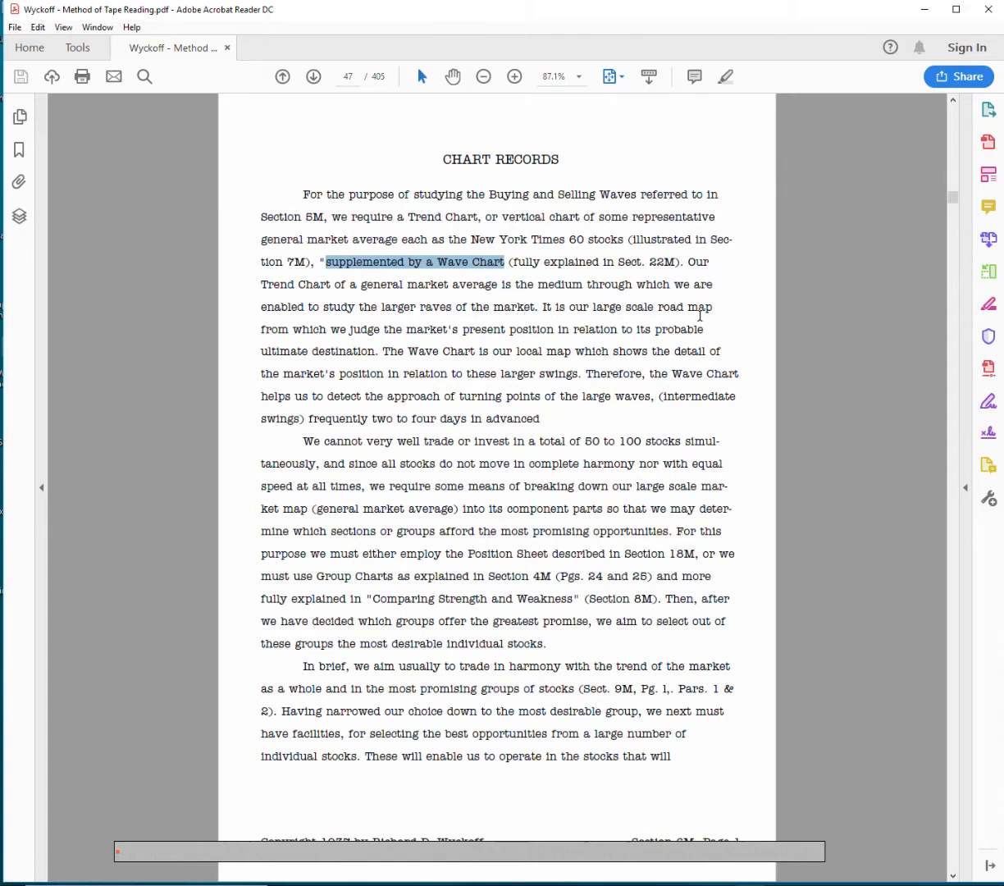
{"action": "mouse_move", "coordinate": [699, 315]}
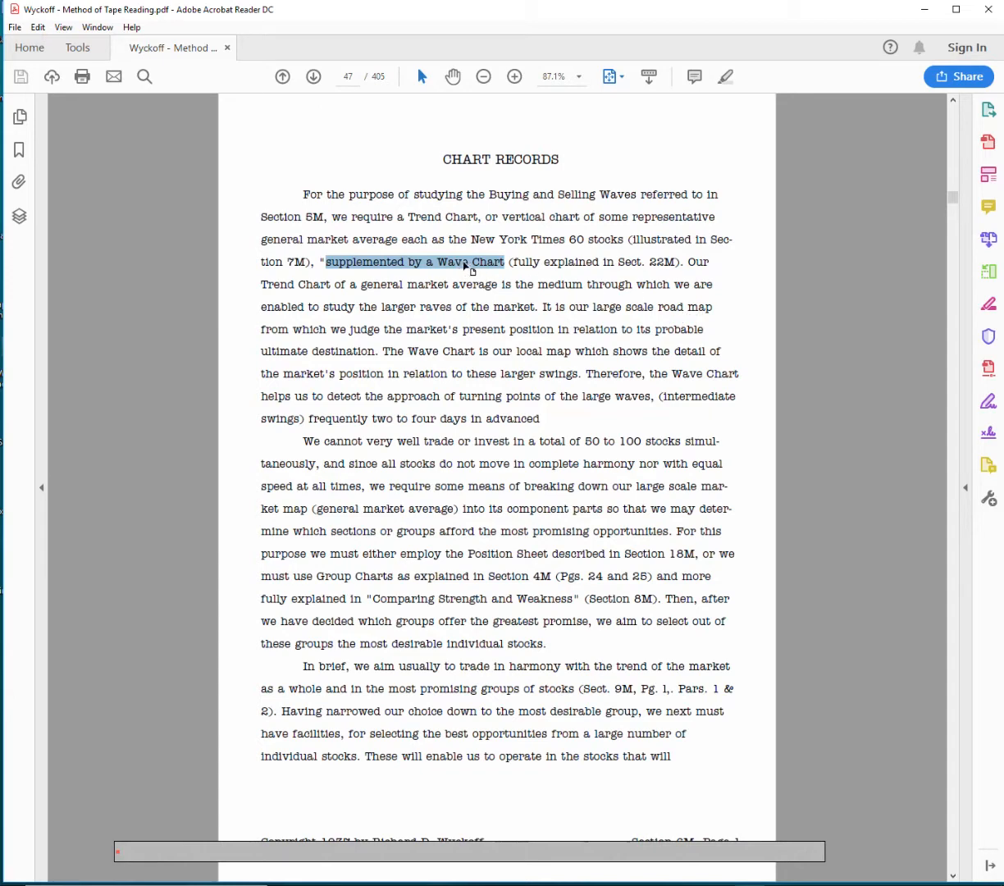
{"action": "mouse_move", "coordinate": [424, 352]}
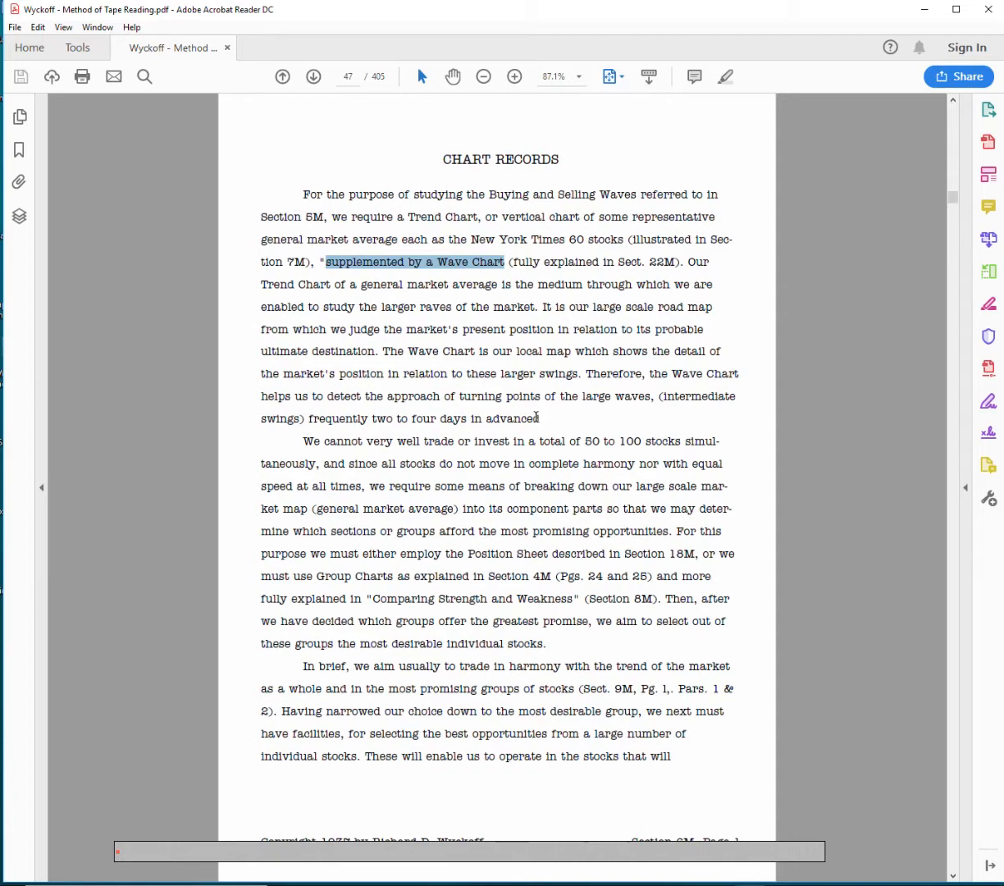
- Select the phrase 'frequently two to four days in advanced' at the paragraph's end
{"action": "left_click_drag", "start_coordinate": [309, 419], "coordinate": [539, 418]}
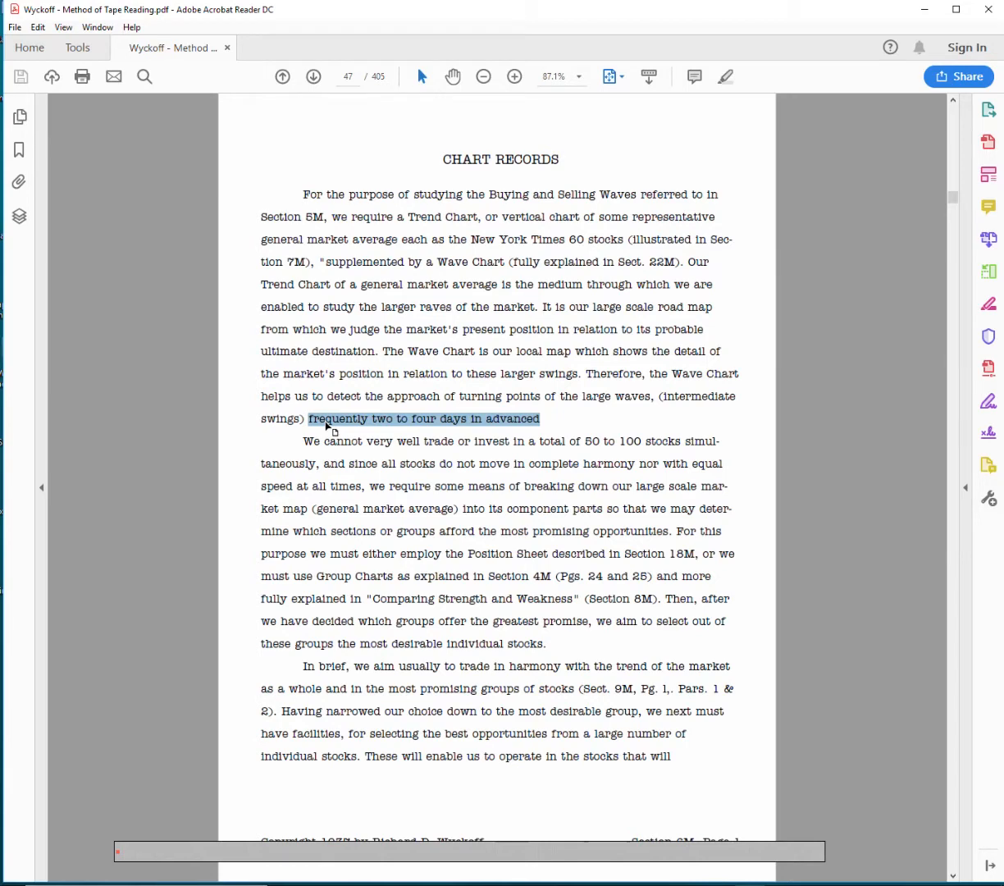
{"action": "mouse_move", "coordinate": [341, 394]}
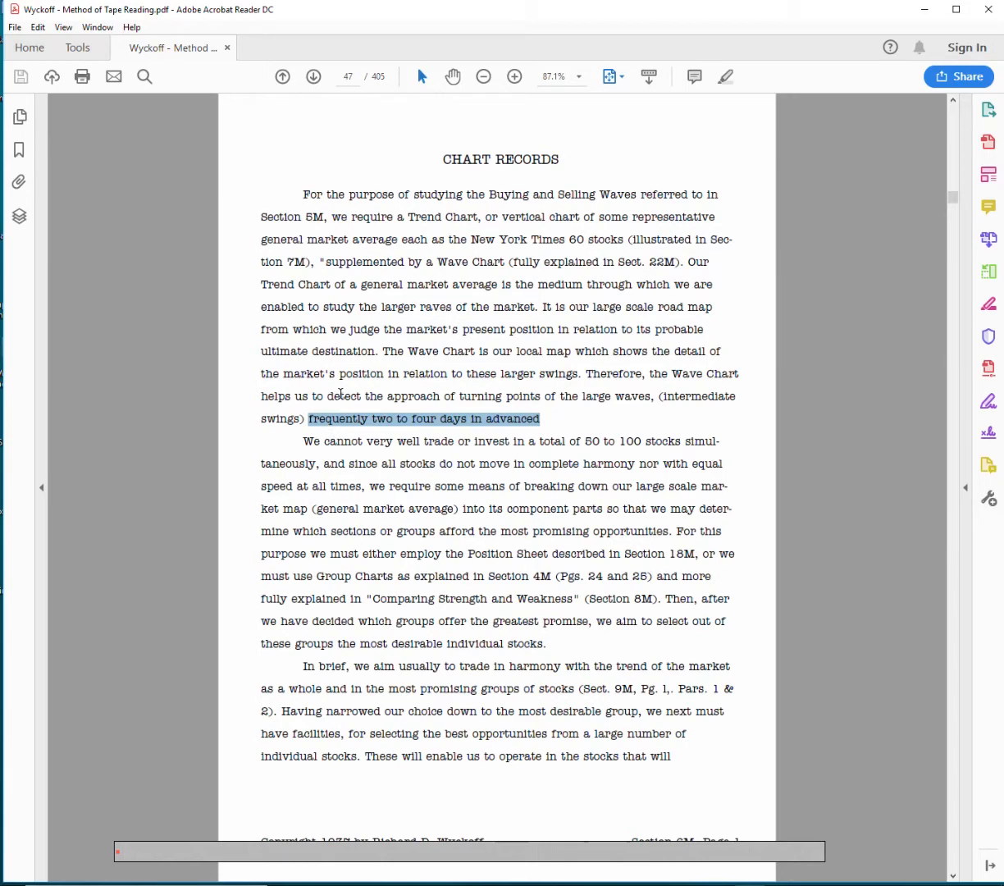
{"action": "mouse_move", "coordinate": [347, 461]}
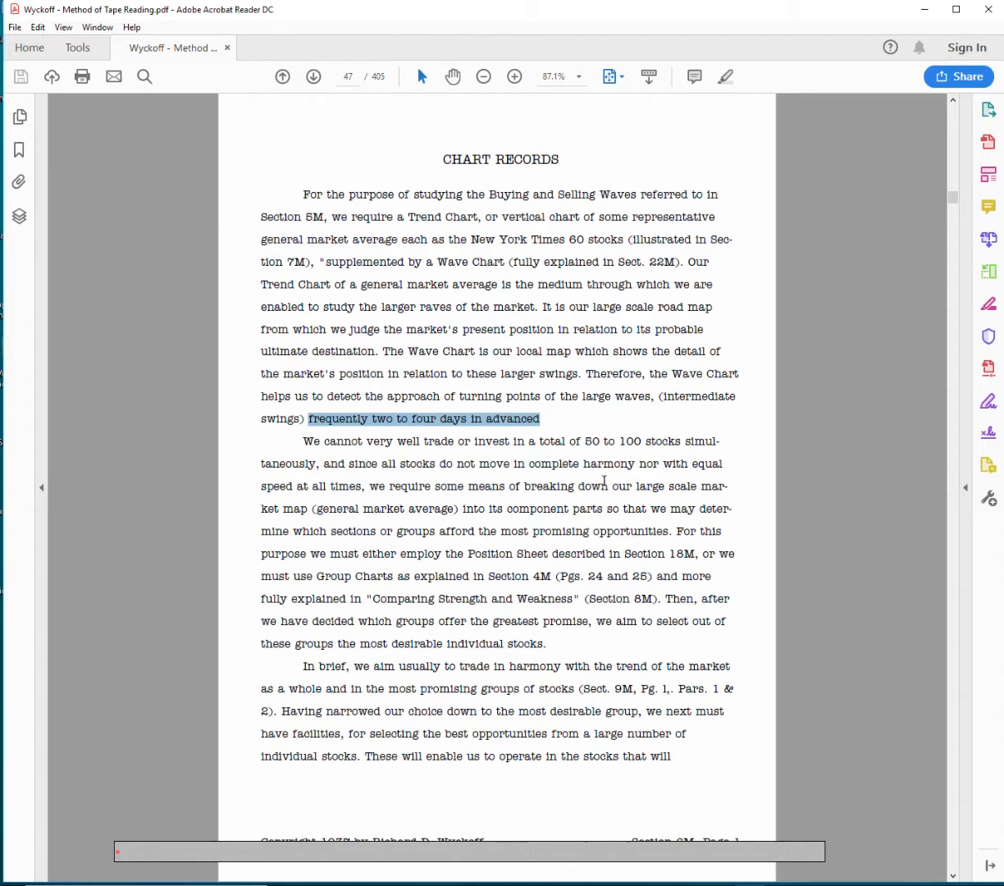
{"action": "mouse_move", "coordinate": [660, 525]}
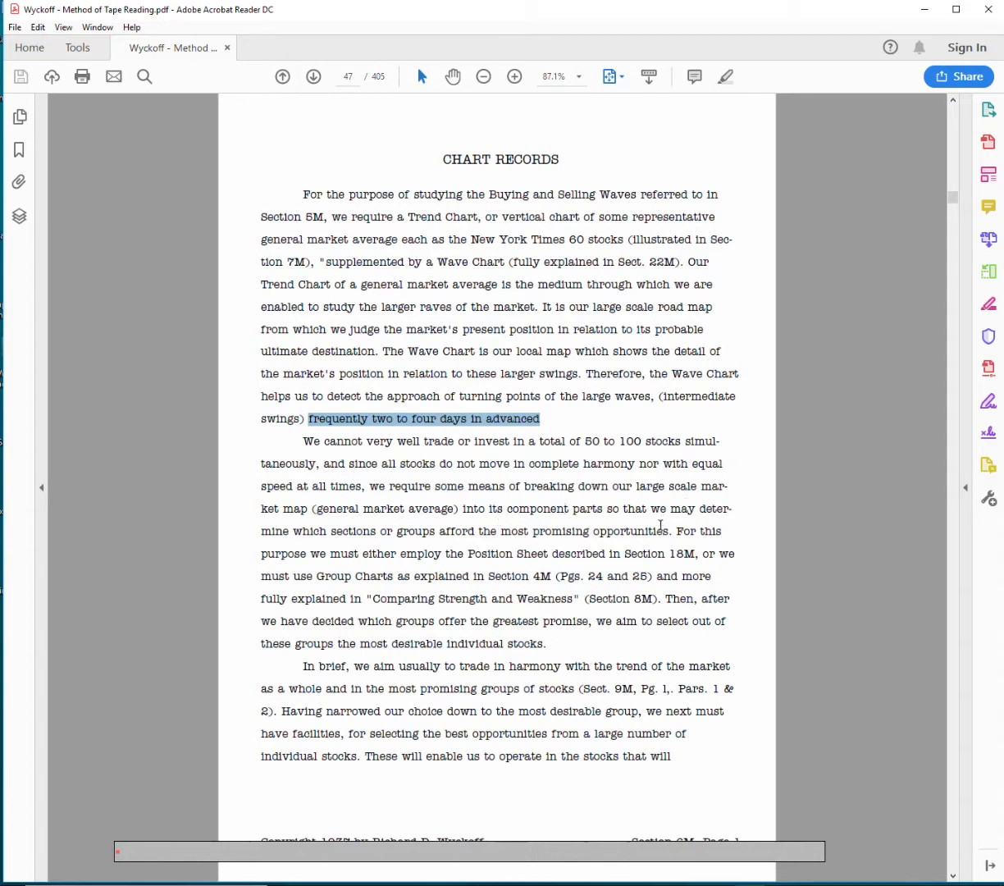
{"action": "mouse_move", "coordinate": [481, 559]}
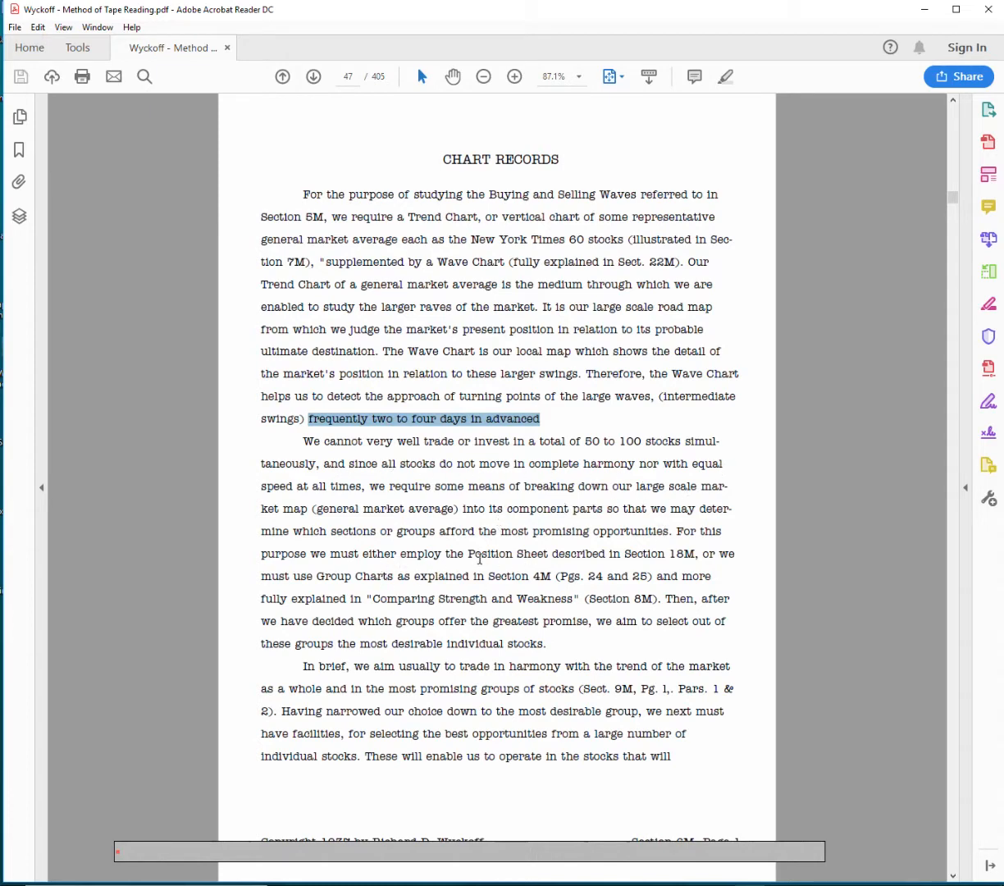
{"action": "double_click", "coordinate": [490, 554]}
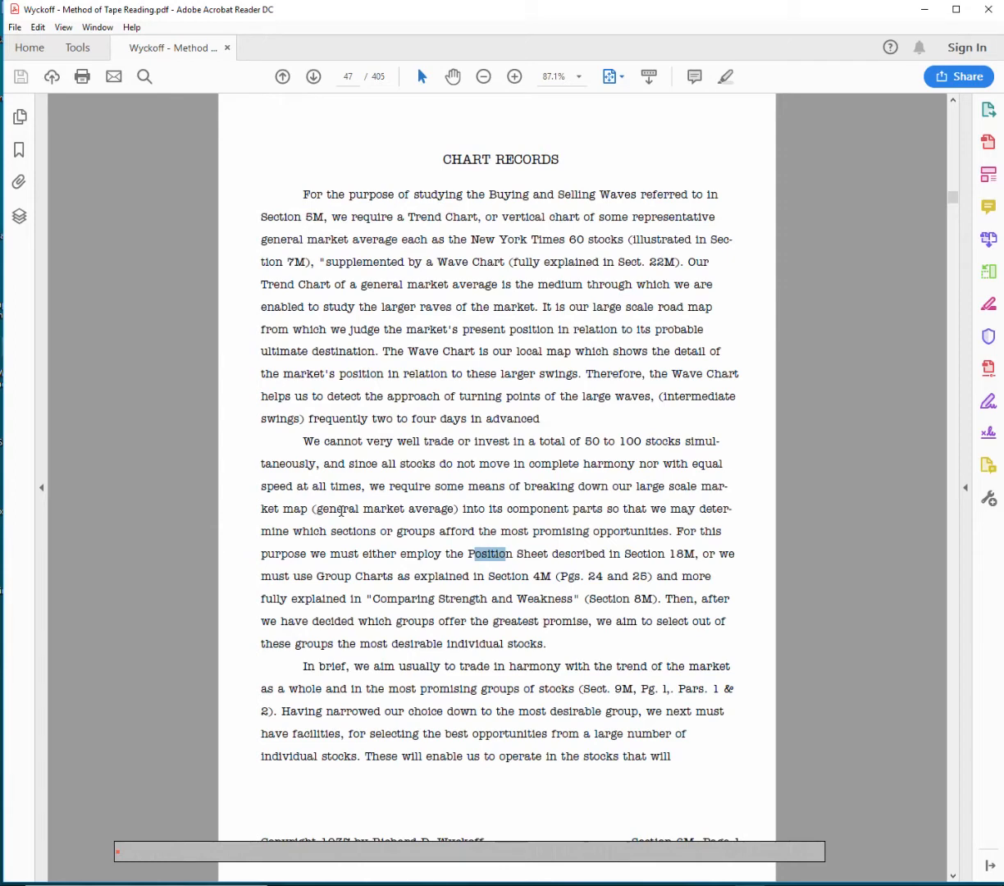
{"action": "mouse_move", "coordinate": [482, 534]}
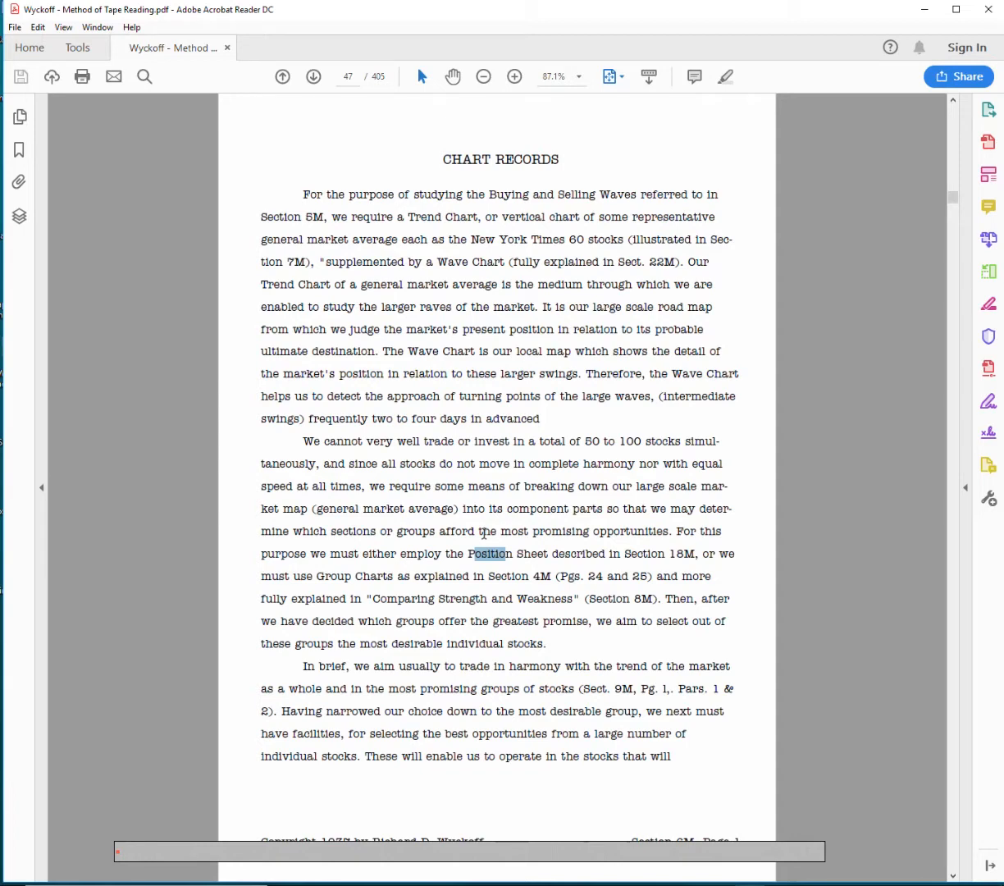
{"action": "mouse_move", "coordinate": [439, 554]}
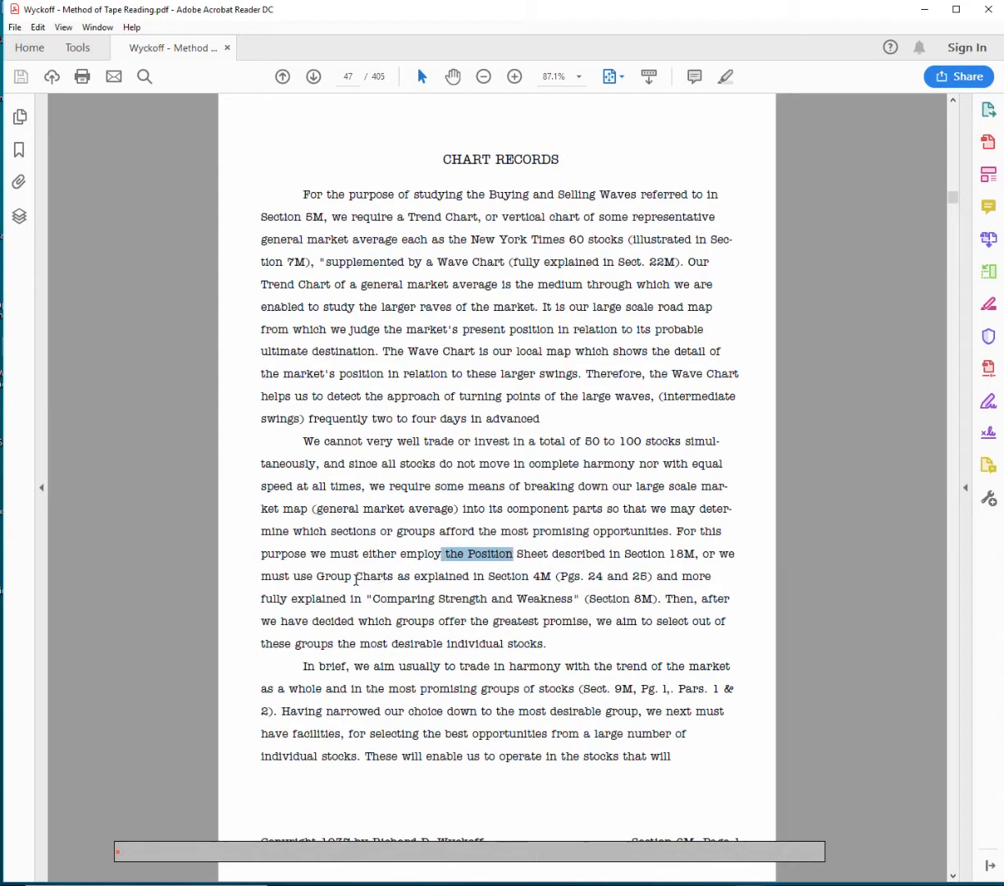
{"action": "mouse_move", "coordinate": [343, 583]}
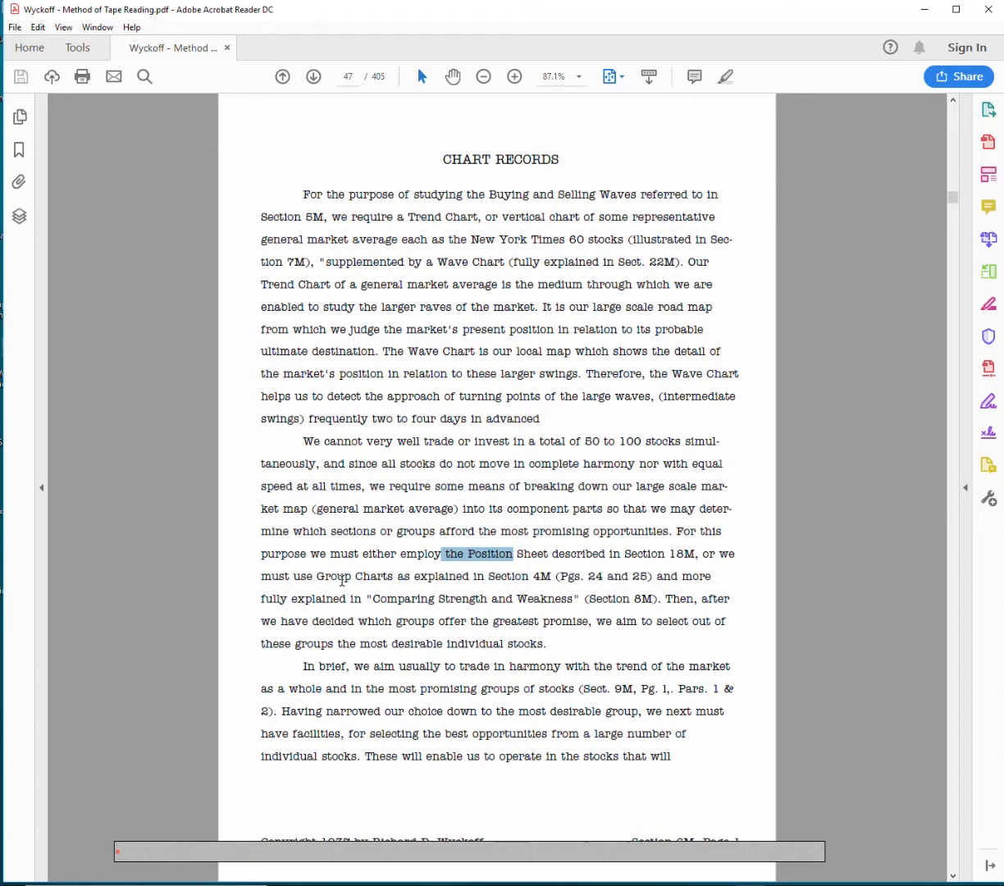
{"action": "mouse_move", "coordinate": [331, 582]}
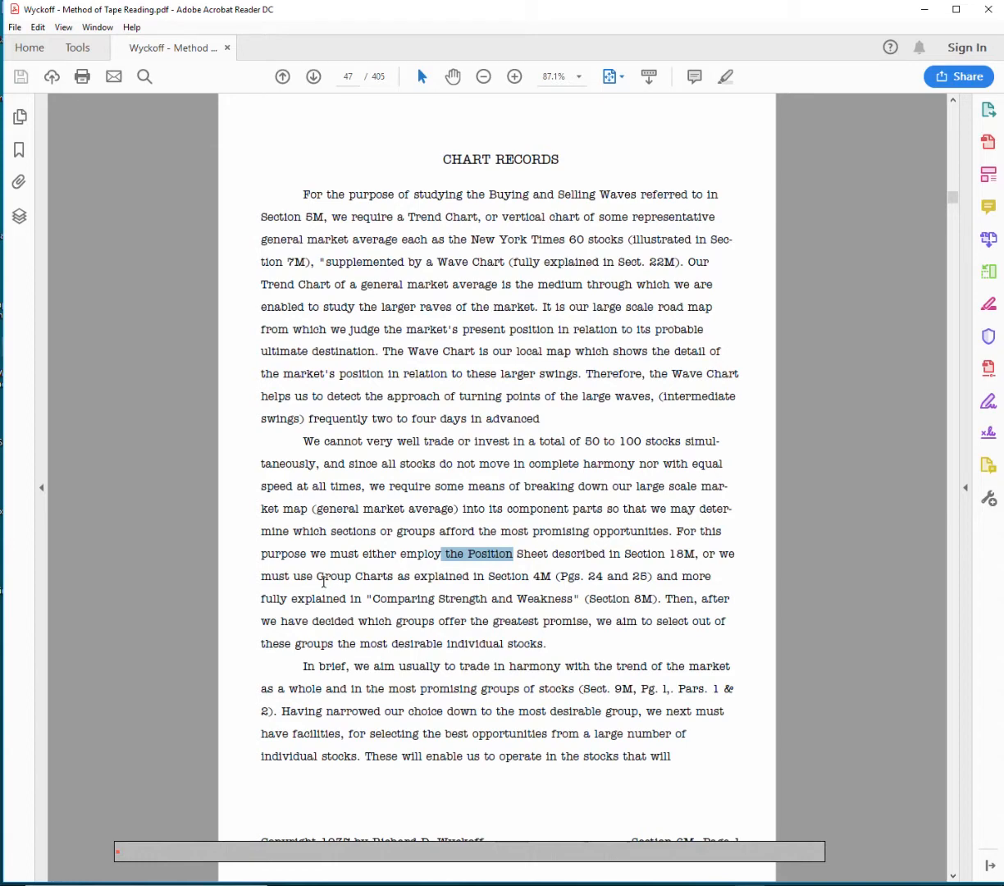
{"action": "mouse_move", "coordinate": [274, 591]}
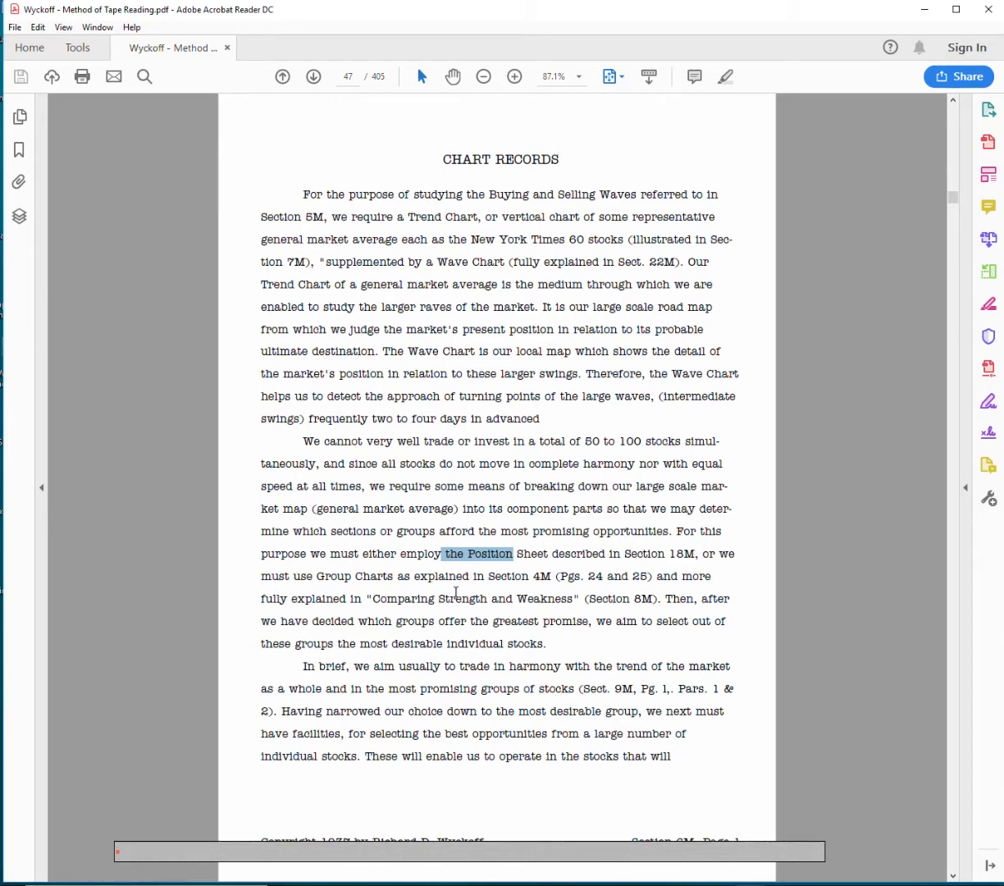
{"action": "mouse_move", "coordinate": [360, 607]}
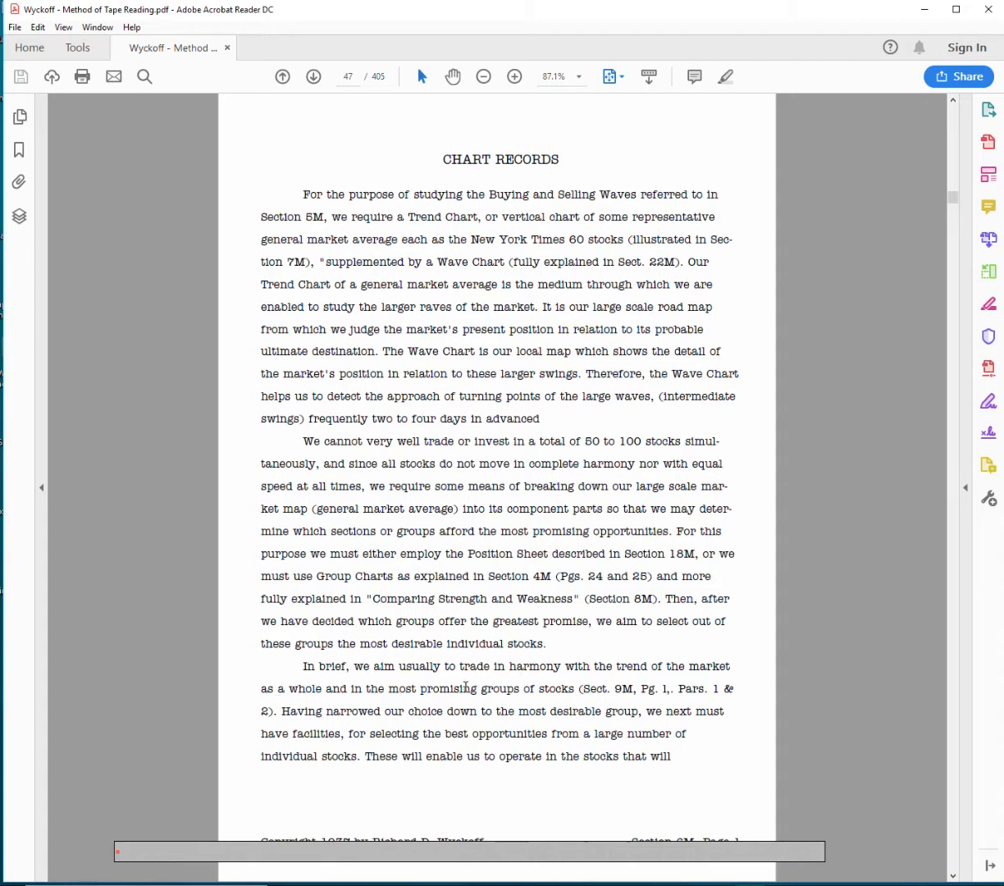
{"action": "mouse_move", "coordinate": [681, 686]}
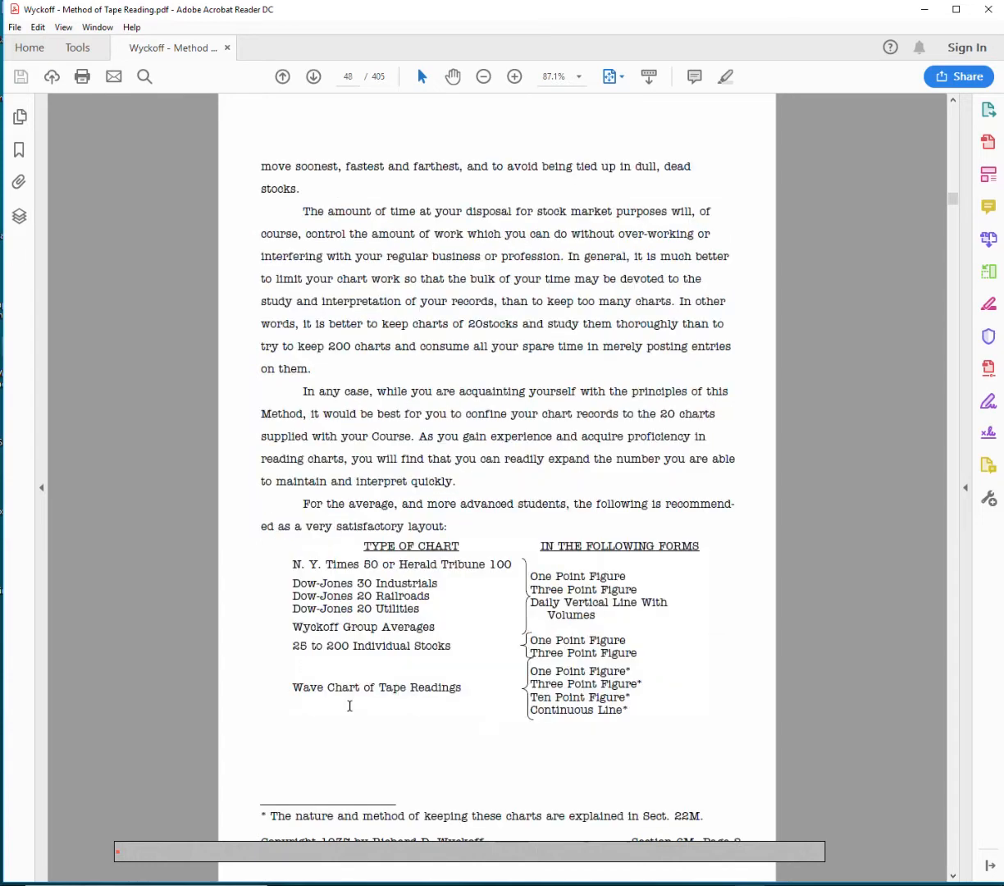
{"action": "mouse_move", "coordinate": [515, 161]}
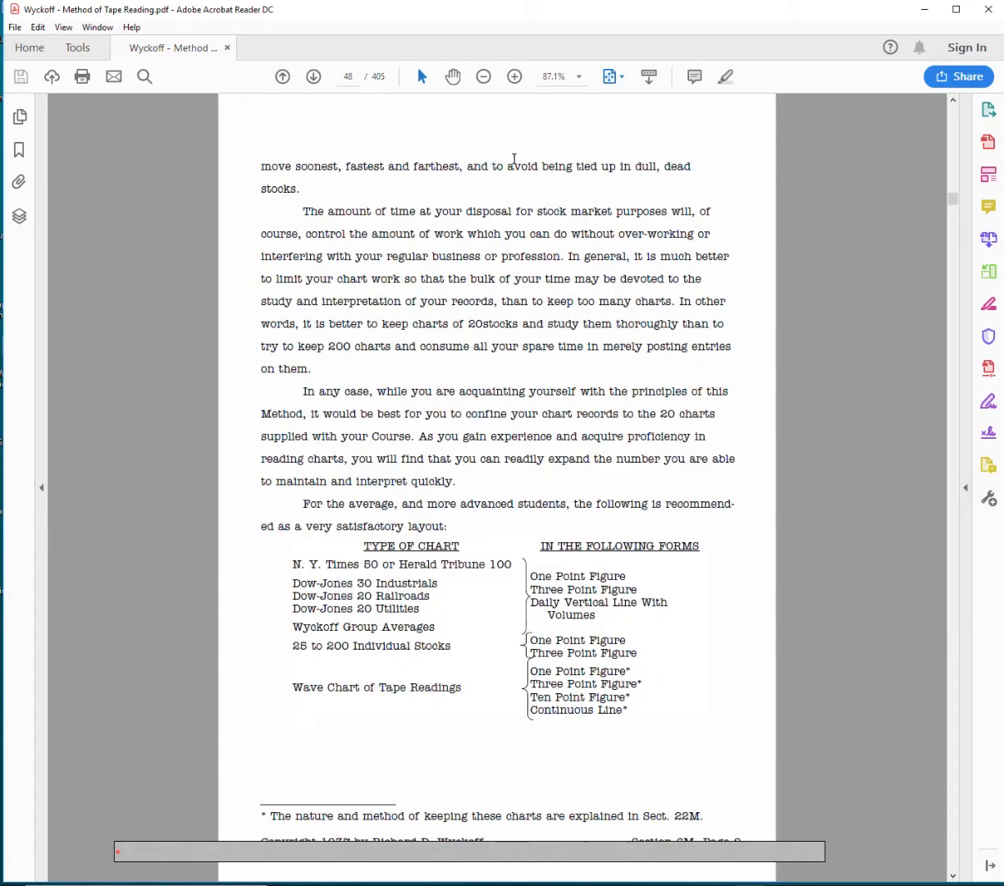
{"action": "mouse_move", "coordinate": [323, 233]}
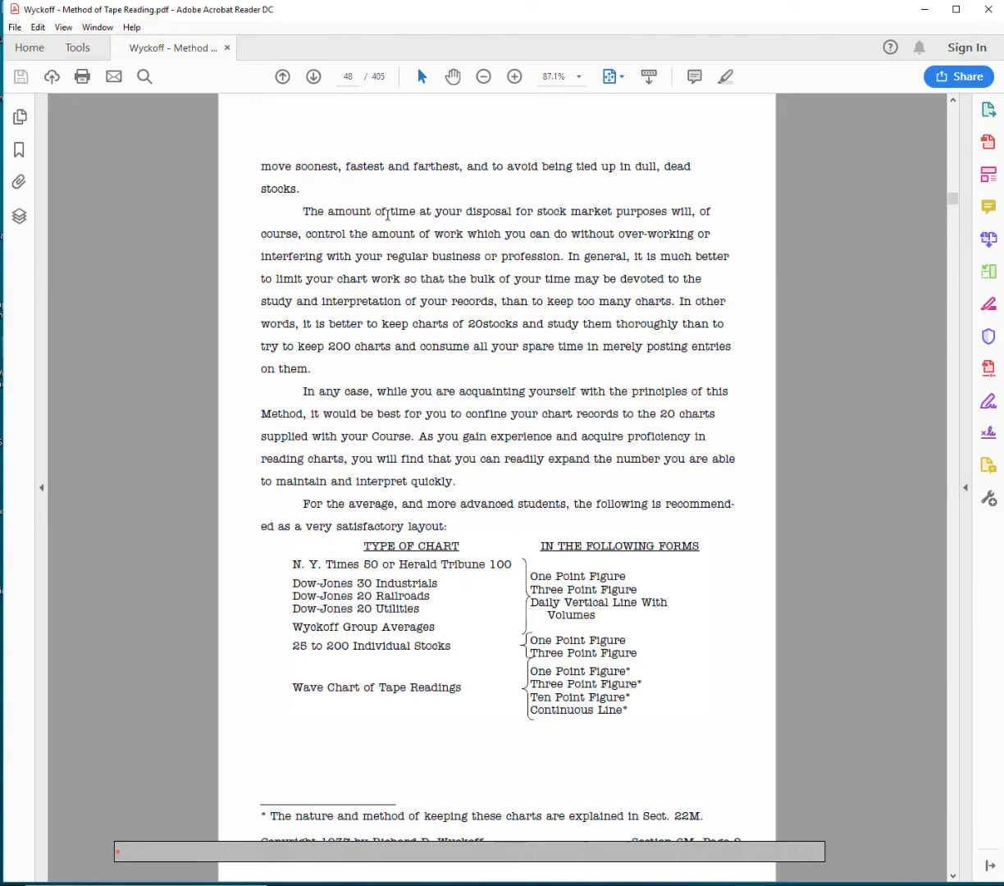
{"action": "mouse_move", "coordinate": [675, 206]}
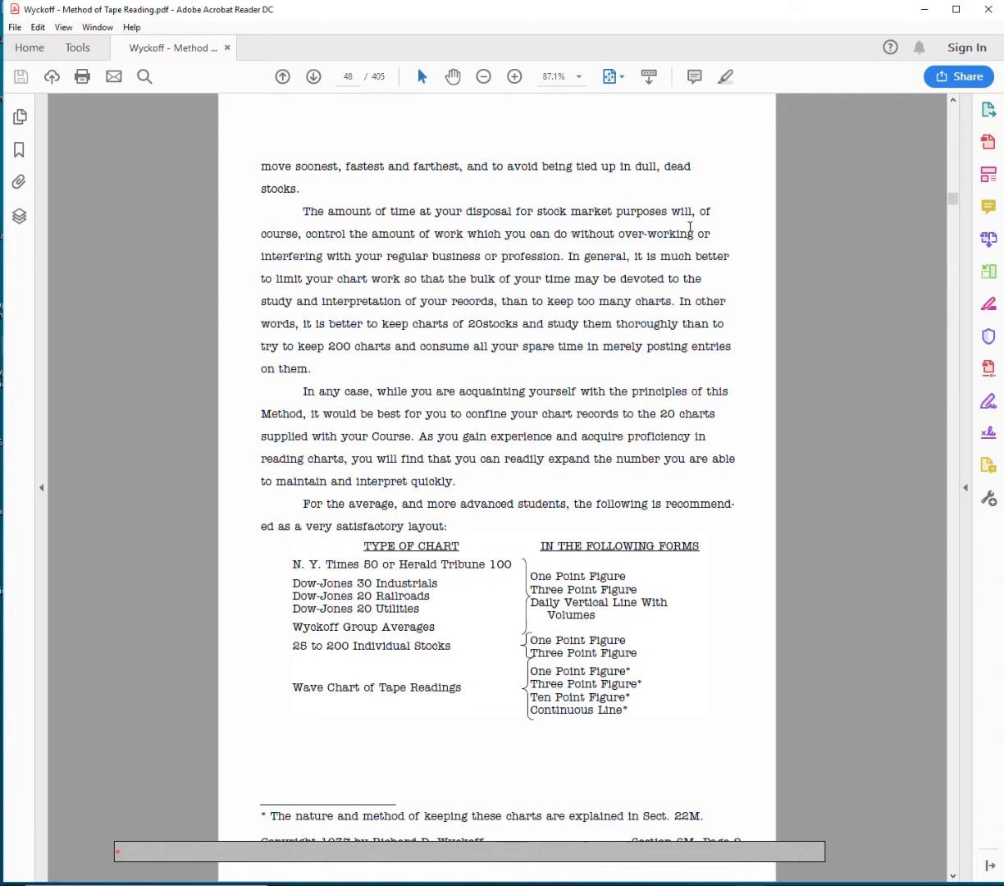
{"action": "mouse_move", "coordinate": [436, 247]}
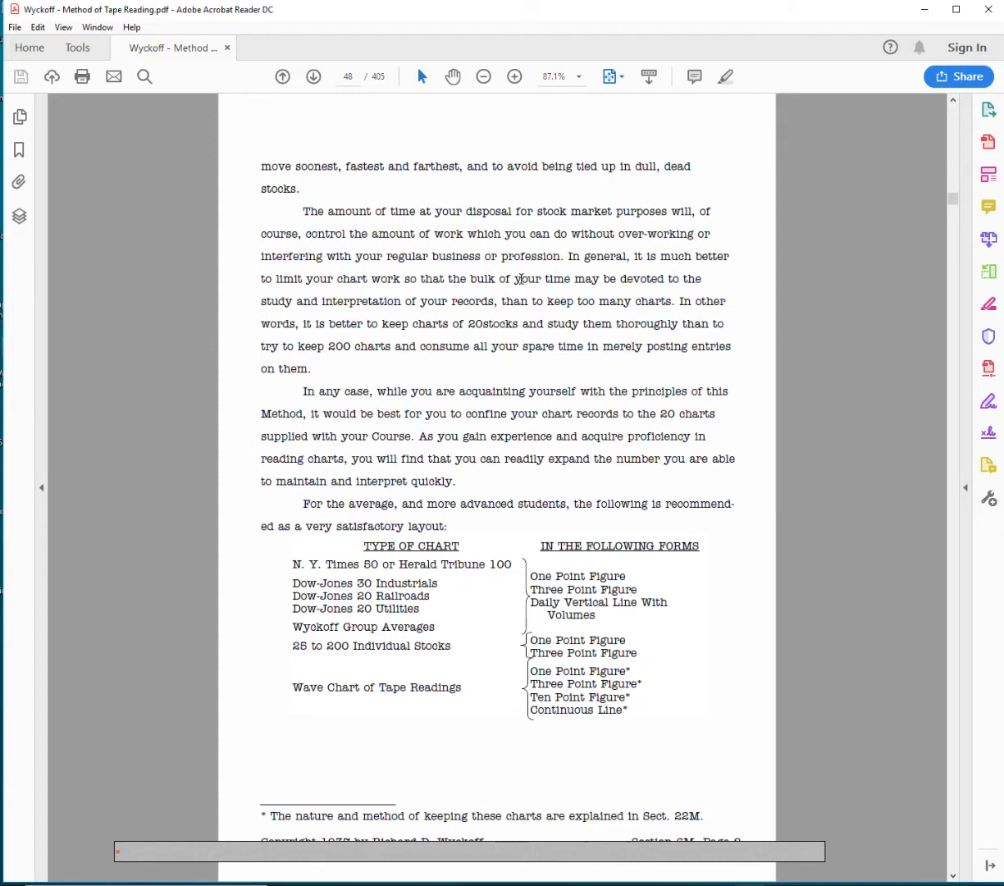
{"action": "mouse_move", "coordinate": [465, 312]}
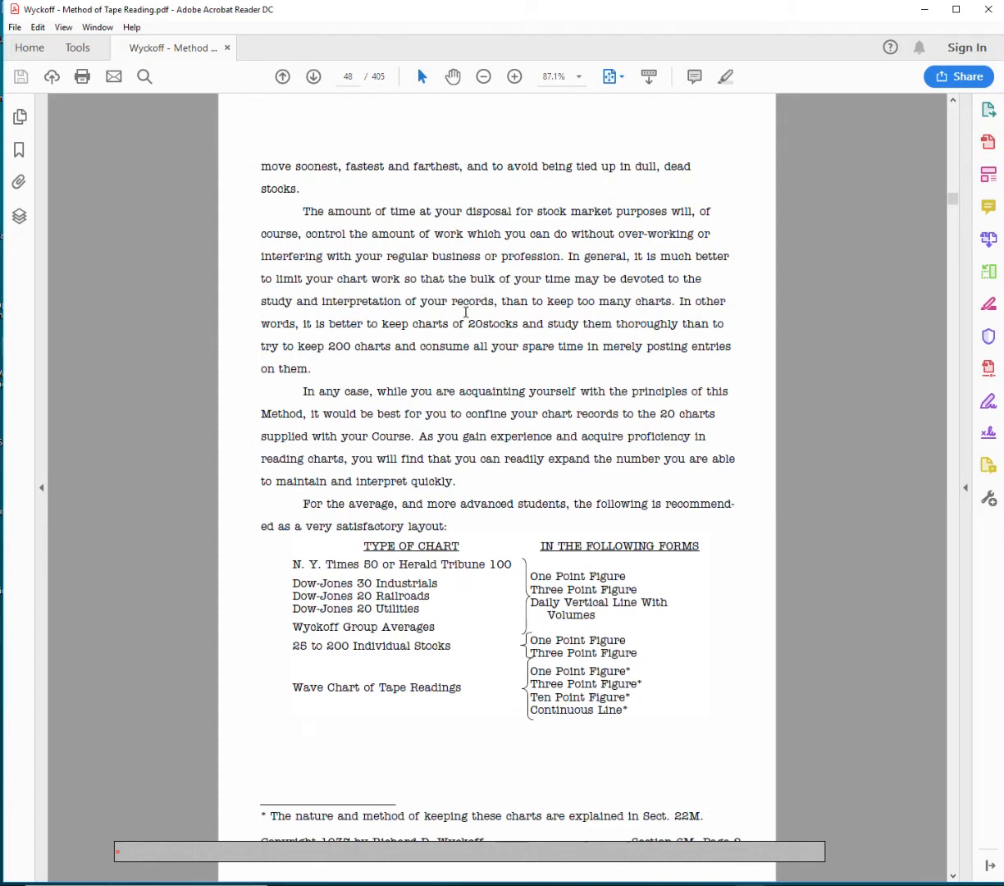
{"action": "mouse_move", "coordinate": [250, 752]}
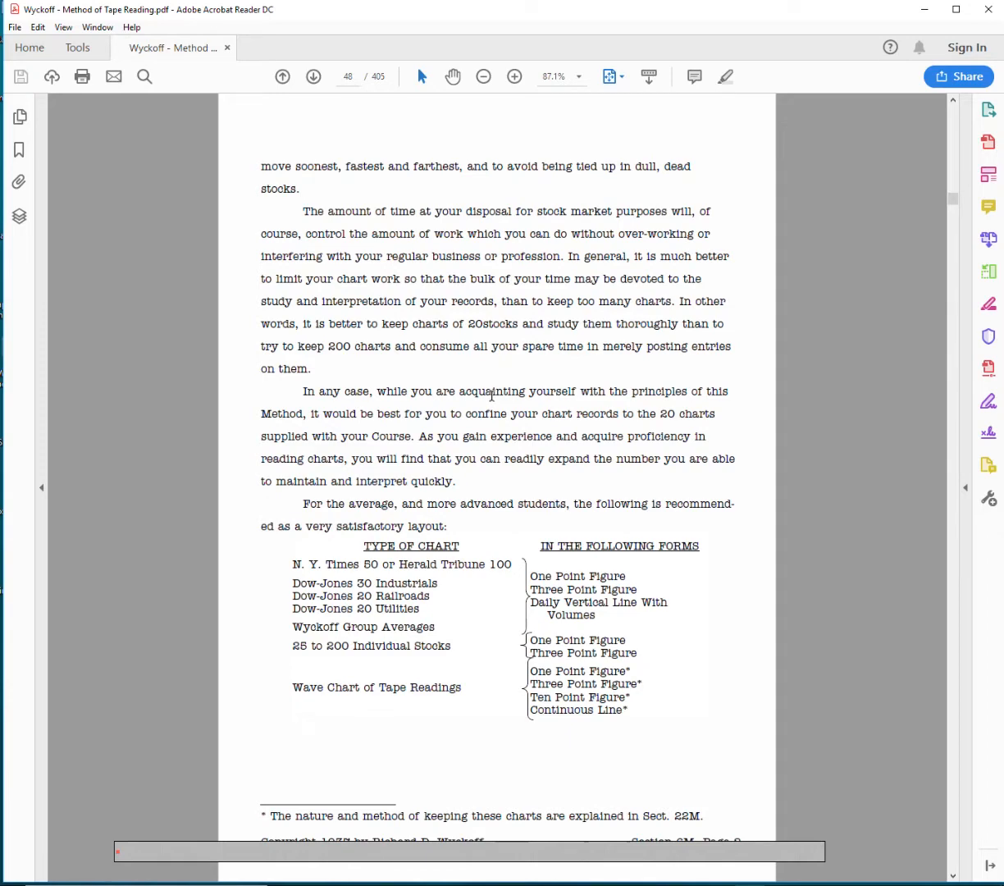
{"action": "mouse_move", "coordinate": [505, 374]}
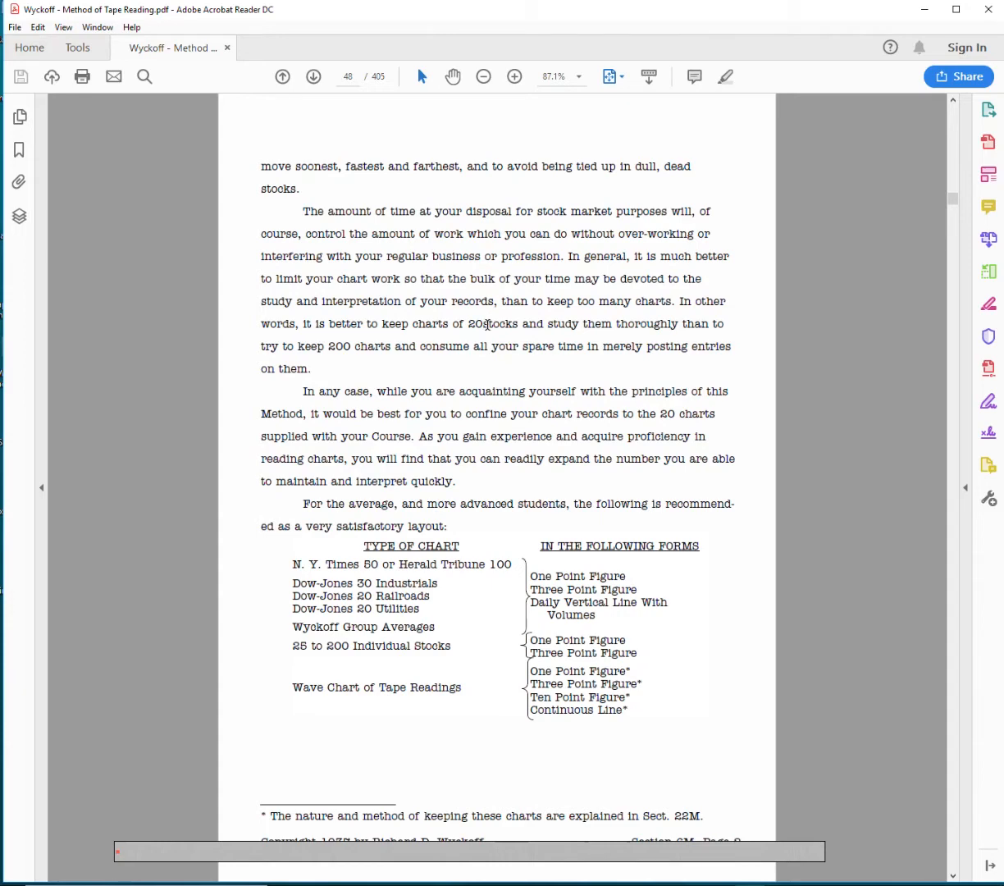
{"action": "left_click_drag", "start_coordinate": [384, 323], "coordinate": [519, 324]}
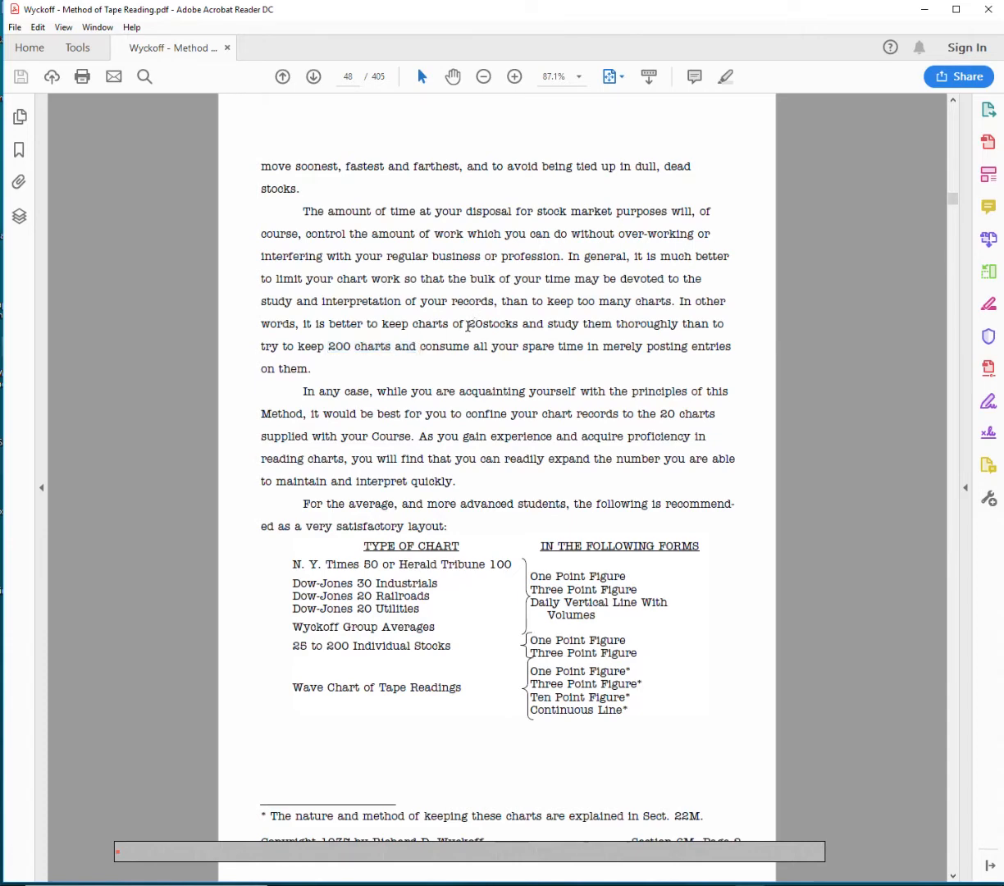
{"action": "double_click", "coordinate": [479, 323]}
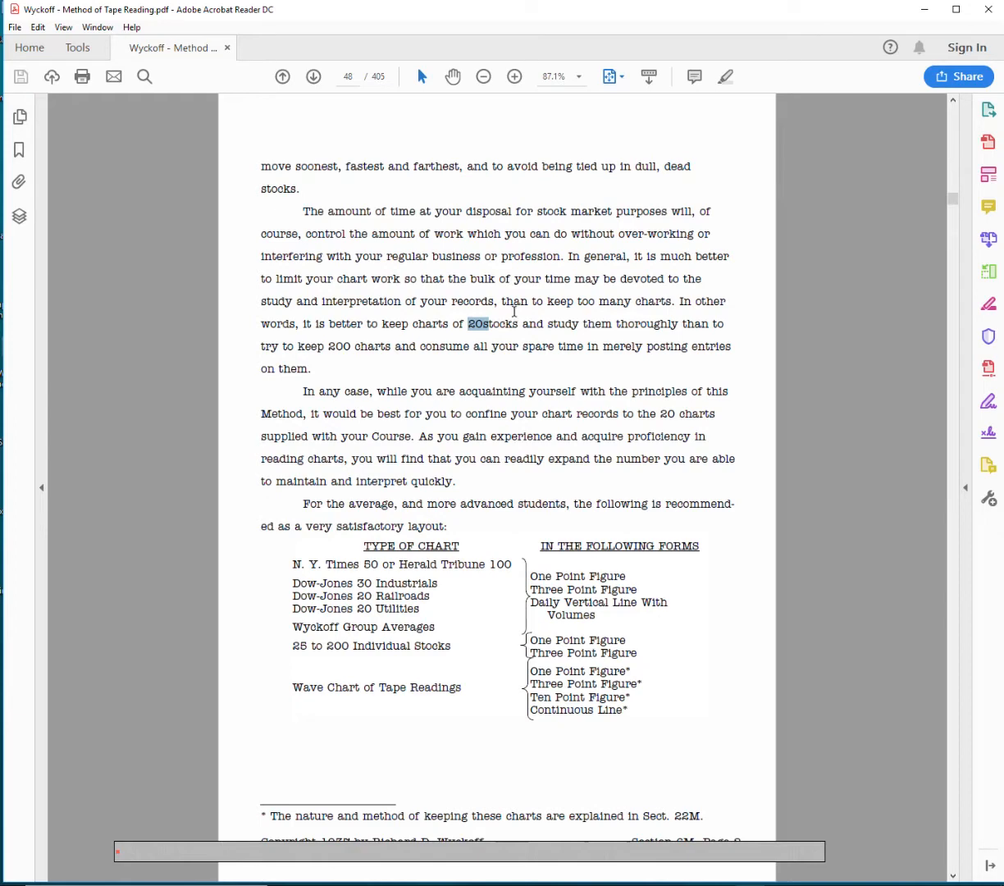
{"action": "mouse_move", "coordinate": [630, 472]}
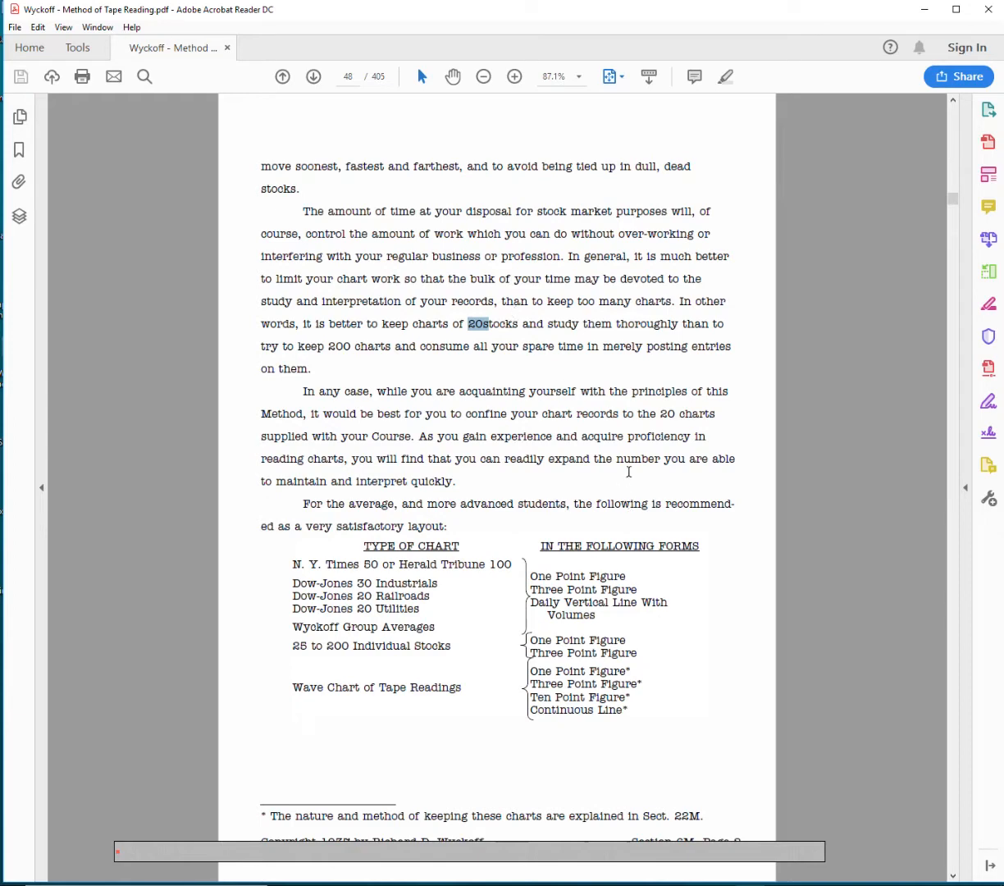
{"action": "mouse_move", "coordinate": [630, 433]}
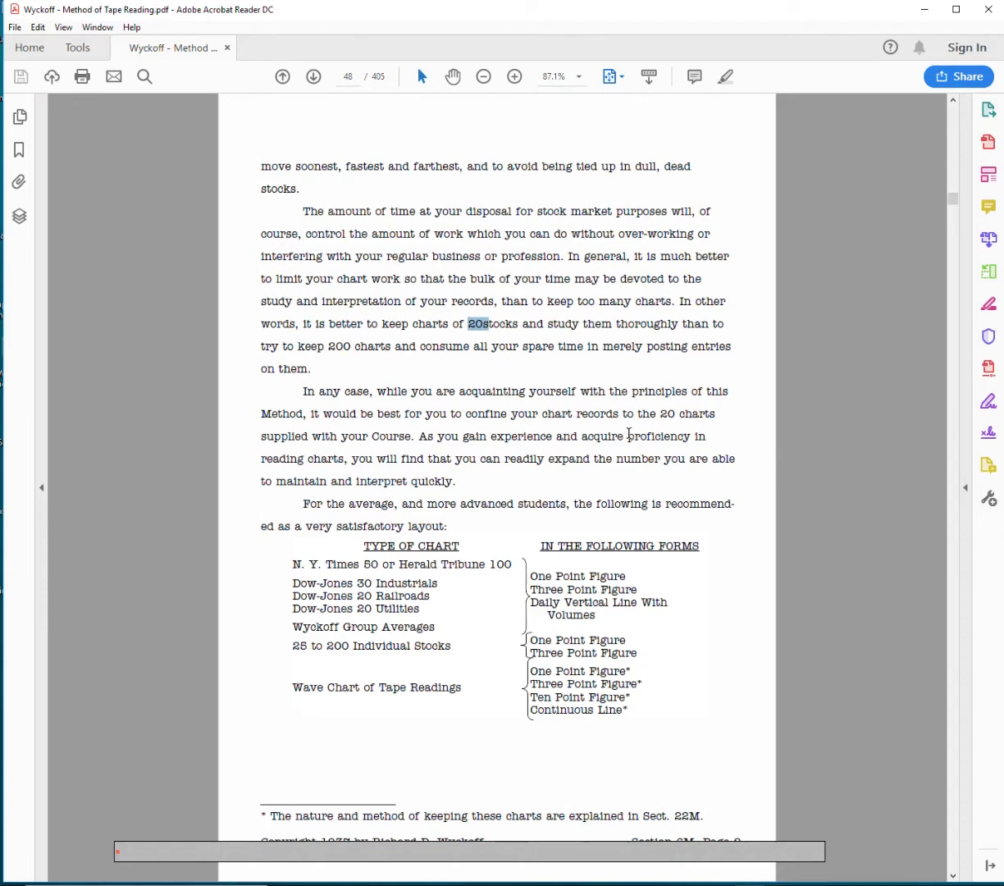
{"action": "mouse_move", "coordinate": [308, 341]}
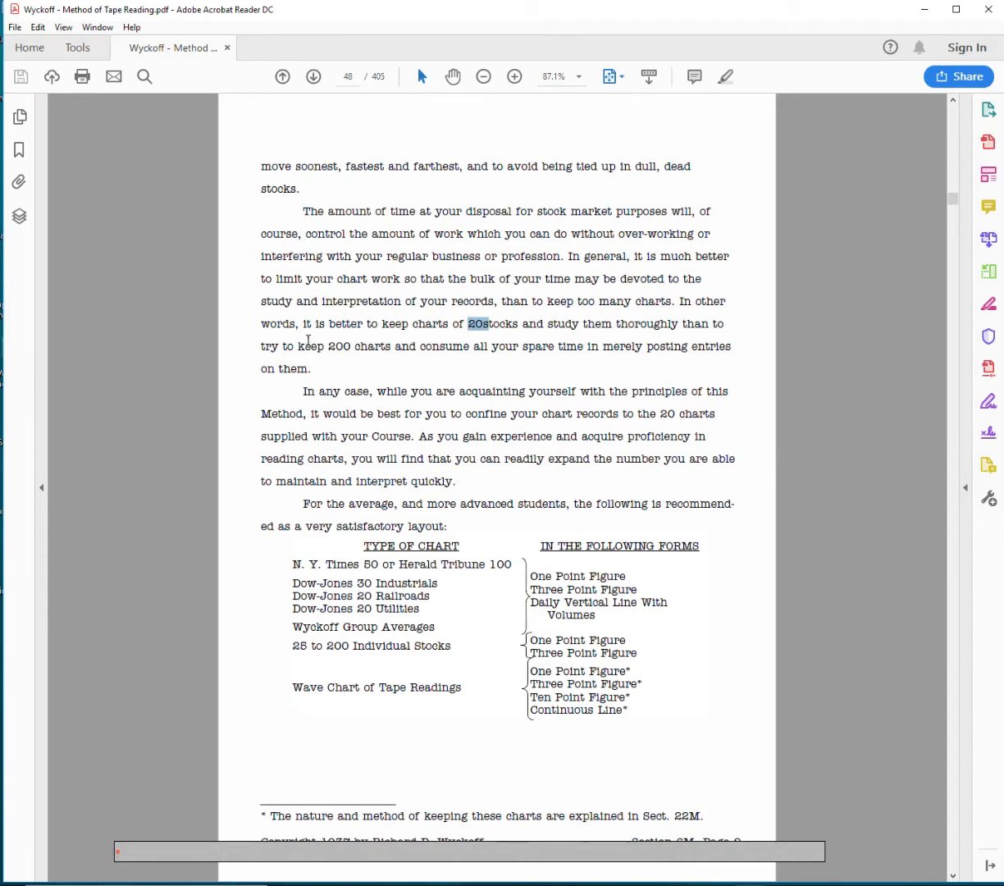
{"action": "left_click_drag", "start_coordinate": [326, 344], "coordinate": [417, 344]}
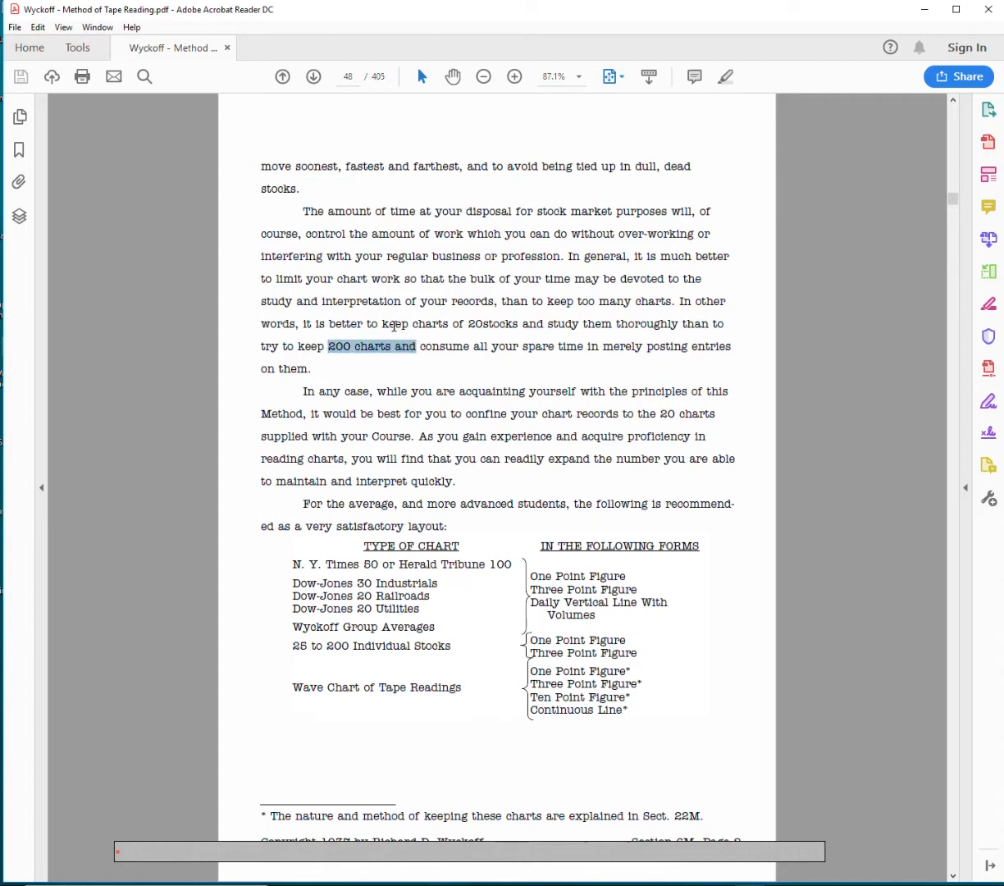
{"action": "mouse_move", "coordinate": [489, 296]}
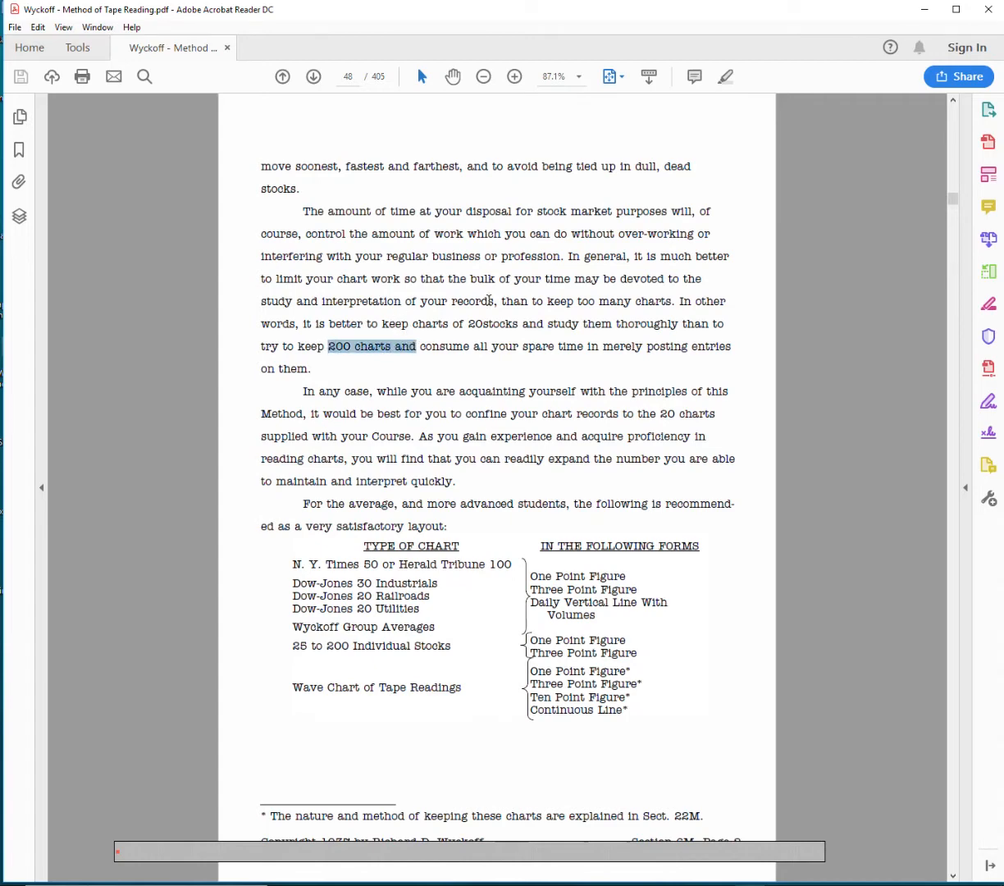
{"action": "mouse_move", "coordinate": [531, 300]}
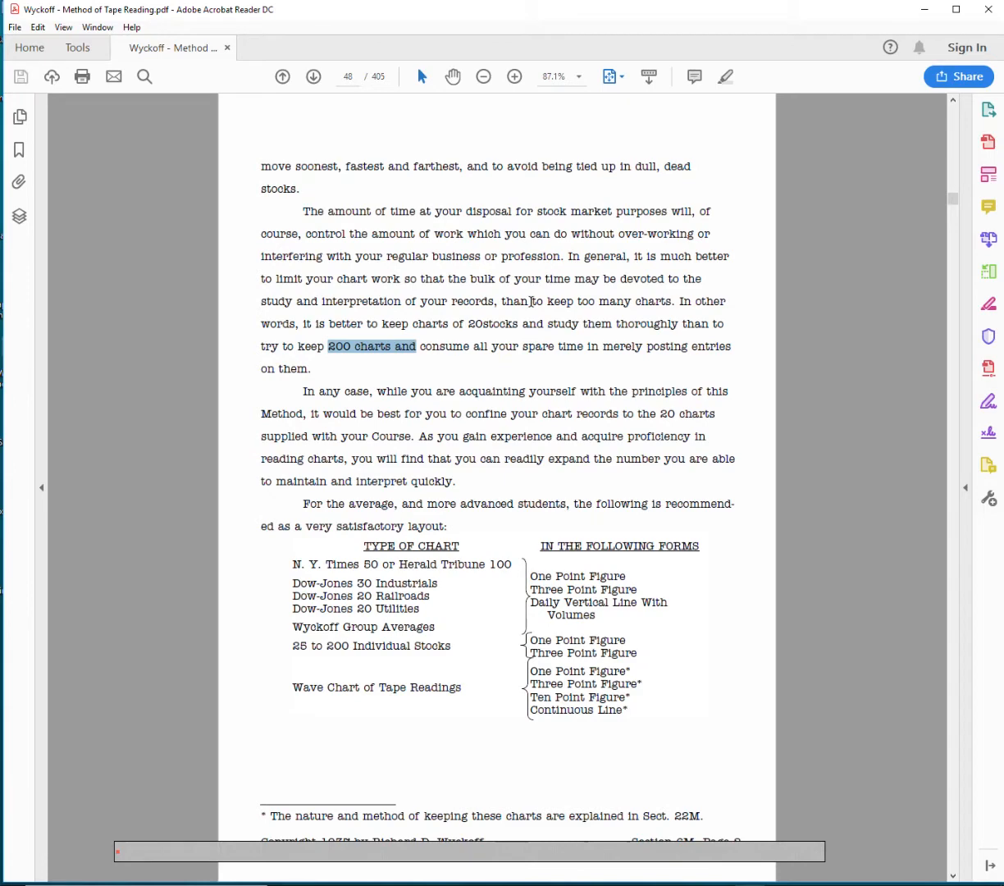
{"action": "mouse_move", "coordinate": [407, 338]}
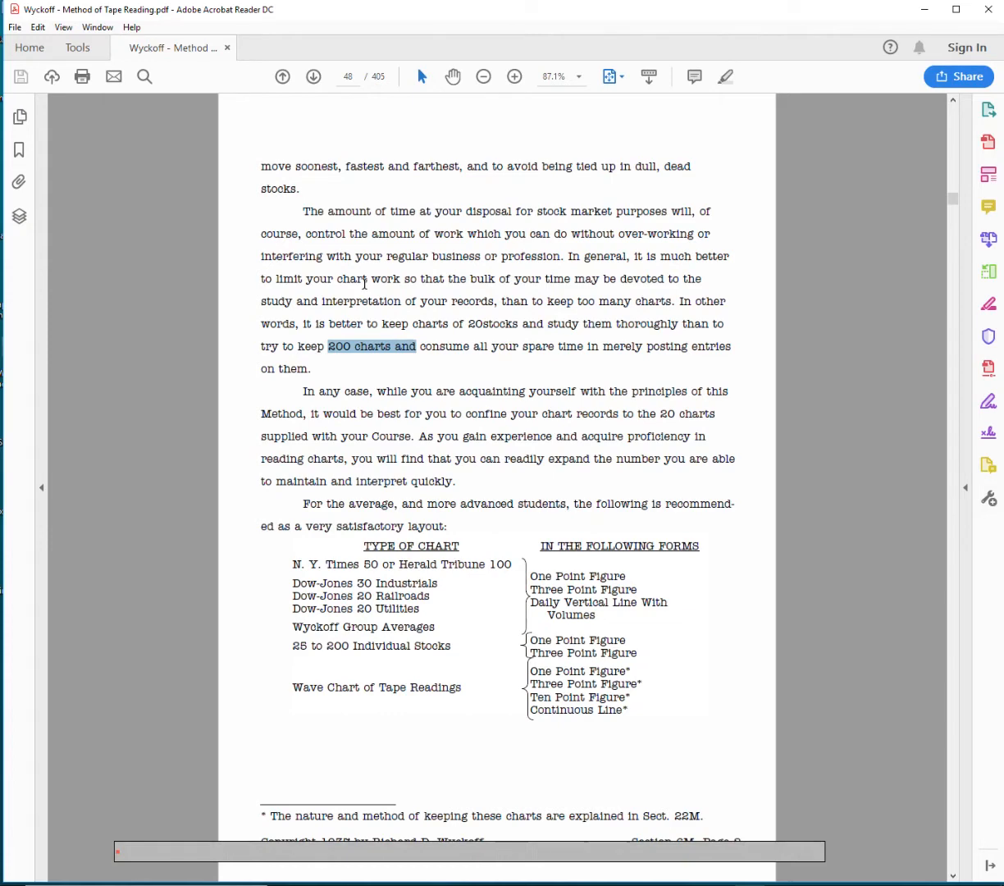
{"action": "mouse_move", "coordinate": [374, 249]}
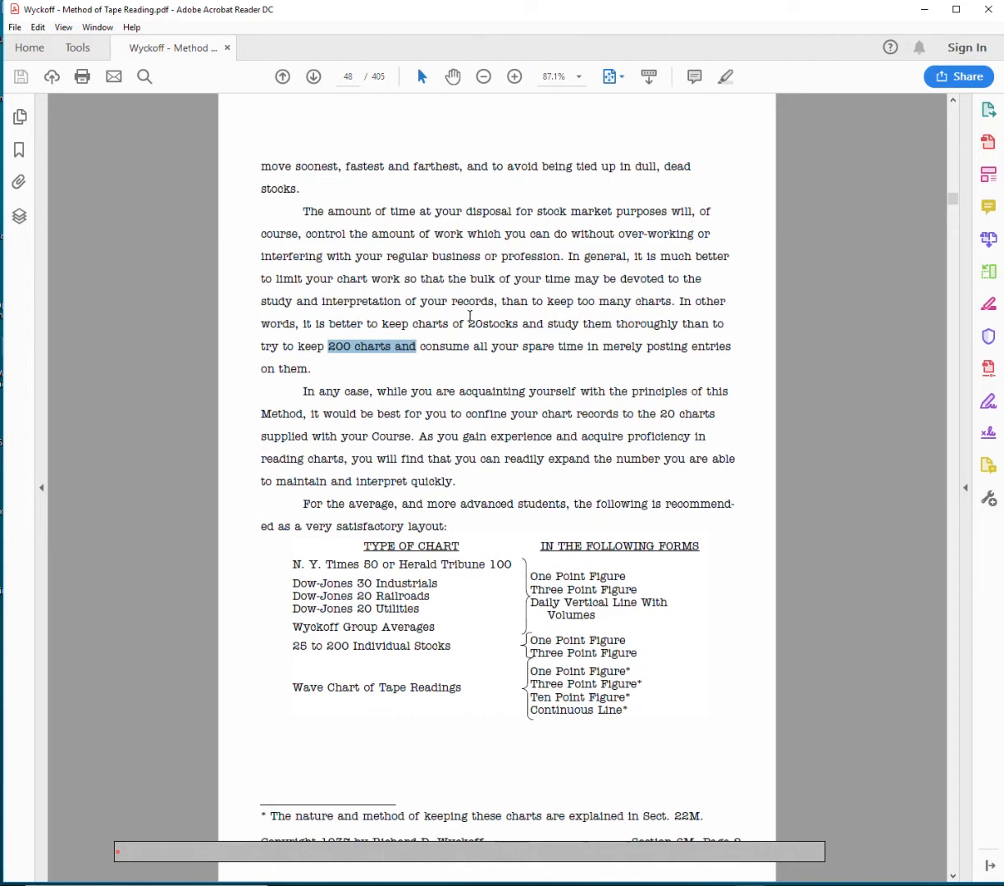
{"action": "mouse_move", "coordinate": [451, 341]}
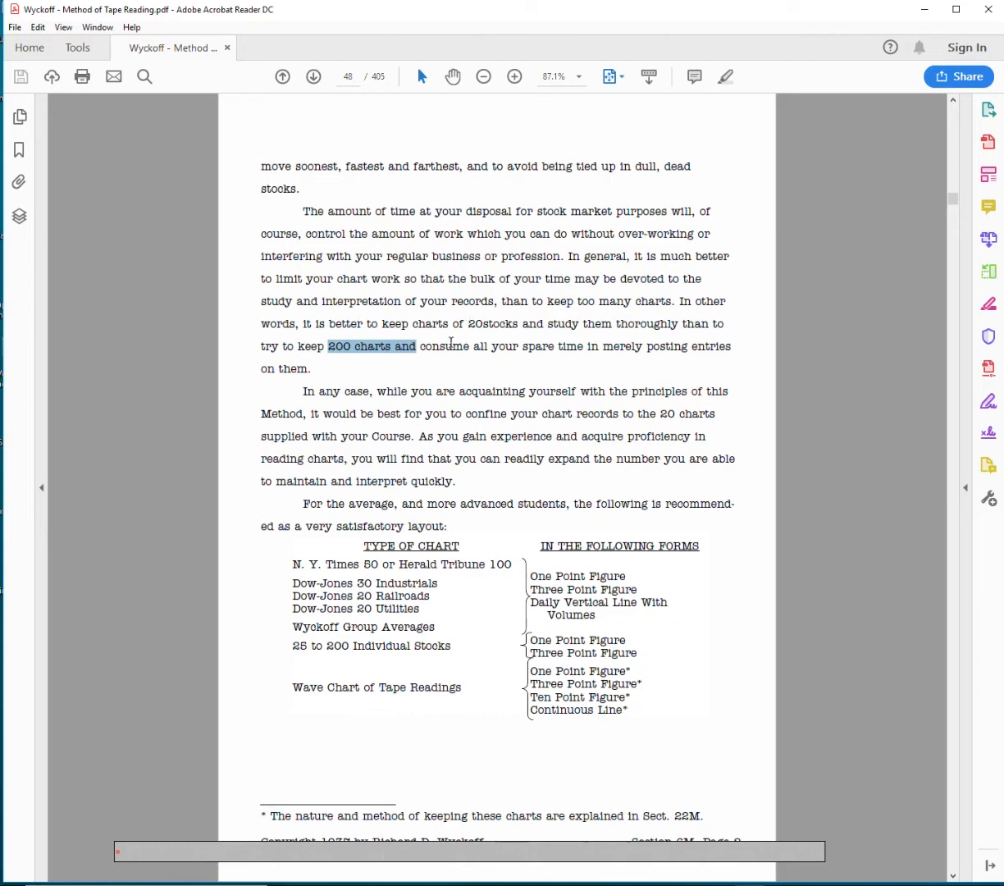
{"action": "mouse_move", "coordinate": [364, 374]}
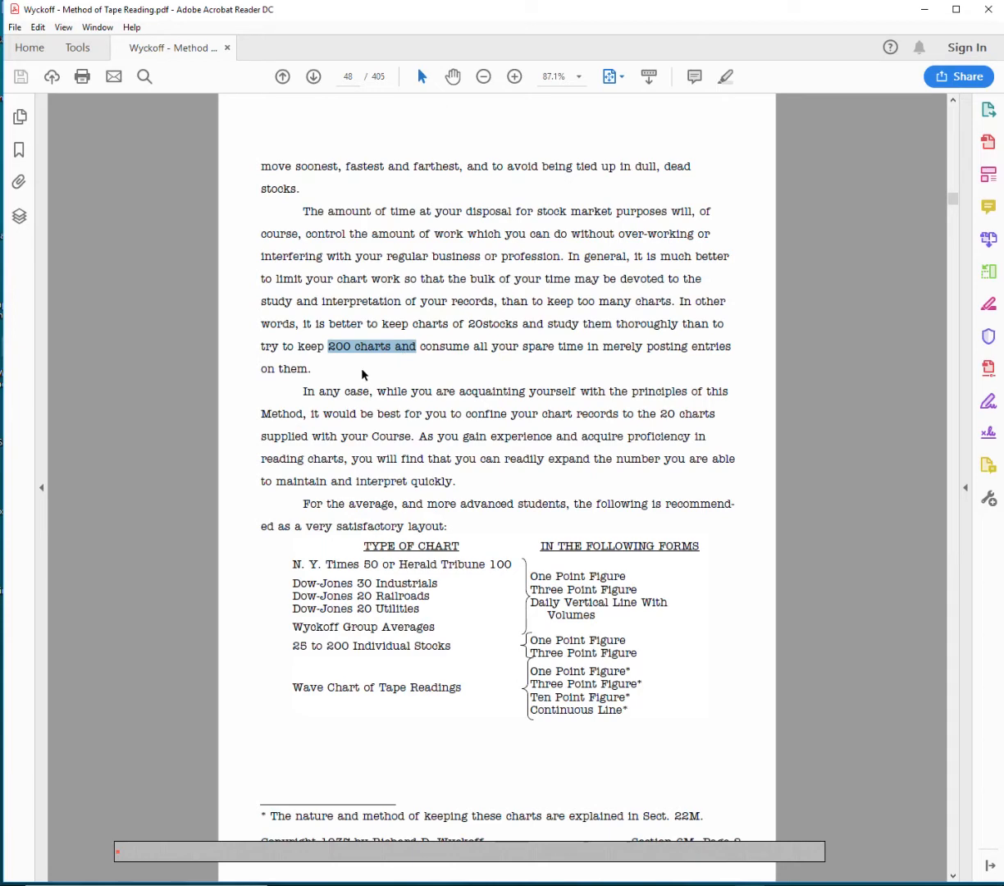
{"action": "mouse_move", "coordinate": [456, 282]}
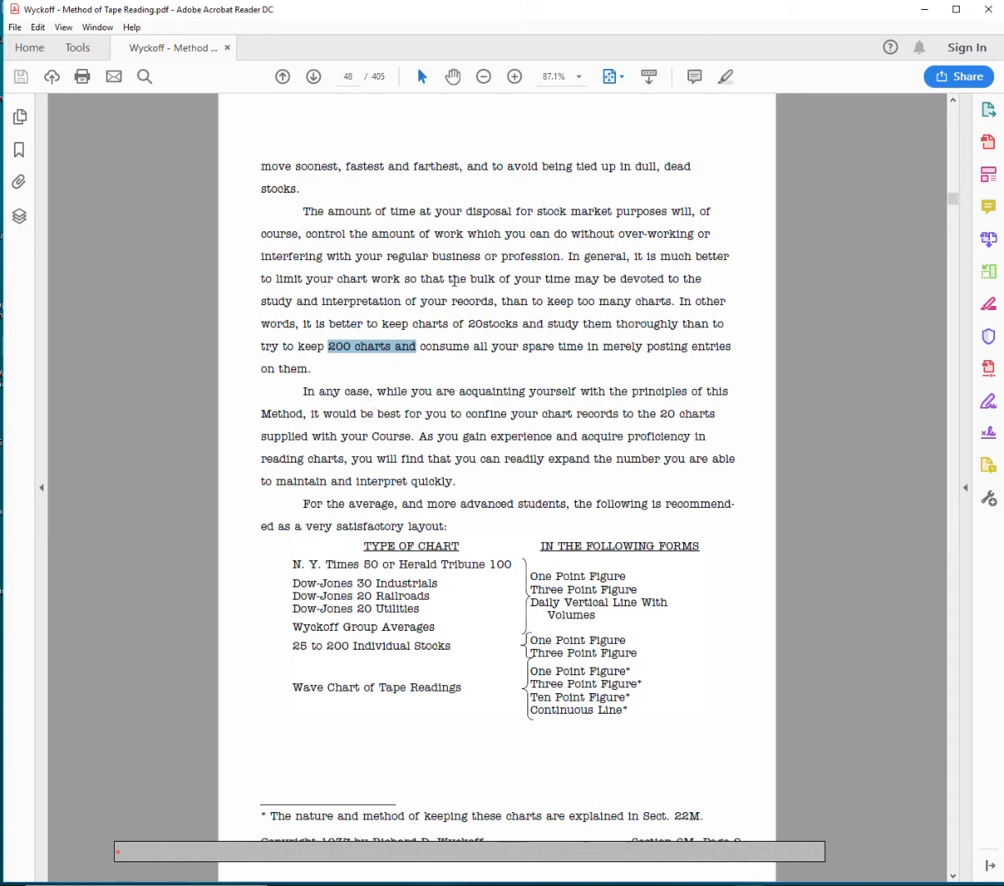
{"action": "mouse_move", "coordinate": [528, 299]}
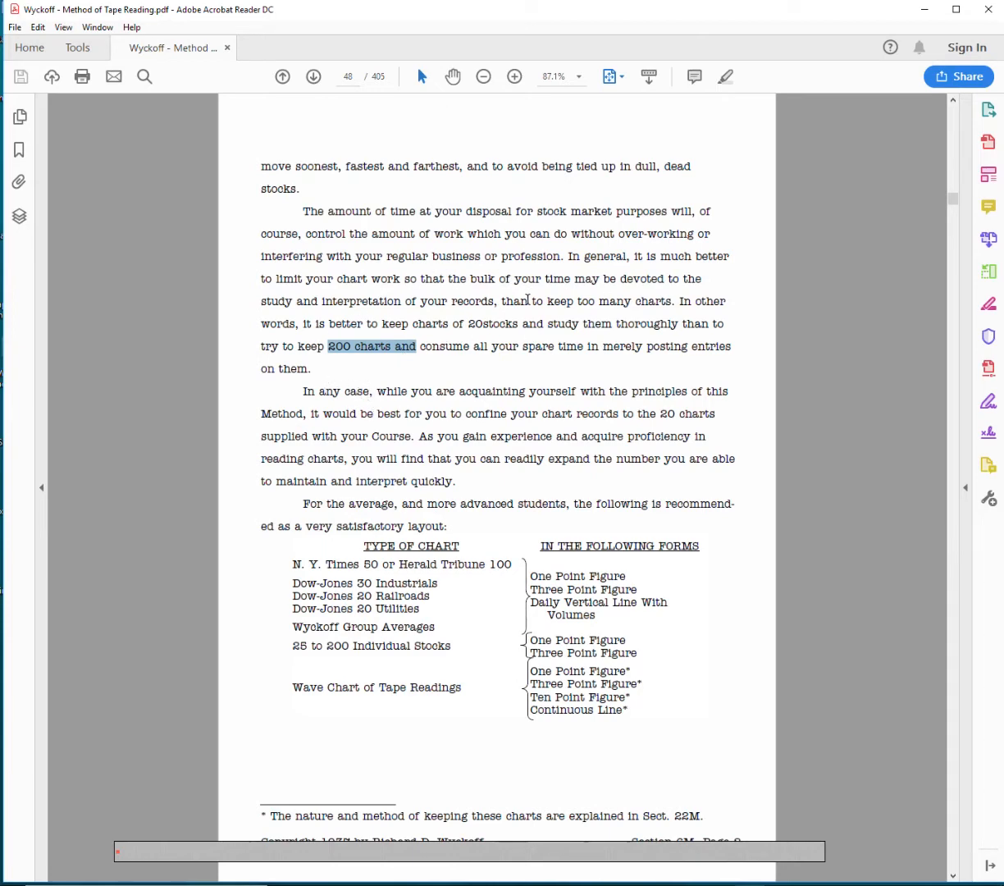
{"action": "left_click", "coordinate": [436, 355]}
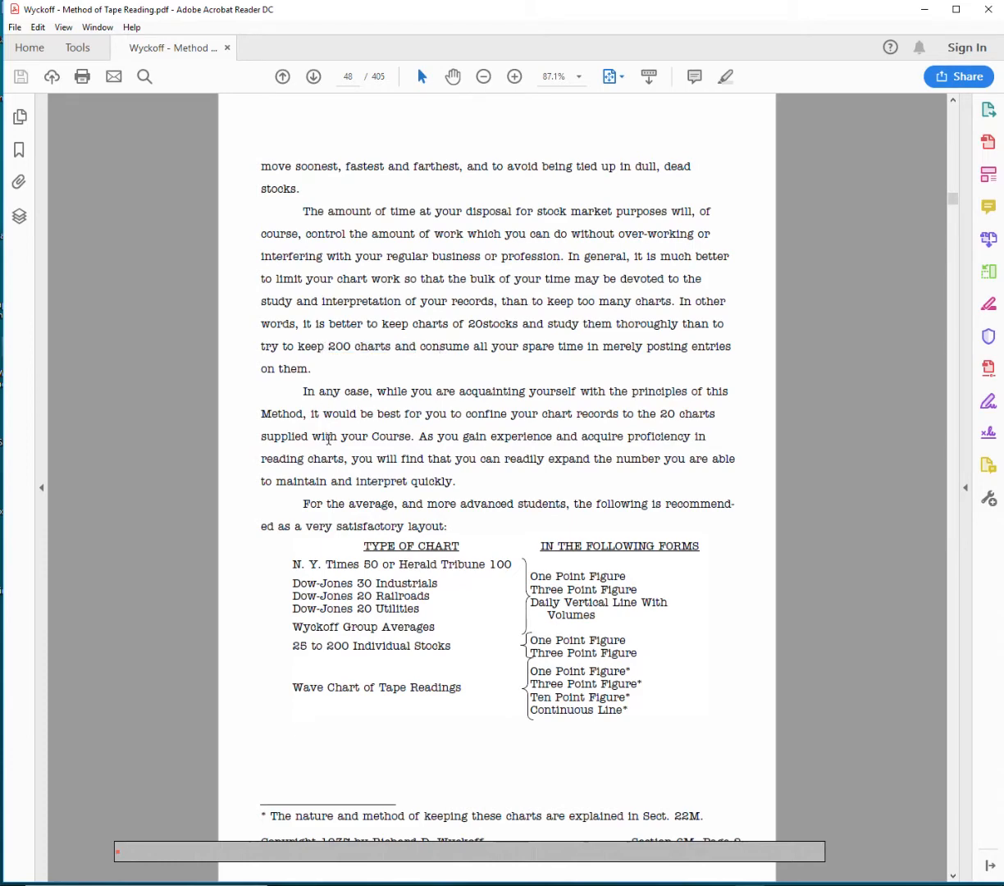
{"action": "mouse_move", "coordinate": [598, 505]}
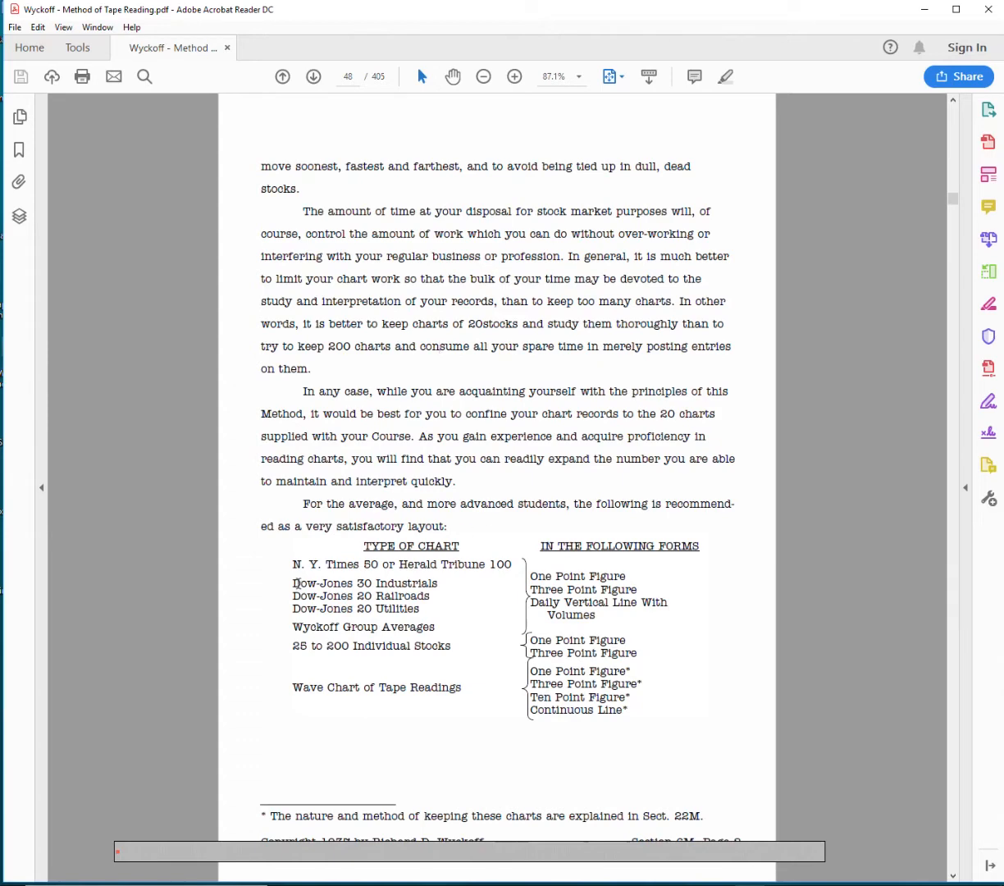
- Highlight 'Dow-Jones 20' and then the 'Wave Chart of Tape Readings' line in the chart-type table
{"action": "left_click_drag", "start_coordinate": [292, 565], "coordinate": [486, 564]}
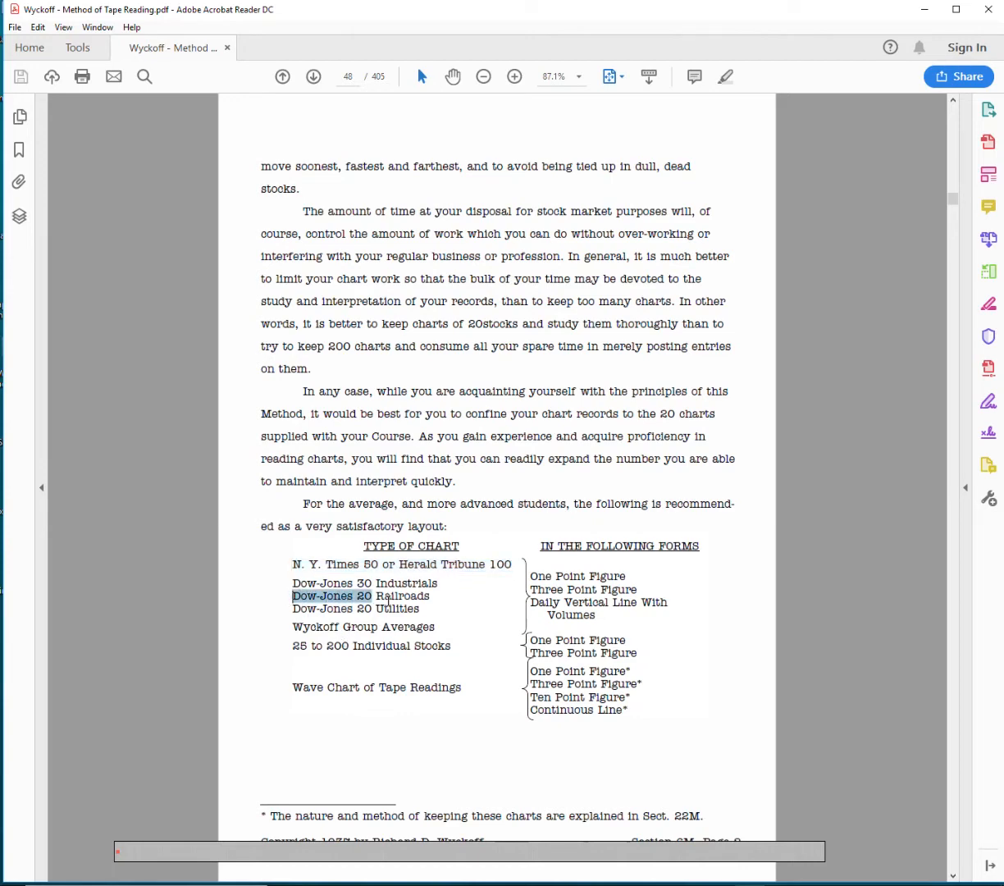
{"action": "double_click", "coordinate": [363, 627]}
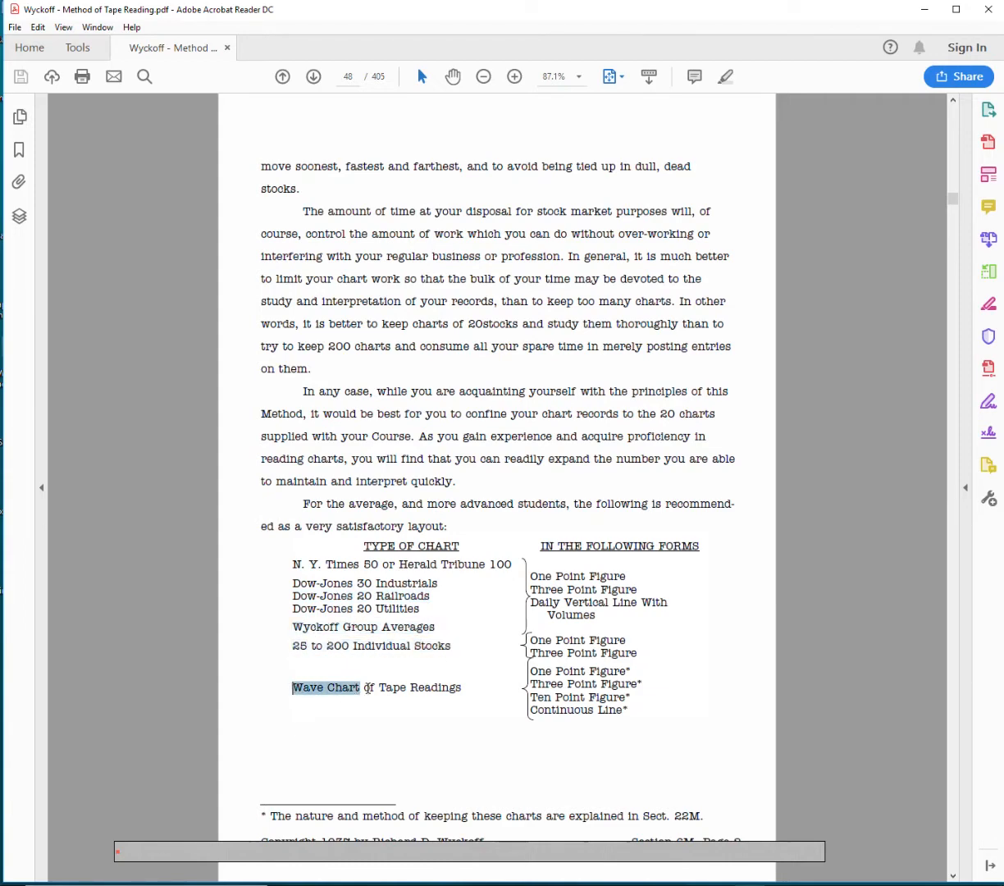
{"action": "left_click_drag", "start_coordinate": [358, 687], "coordinate": [459, 687]}
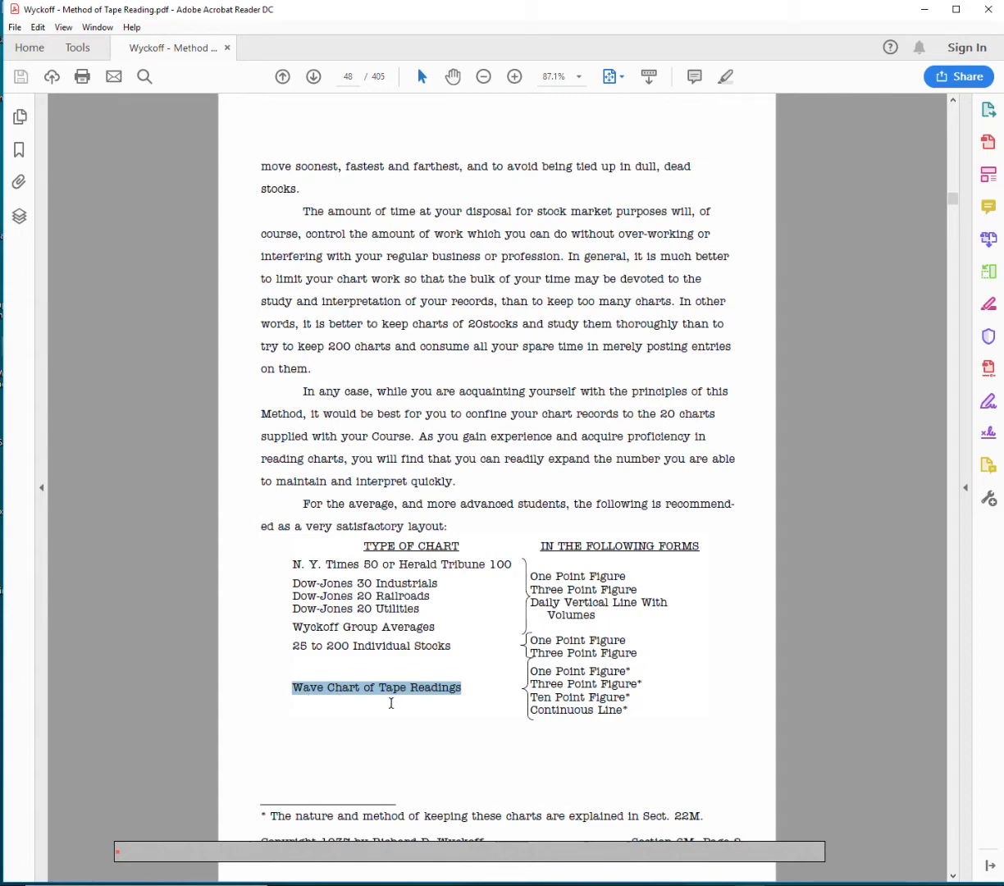
{"action": "mouse_move", "coordinate": [389, 728]}
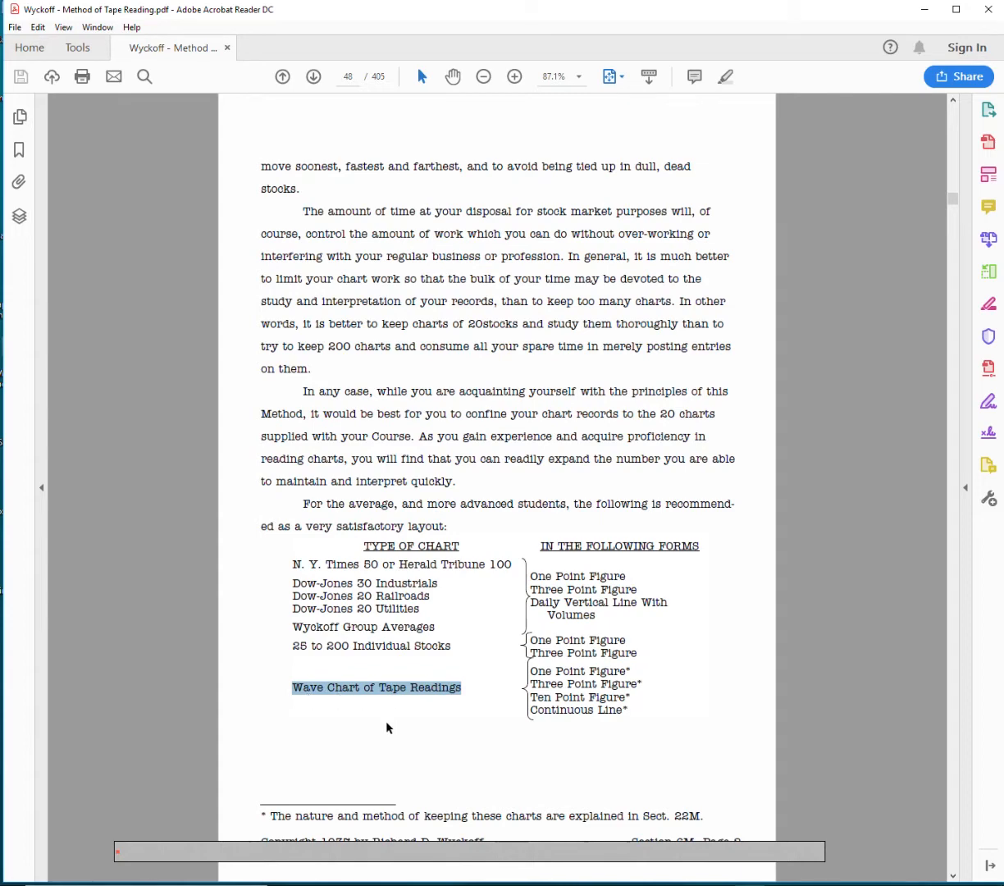
{"action": "mouse_move", "coordinate": [406, 699]}
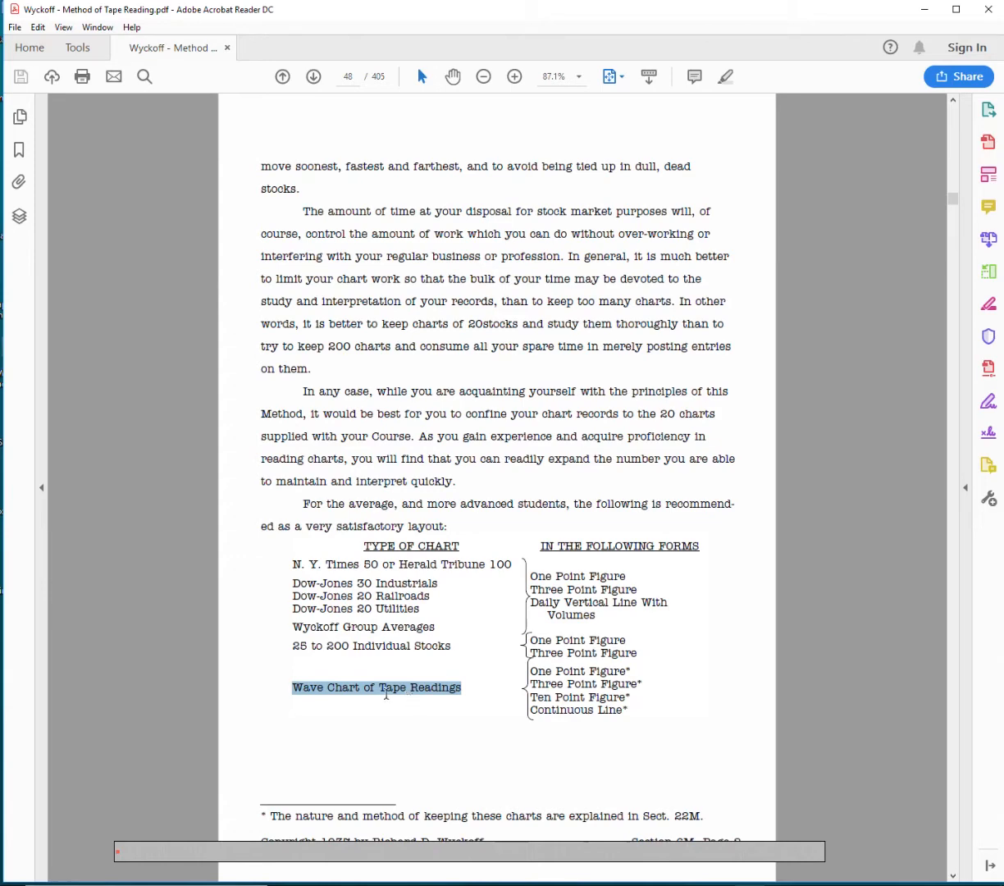
{"action": "mouse_move", "coordinate": [357, 702]}
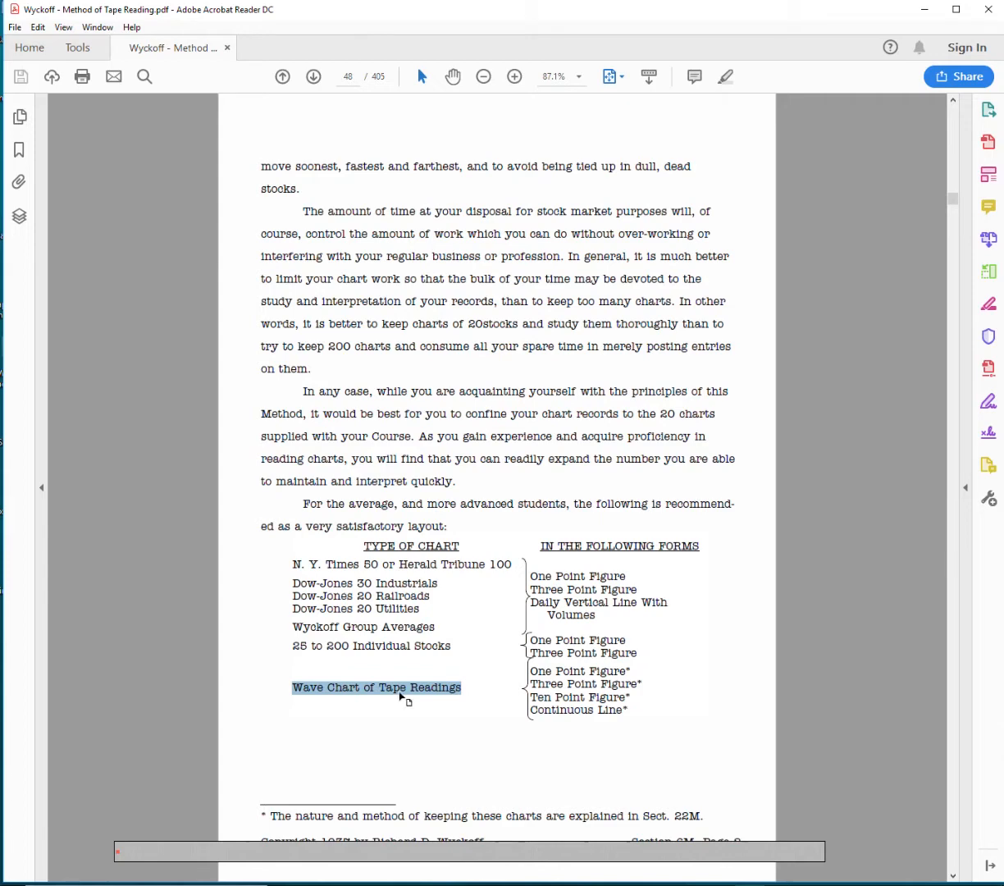
{"action": "mouse_move", "coordinate": [286, 561]}
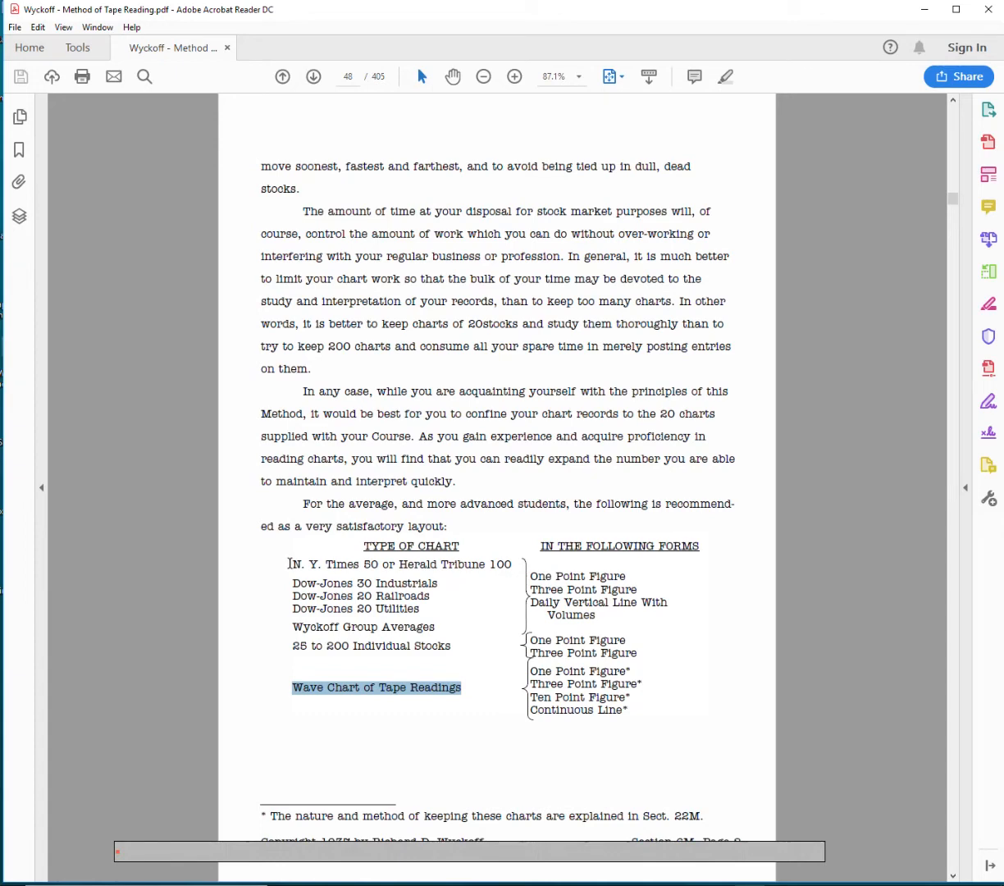
{"action": "mouse_move", "coordinate": [603, 580]}
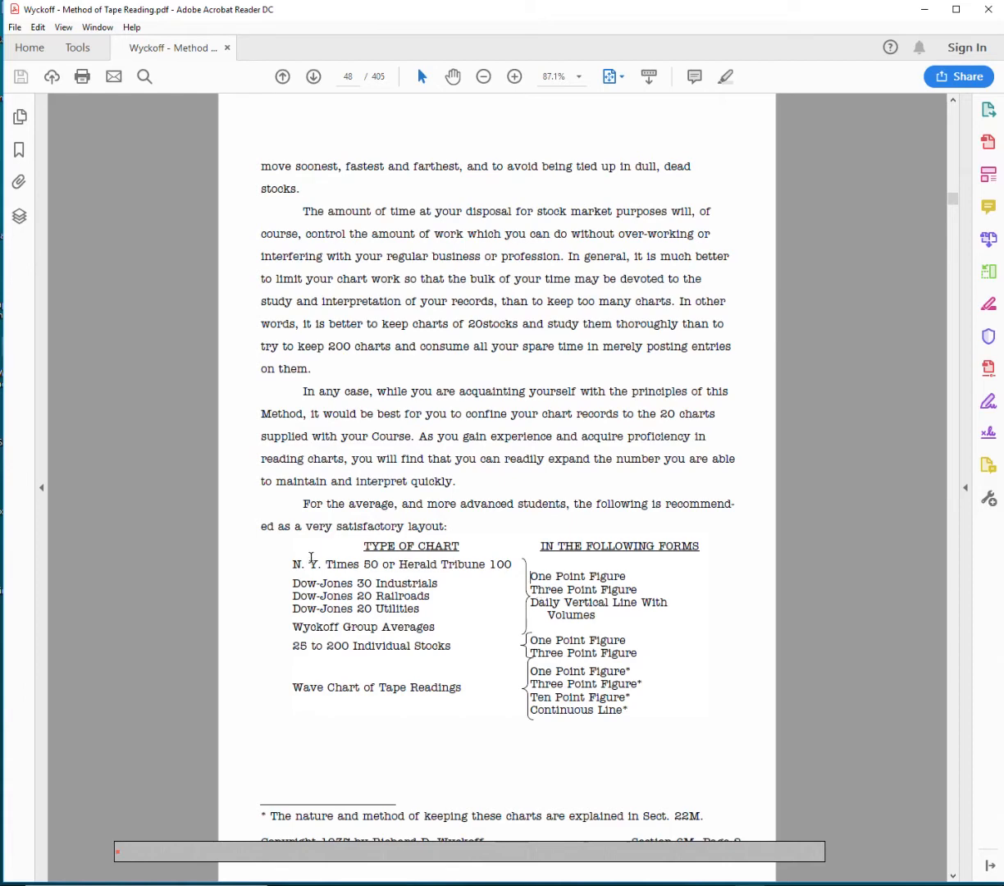
{"action": "mouse_move", "coordinate": [556, 633]}
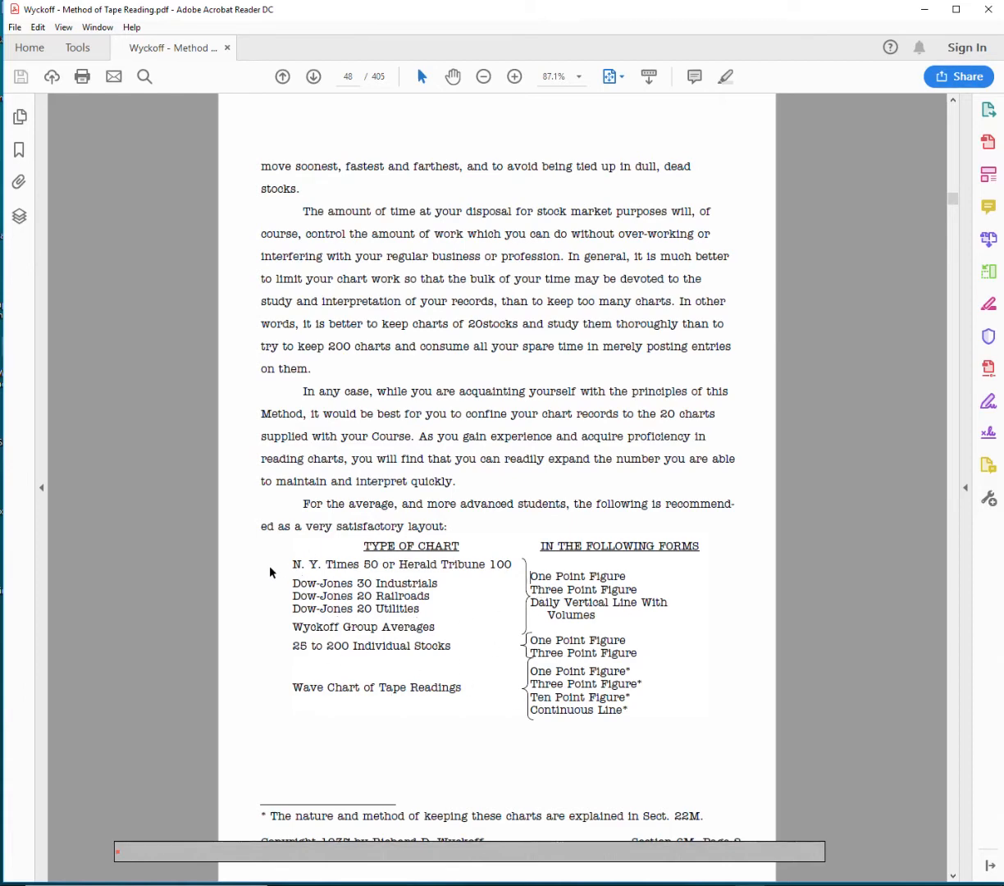
{"action": "mouse_move", "coordinate": [279, 561]}
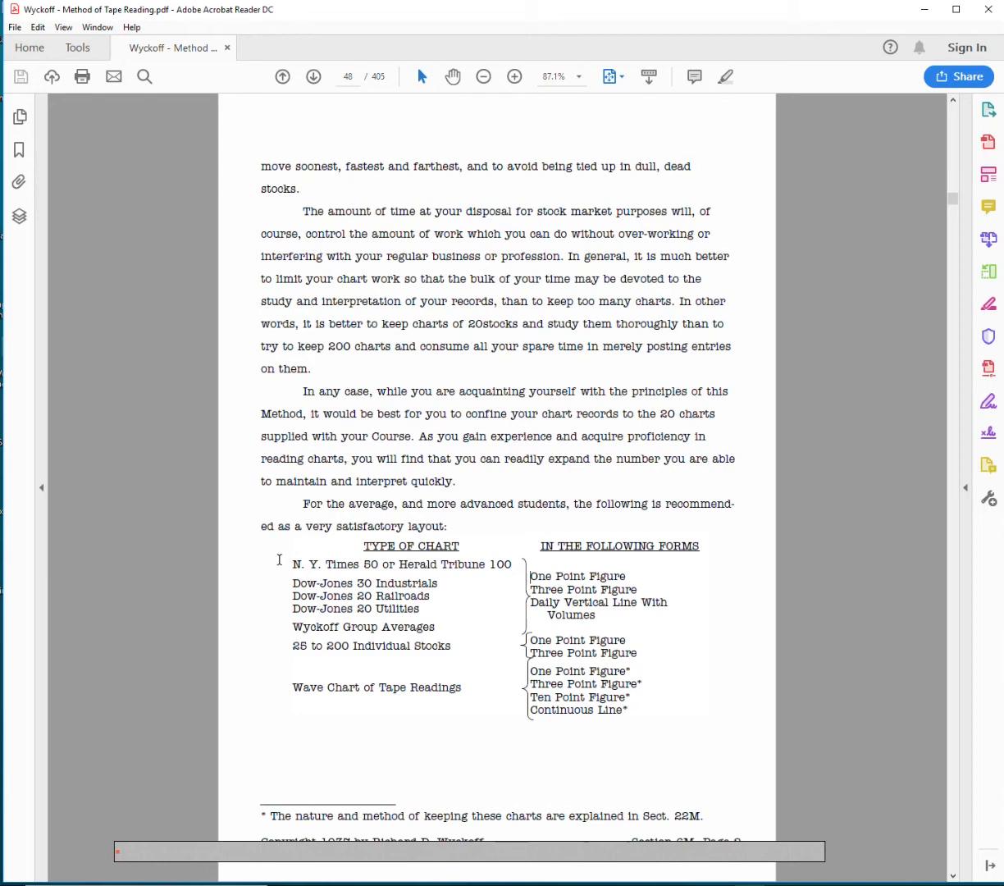
{"action": "mouse_move", "coordinate": [279, 636]}
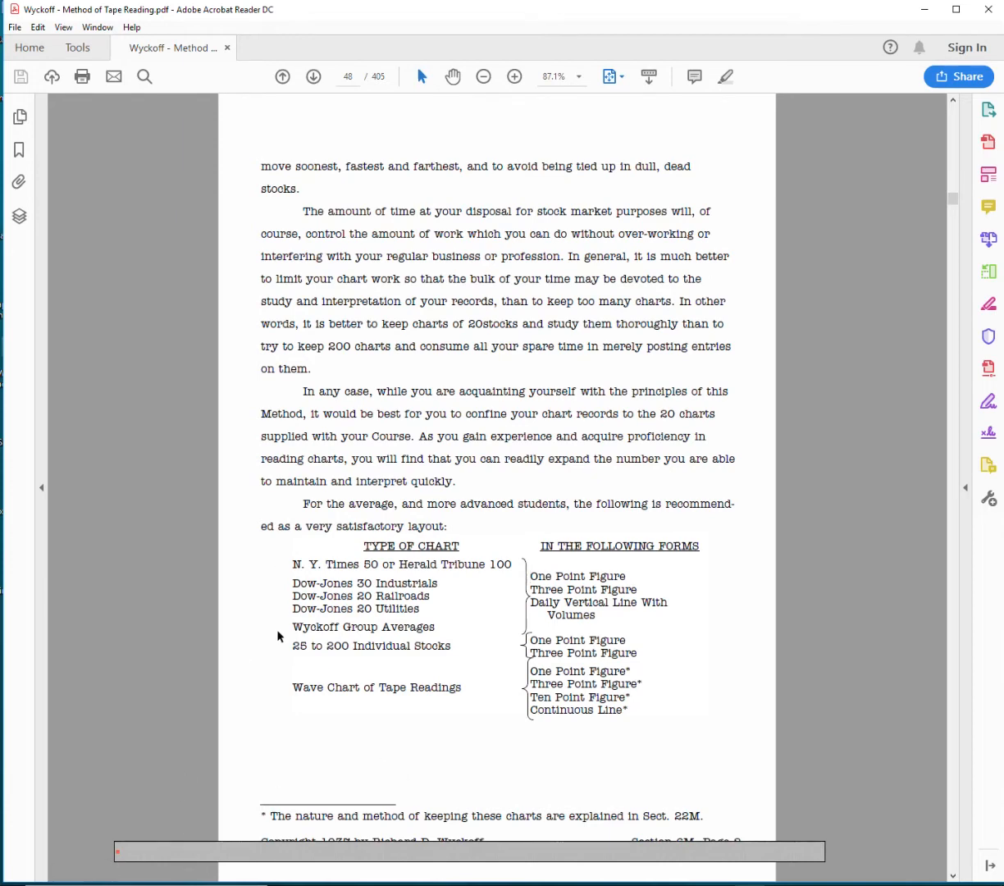
{"action": "mouse_move", "coordinate": [10, 102]}
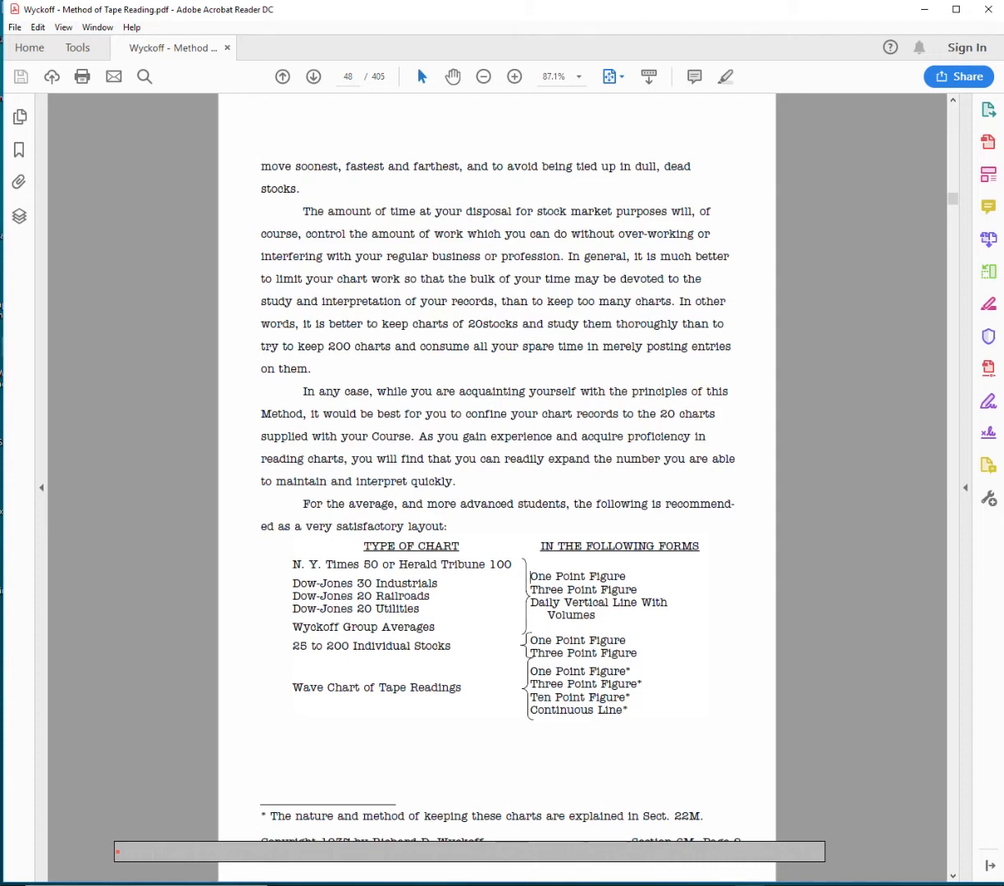
{"action": "mouse_move", "coordinate": [720, 300]}
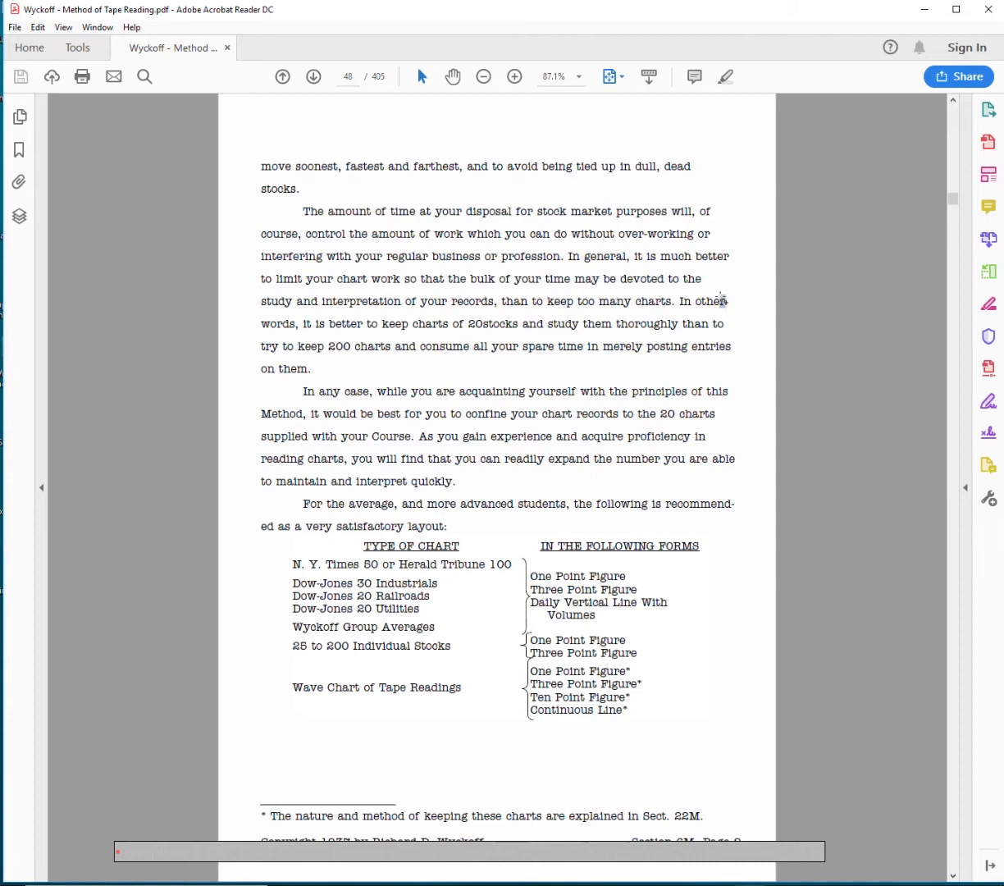
- Advance to page 49 and briefly highlight the opening words of the portfolio-expansion paragraph
{"action": "left_click", "coordinate": [314, 76]}
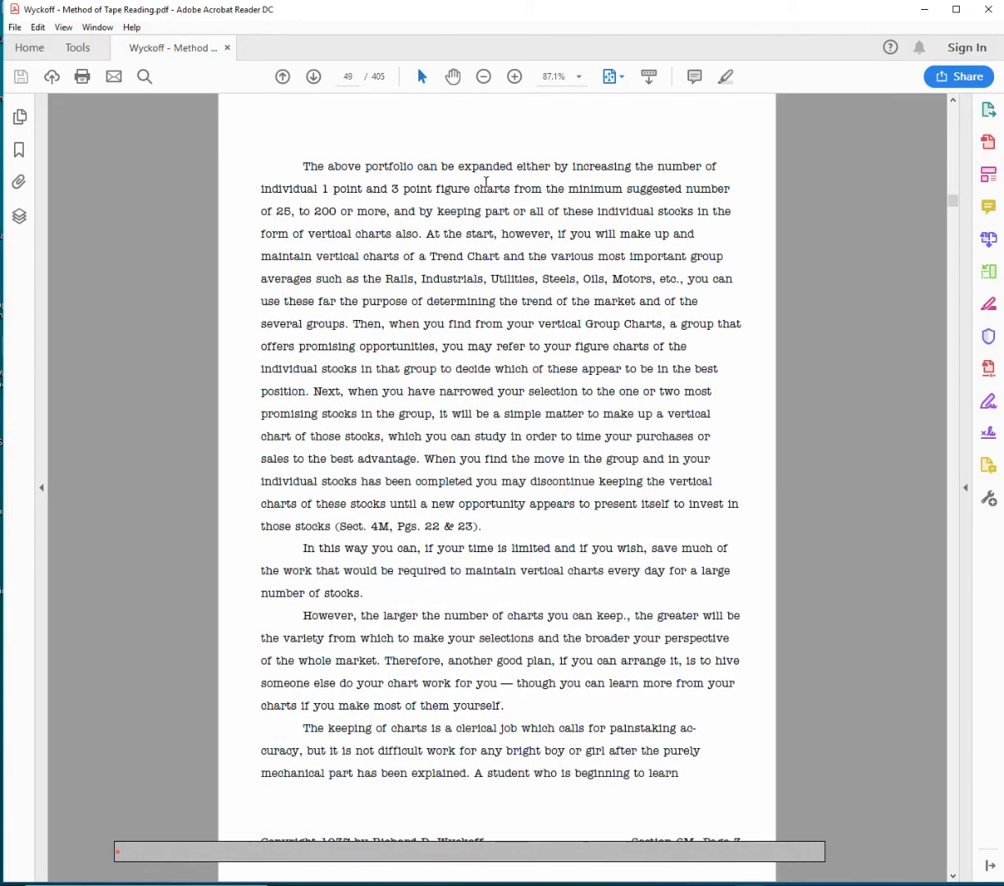
{"action": "mouse_move", "coordinate": [591, 182]}
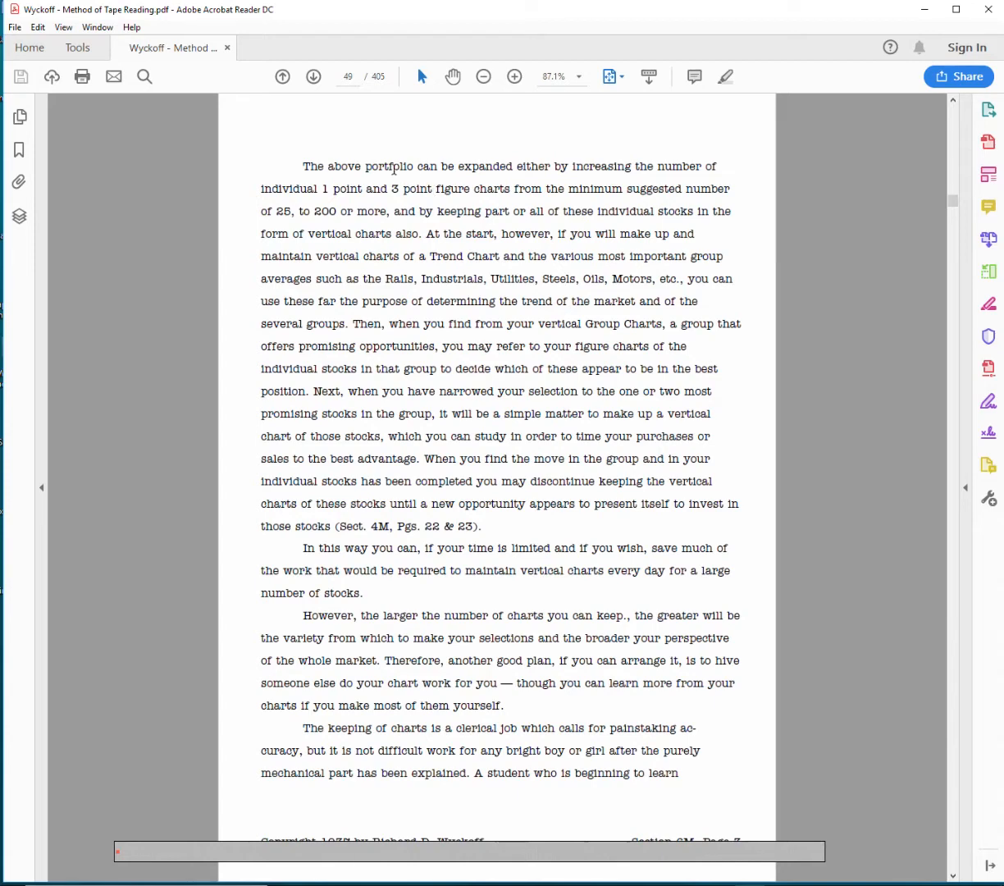
{"action": "left_click_drag", "start_coordinate": [302, 167], "coordinate": [626, 167]}
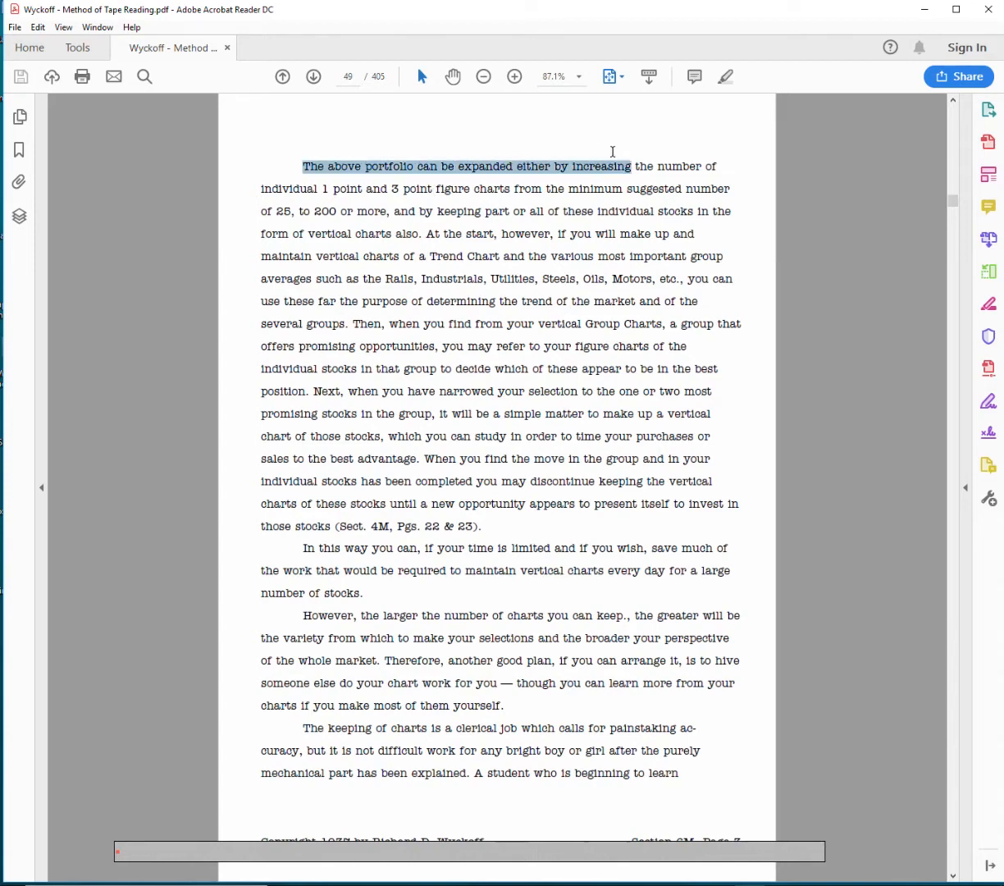
{"action": "left_click", "coordinate": [308, 181]}
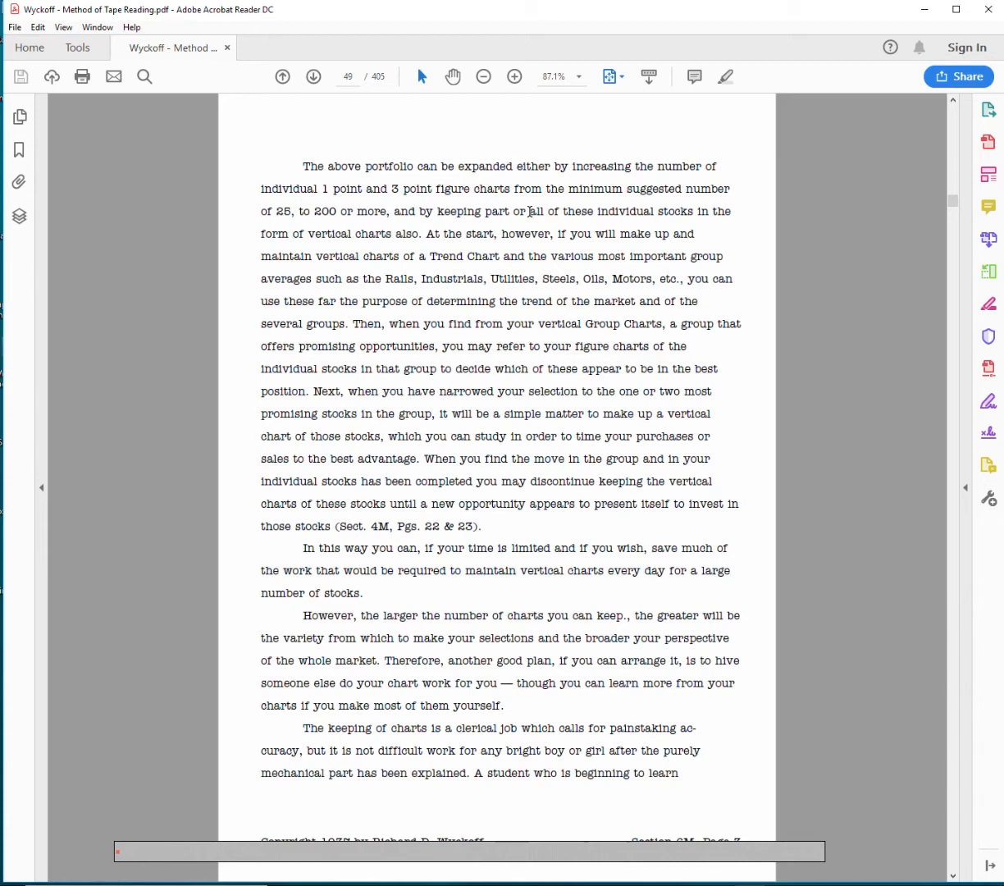
{"action": "mouse_move", "coordinate": [610, 208]}
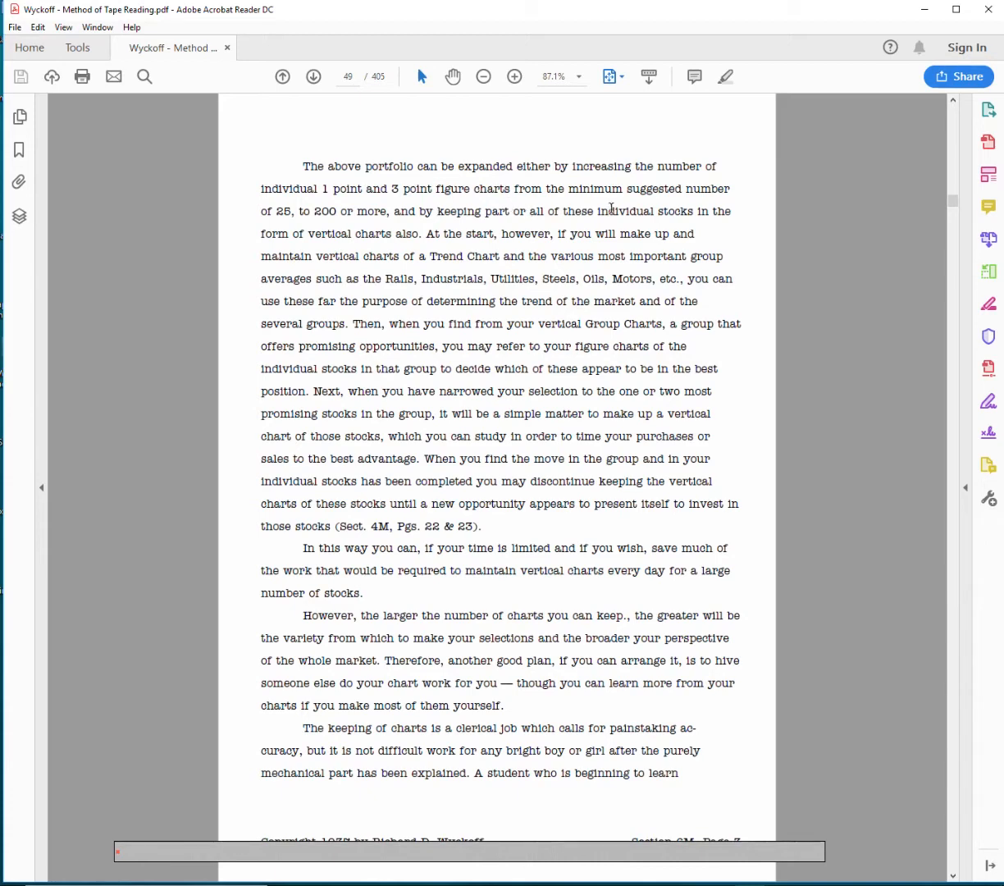
{"action": "mouse_move", "coordinate": [397, 233]}
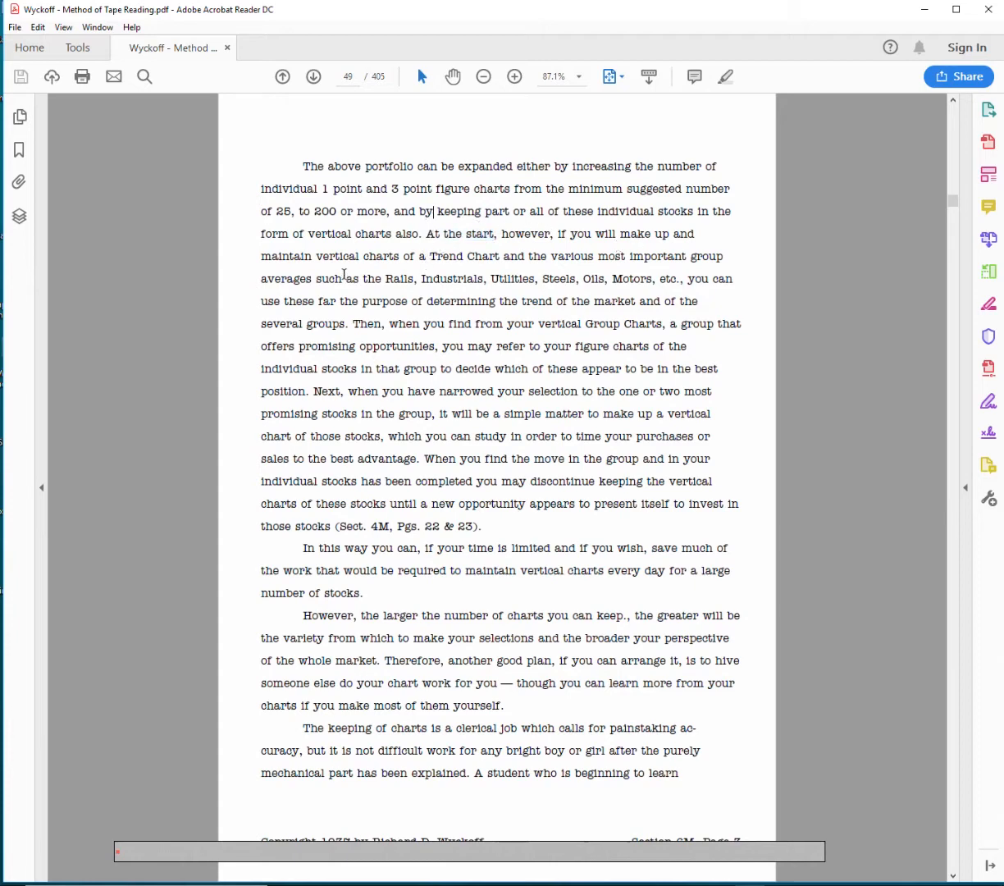
{"action": "left_click_drag", "start_coordinate": [315, 255], "coordinate": [521, 256]}
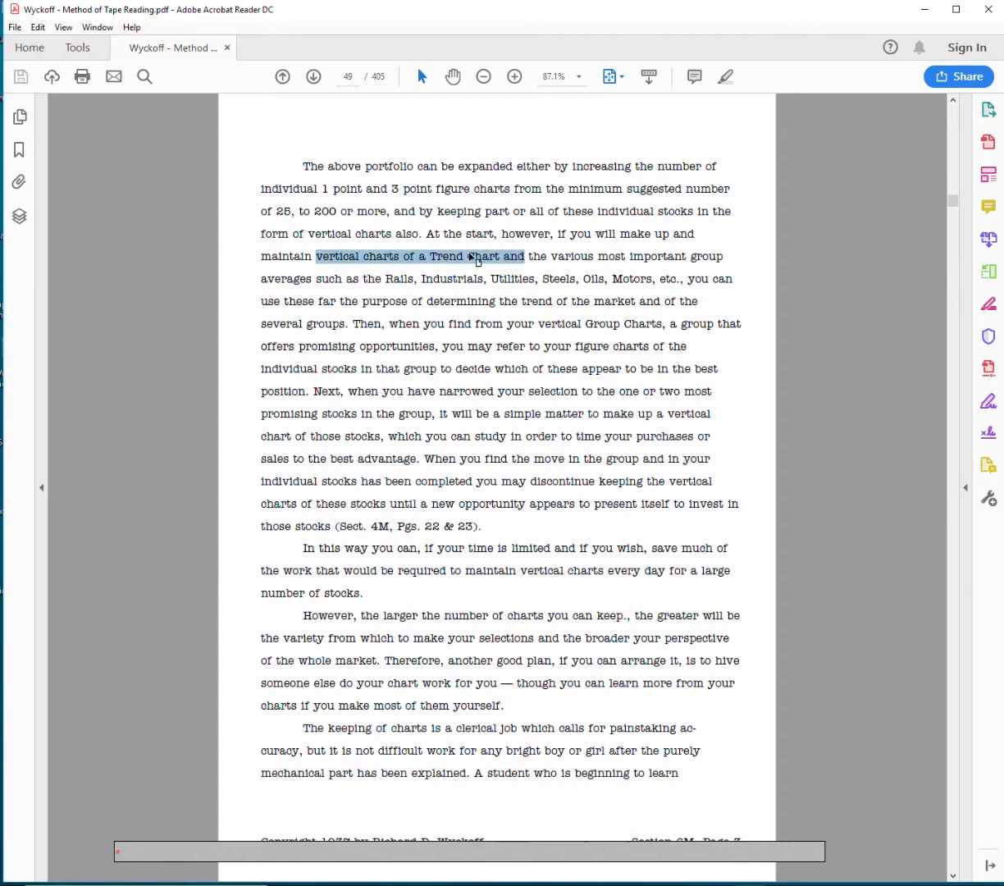
{"action": "left_click", "coordinate": [571, 264]}
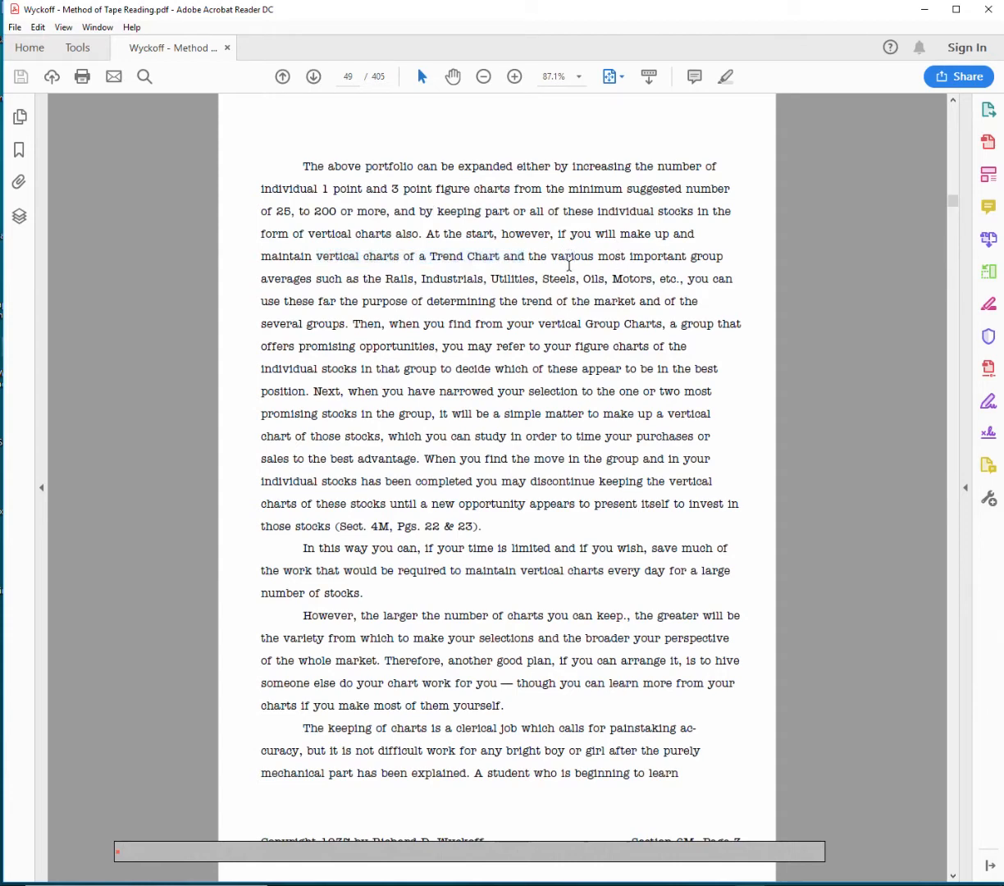
{"action": "mouse_move", "coordinate": [390, 278]}
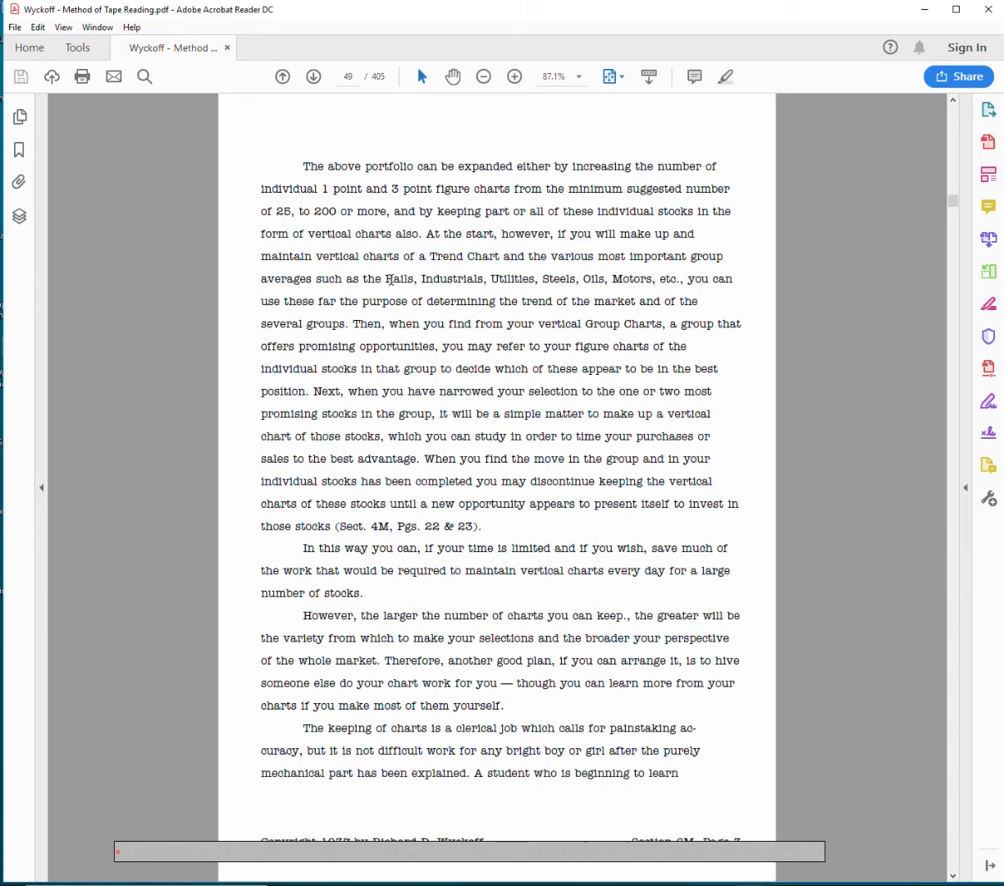
{"action": "left_click_drag", "start_coordinate": [385, 279], "coordinate": [677, 279]}
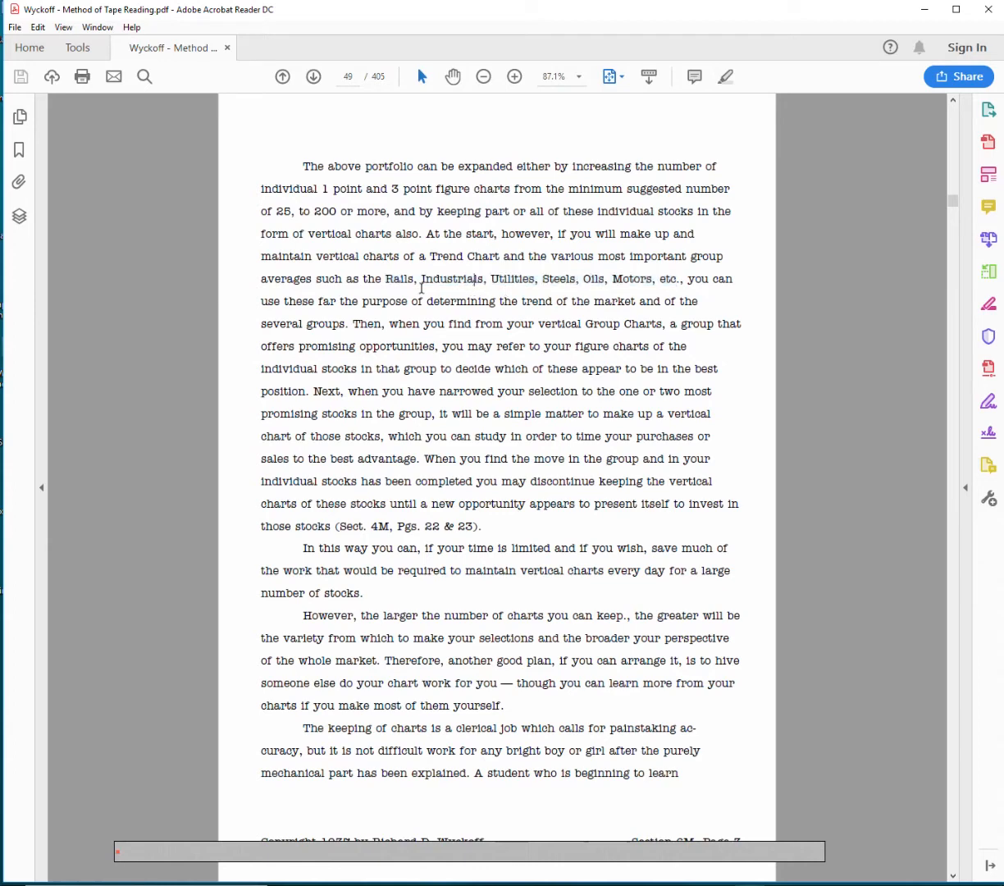
{"action": "left_click_drag", "start_coordinate": [384, 279], "coordinate": [680, 279]}
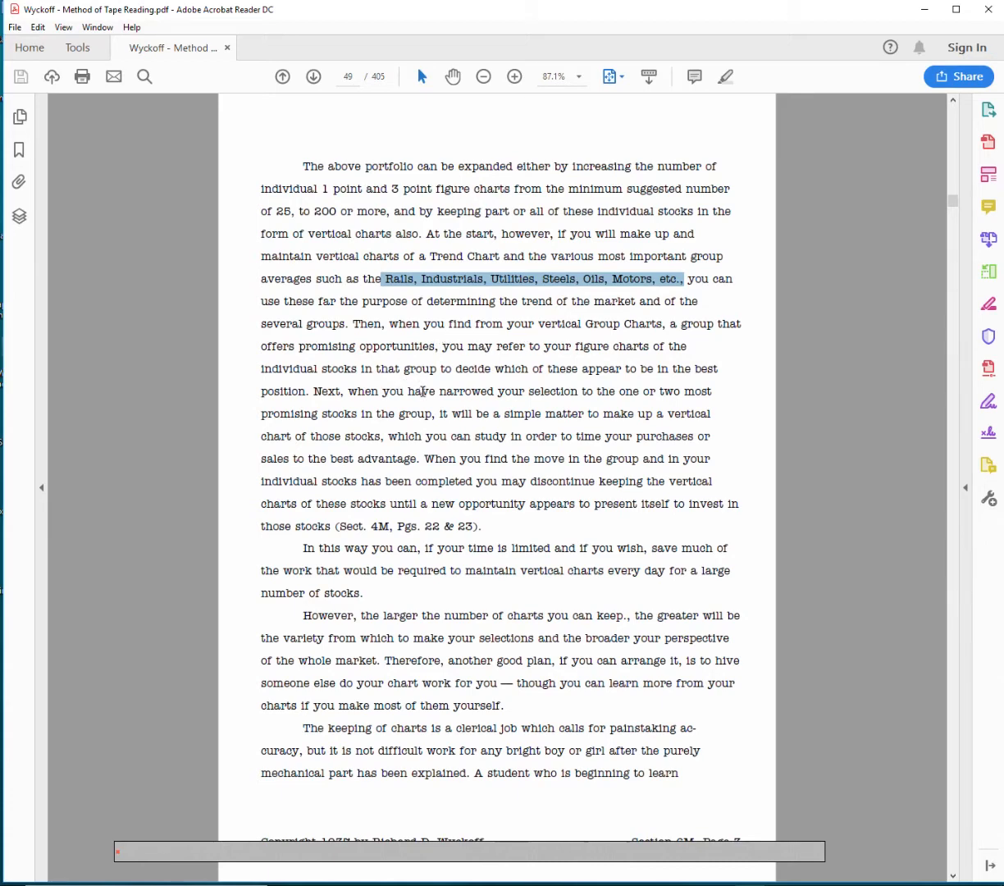
{"action": "mouse_move", "coordinate": [564, 312]}
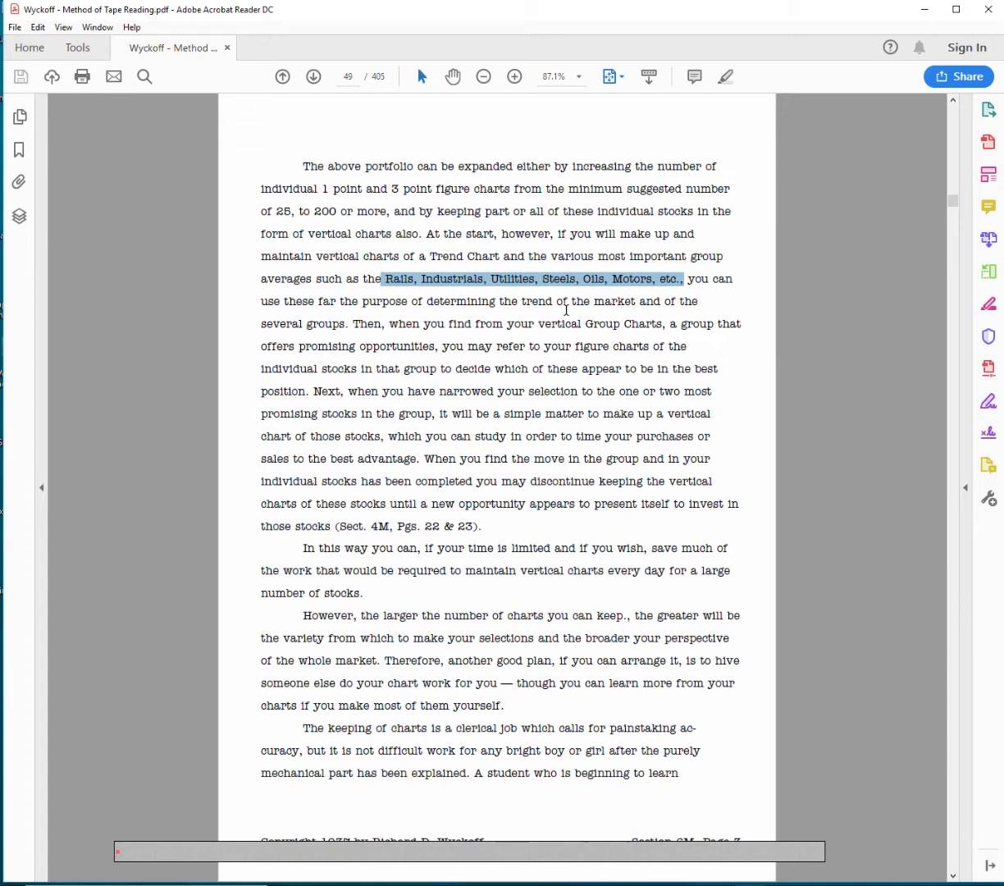
{"action": "mouse_move", "coordinate": [572, 308]}
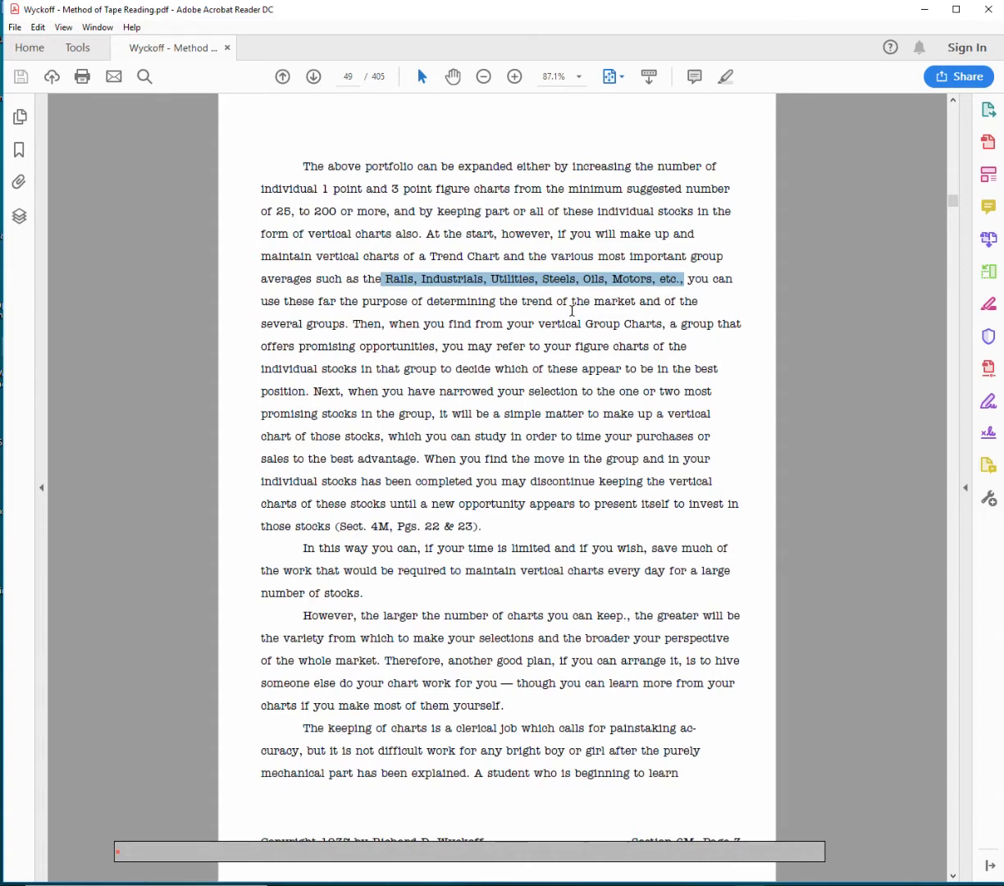
{"action": "mouse_move", "coordinate": [440, 387]}
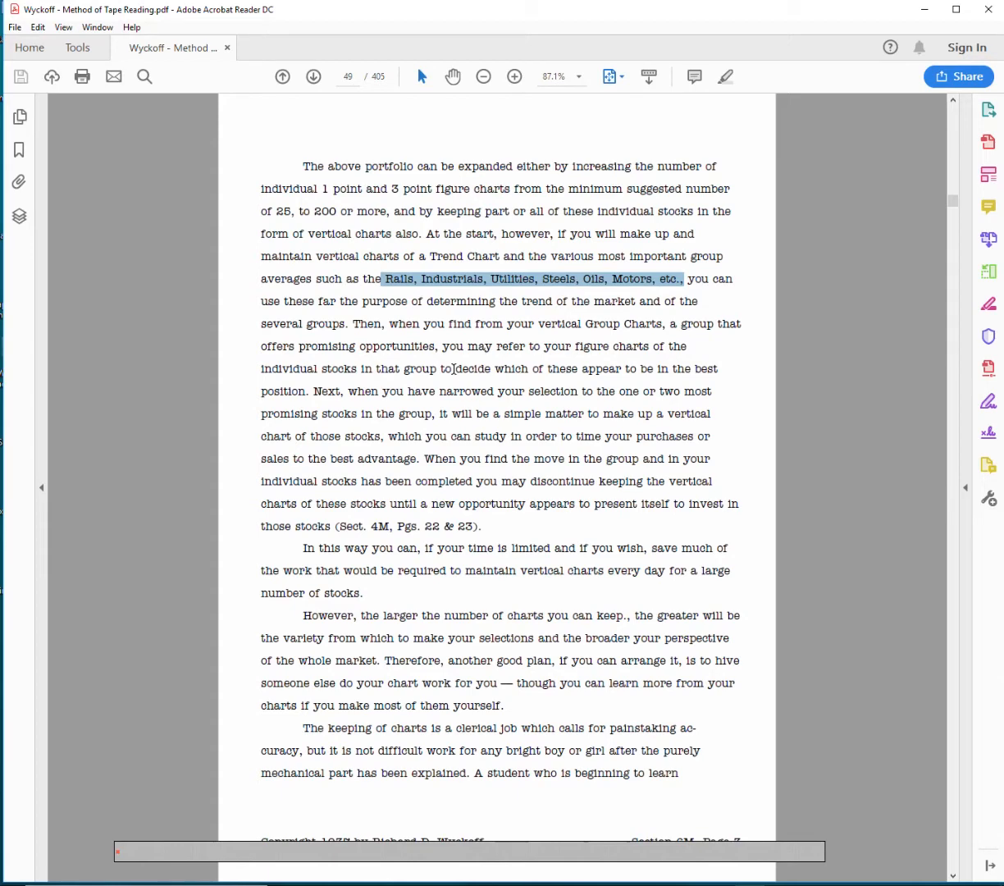
{"action": "mouse_move", "coordinate": [546, 377]}
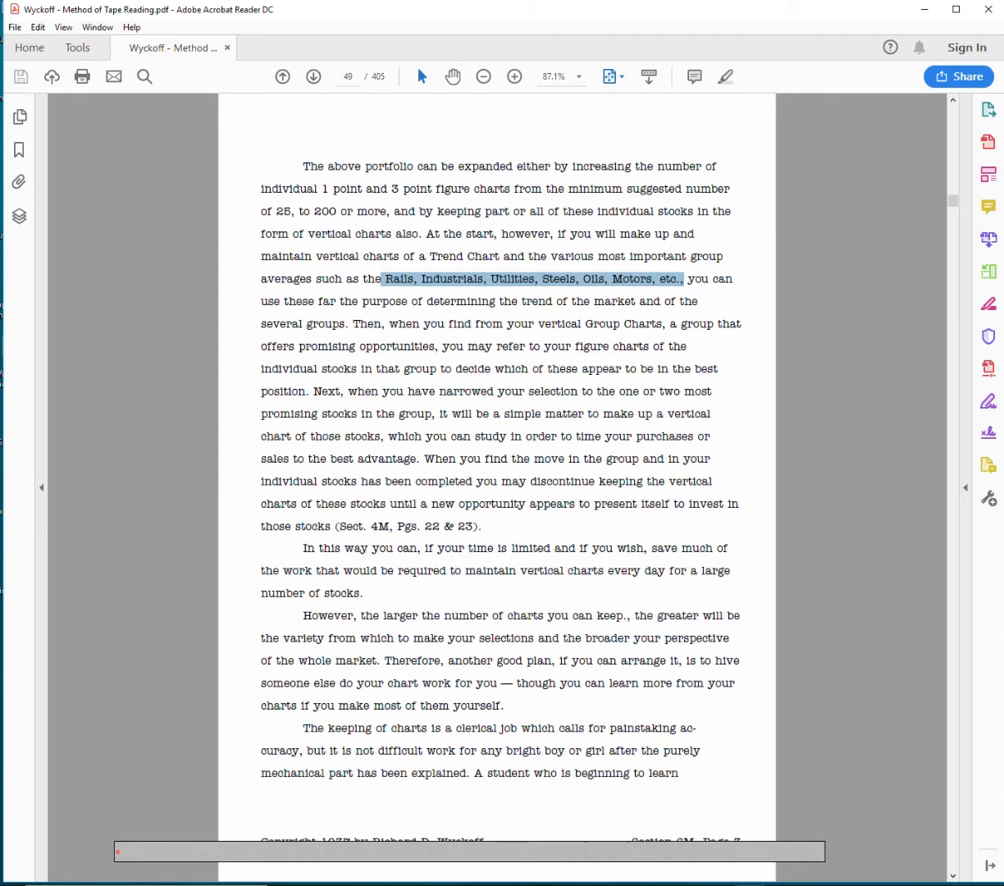
{"action": "mouse_move", "coordinate": [646, 265]}
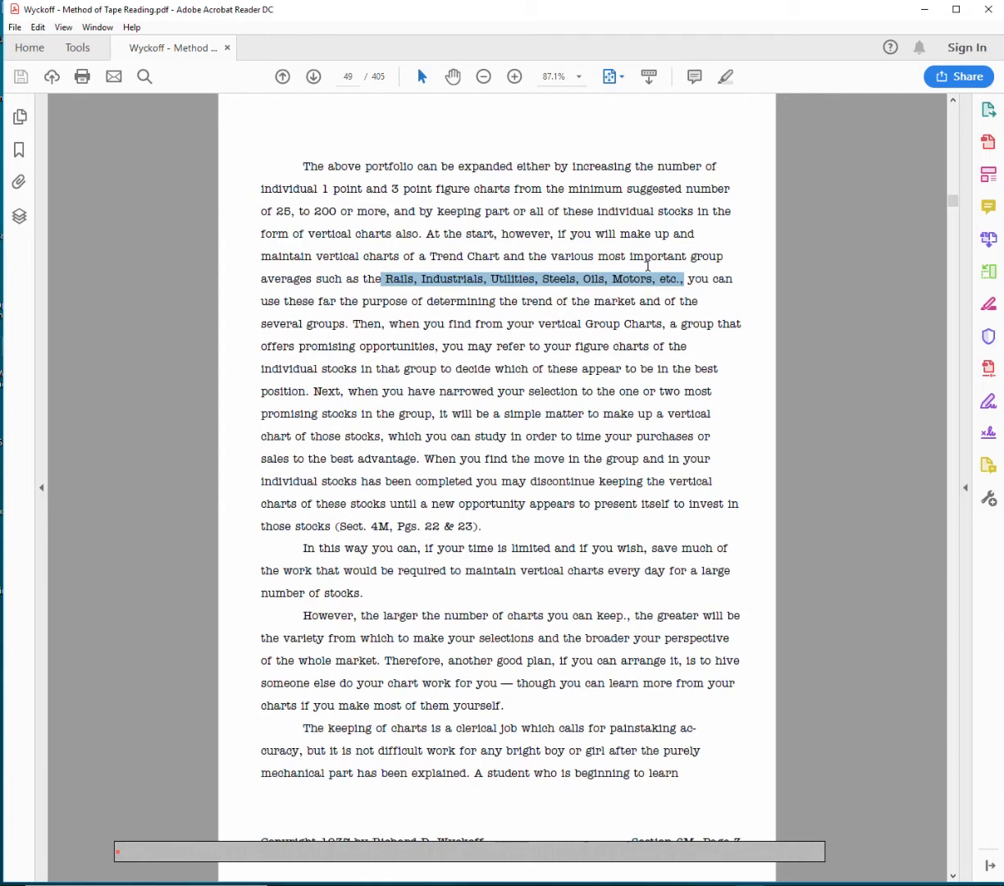
{"action": "mouse_move", "coordinate": [489, 564]}
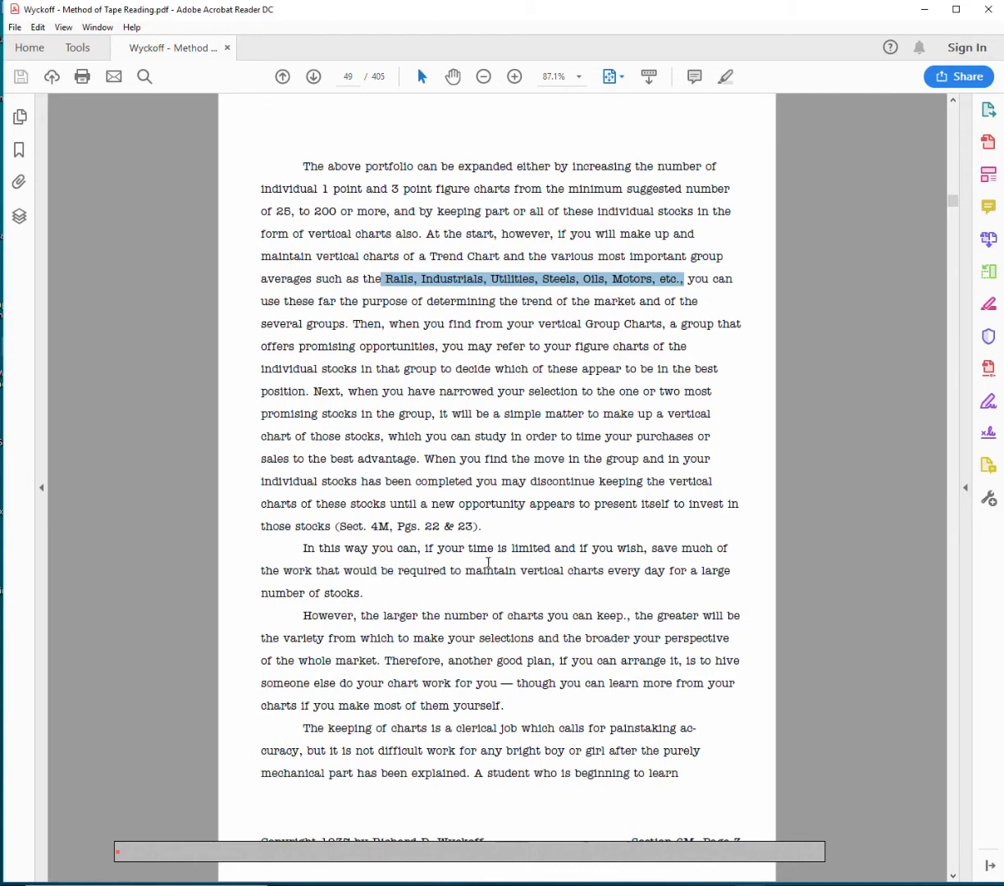
{"action": "mouse_move", "coordinate": [446, 565]}
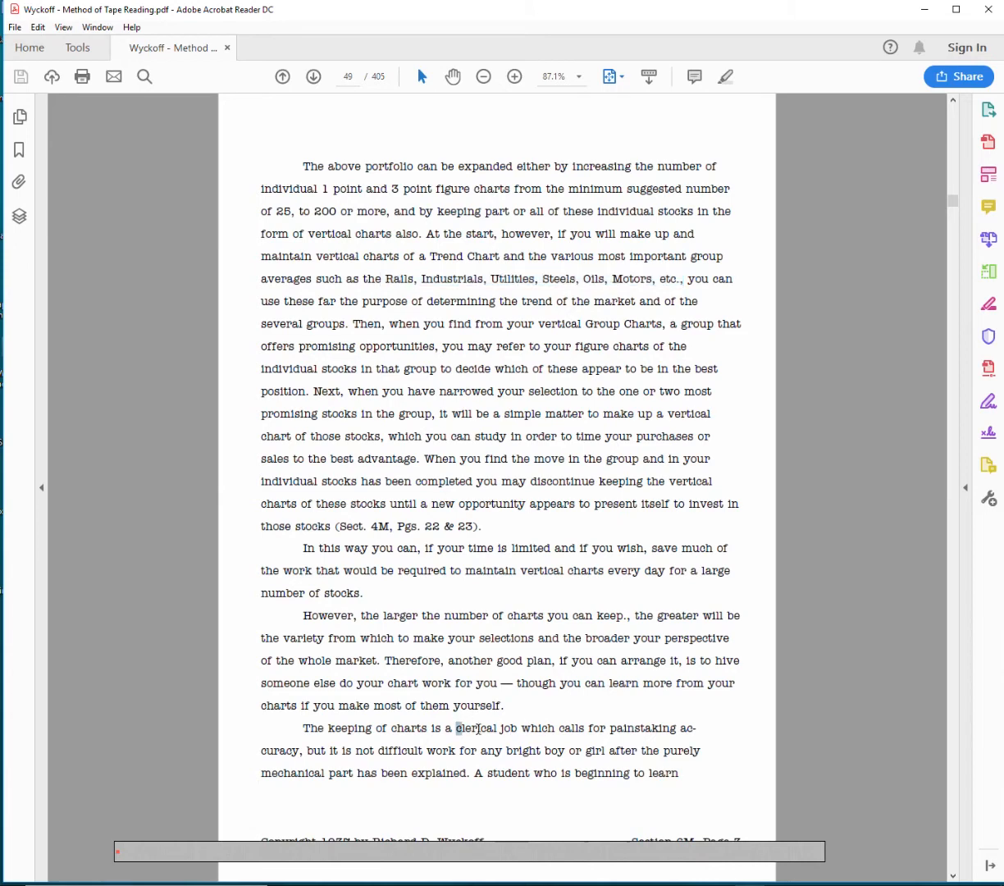
- Move down to page 50 and select the word 'monthly' among the vertical chart options
{"action": "left_click_drag", "start_coordinate": [456, 728], "coordinate": [673, 728]}
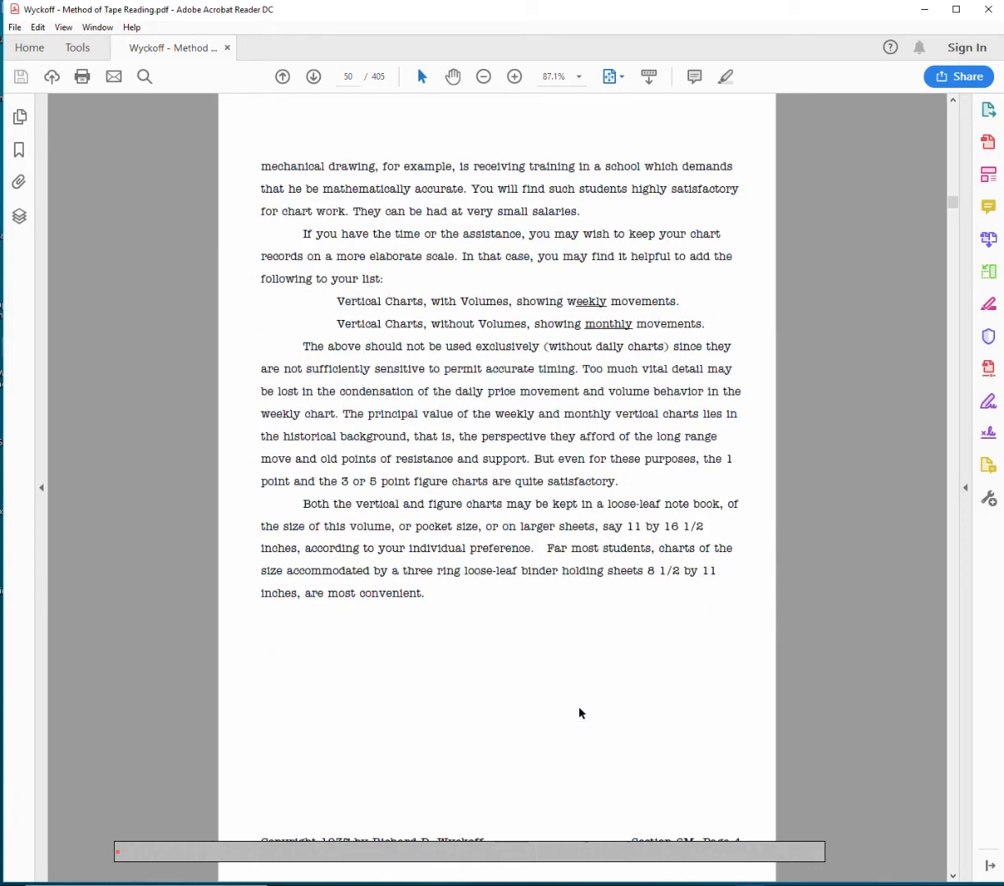
{"action": "mouse_move", "coordinate": [375, 315]}
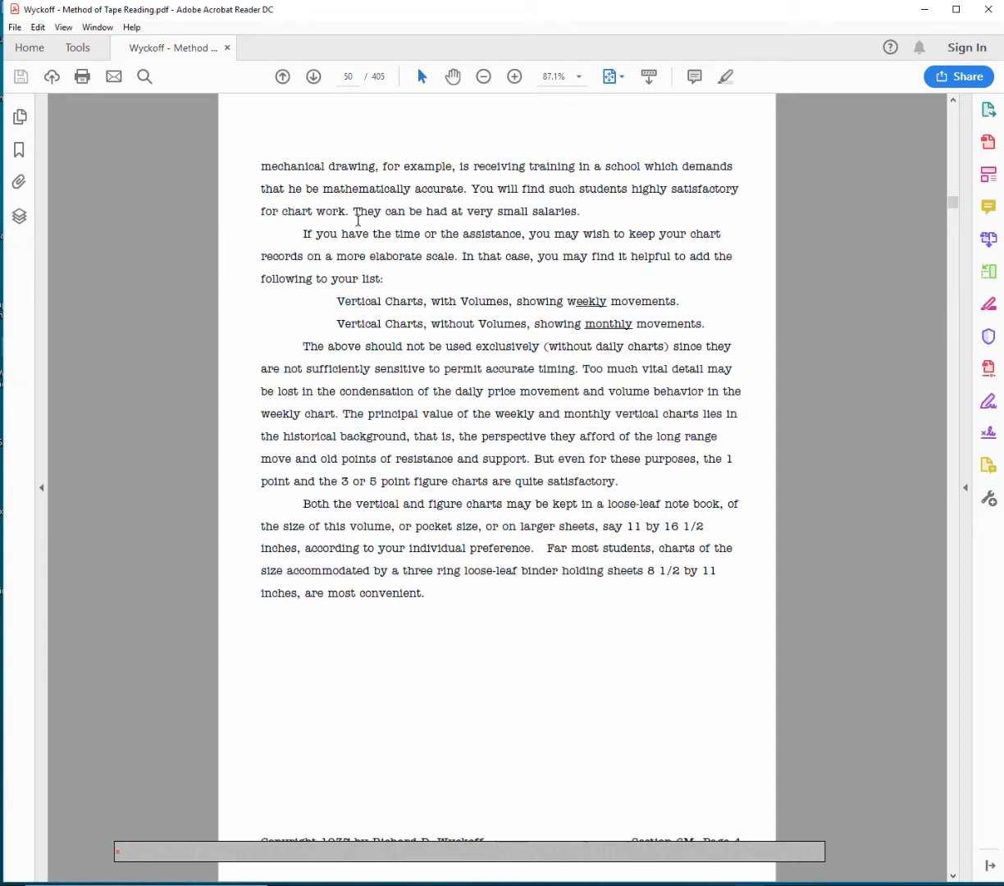
{"action": "mouse_move", "coordinate": [424, 258]}
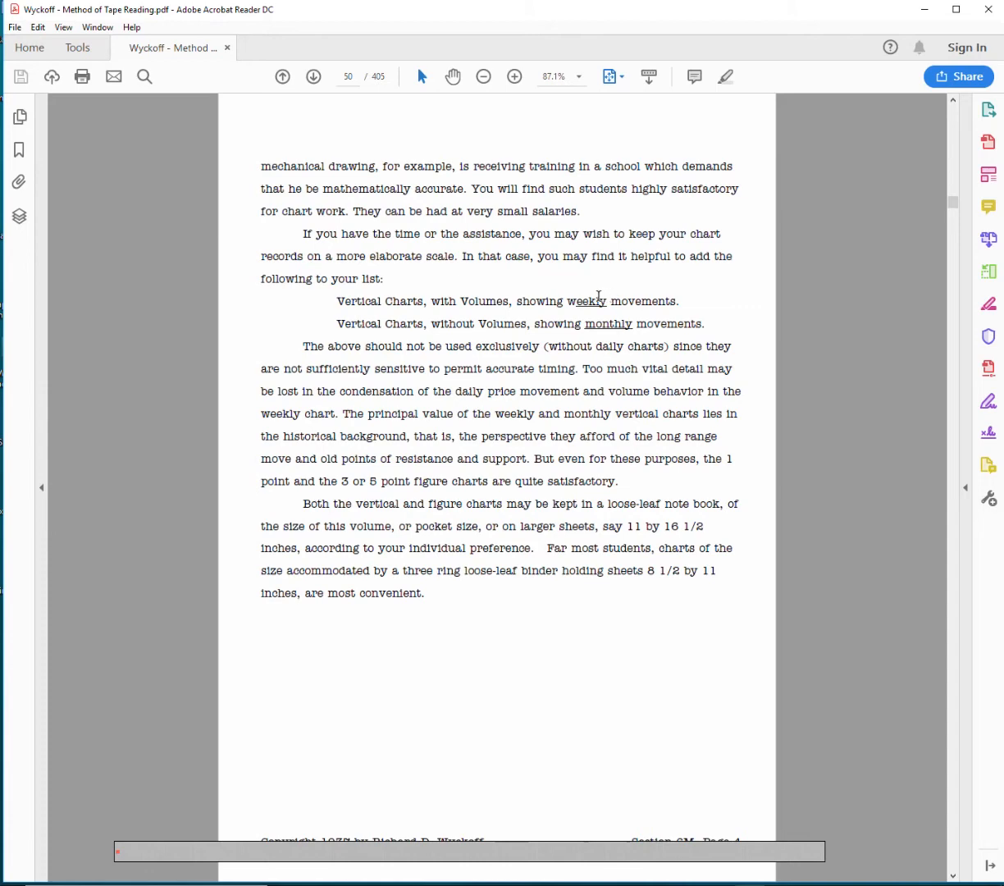
{"action": "double_click", "coordinate": [607, 321]}
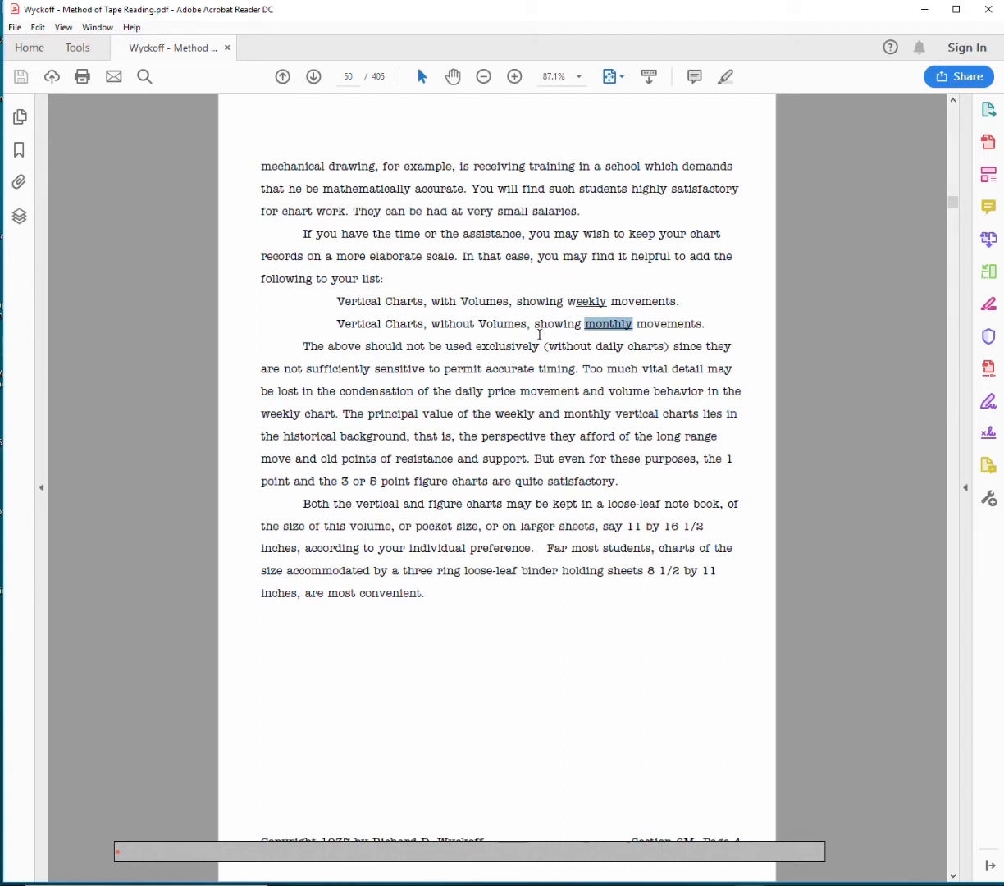
{"action": "mouse_move", "coordinate": [598, 343]}
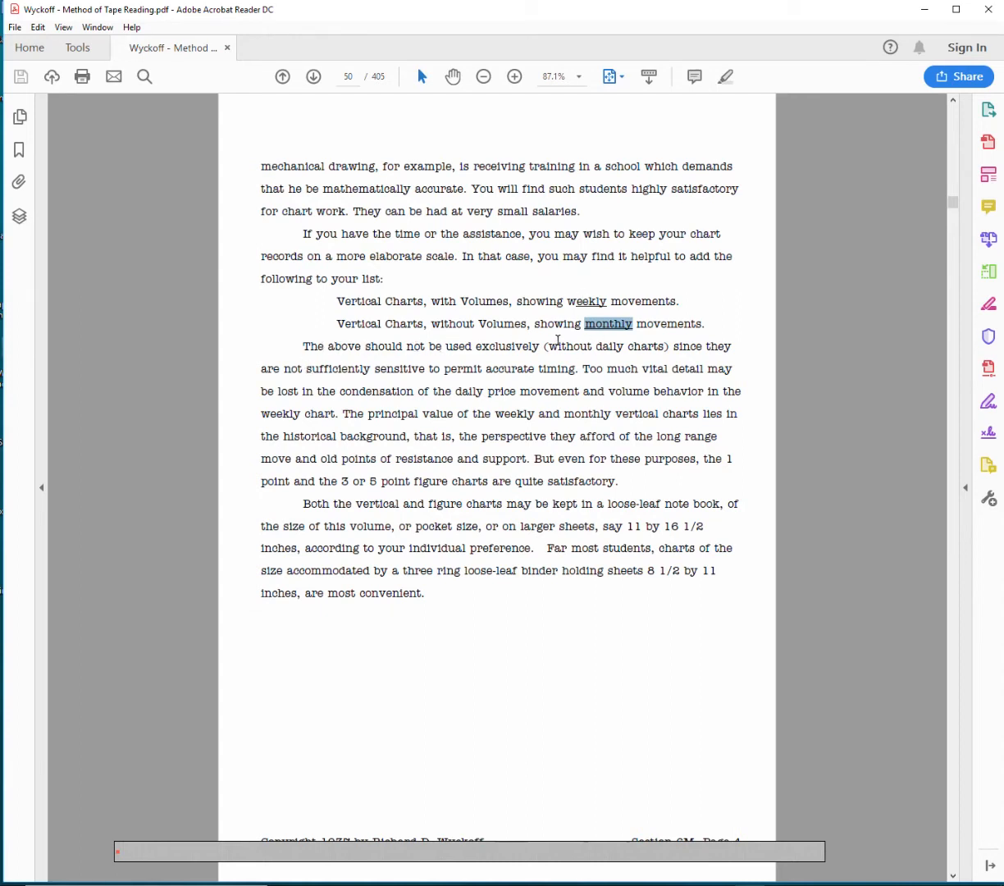
{"action": "mouse_move", "coordinate": [439, 371]}
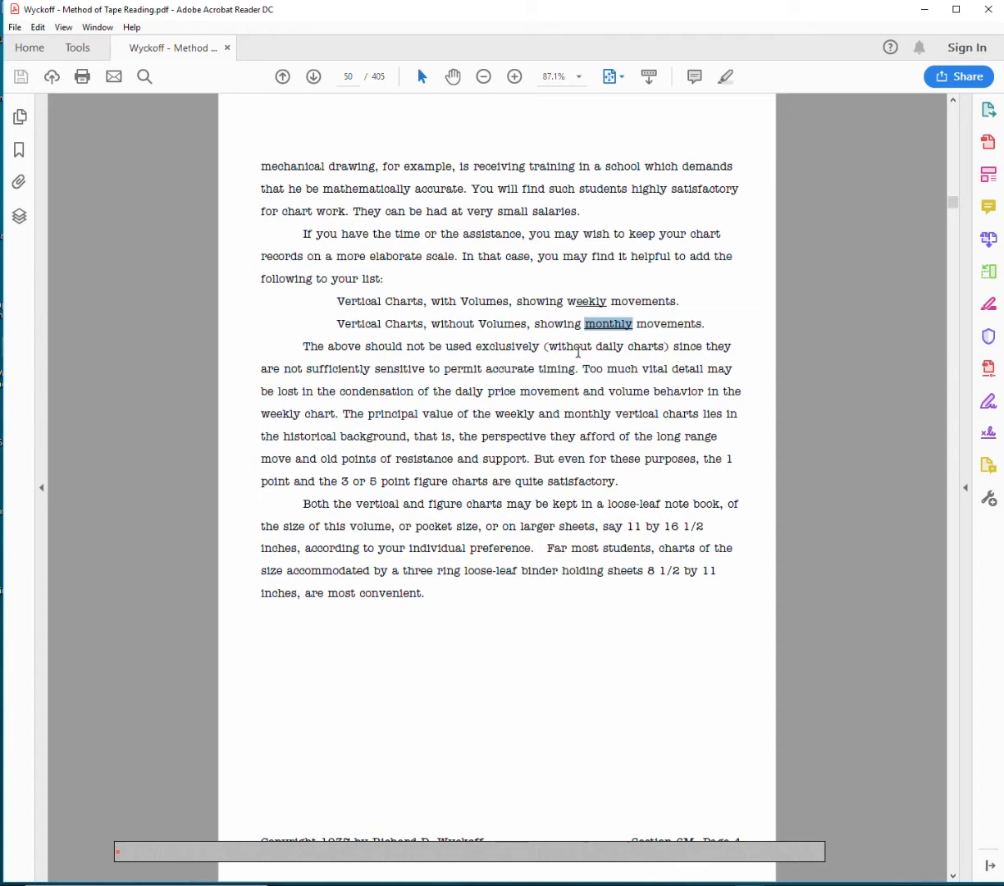
{"action": "mouse_move", "coordinate": [541, 374]}
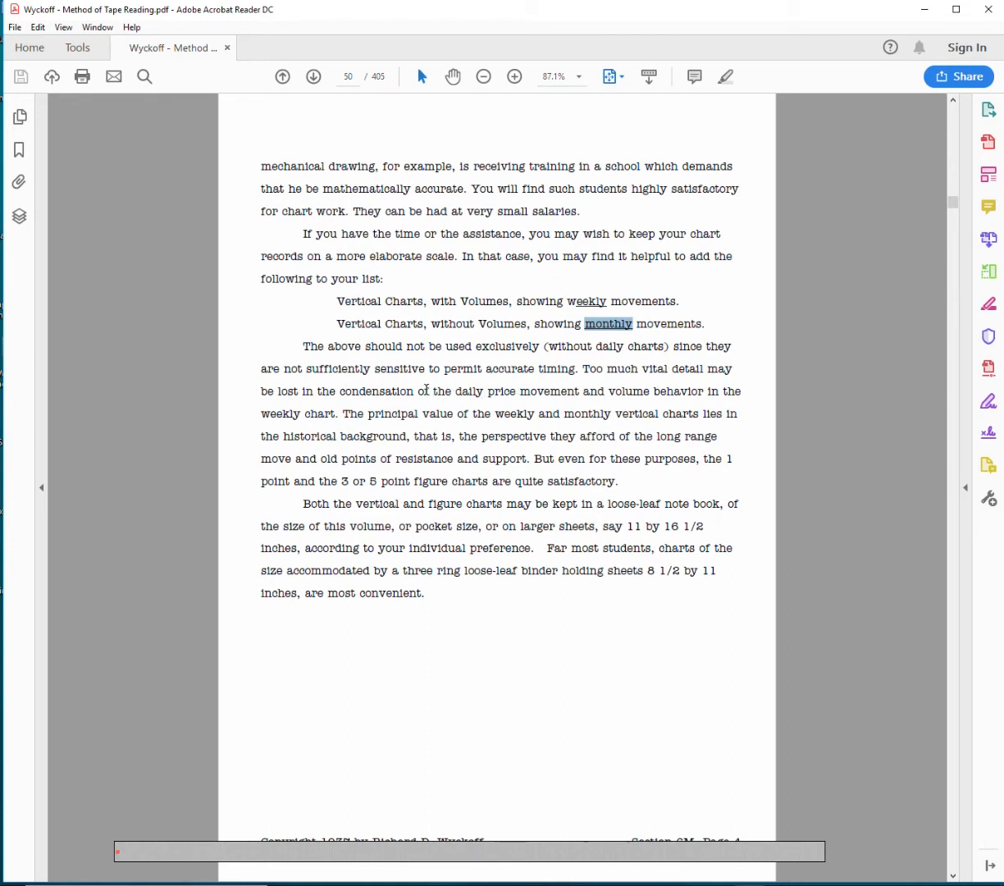
{"action": "mouse_move", "coordinate": [418, 410]}
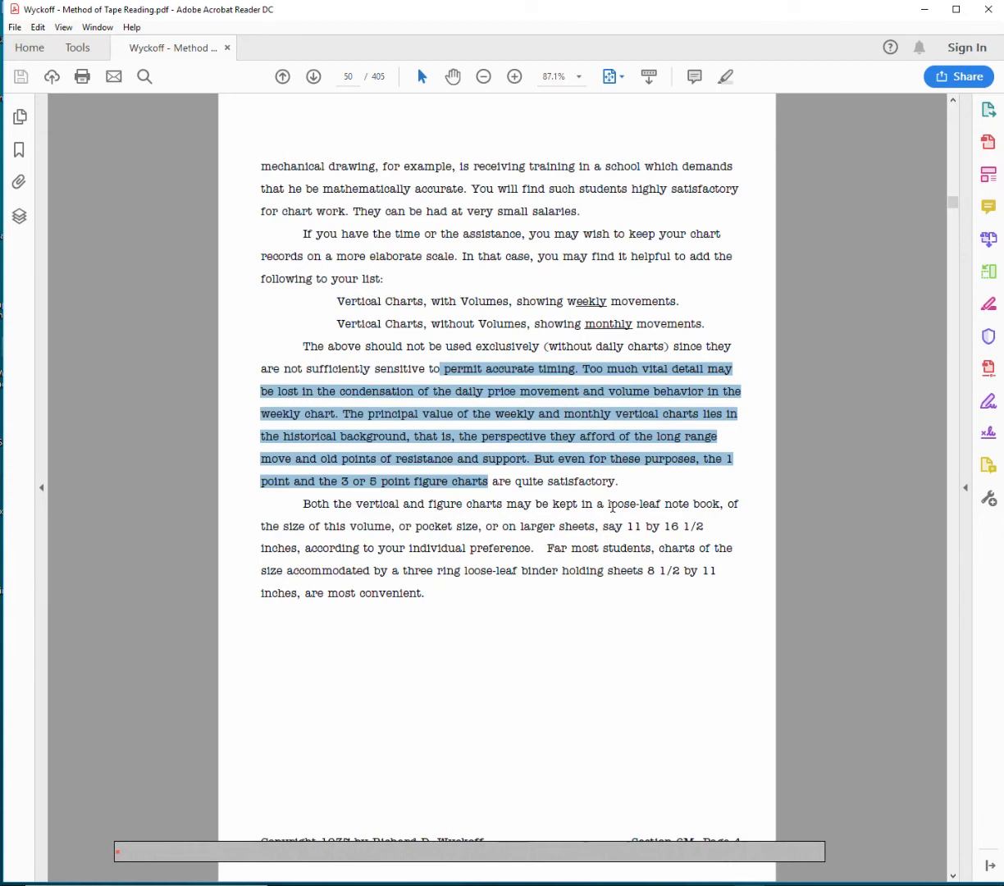
{"action": "mouse_move", "coordinate": [496, 523]}
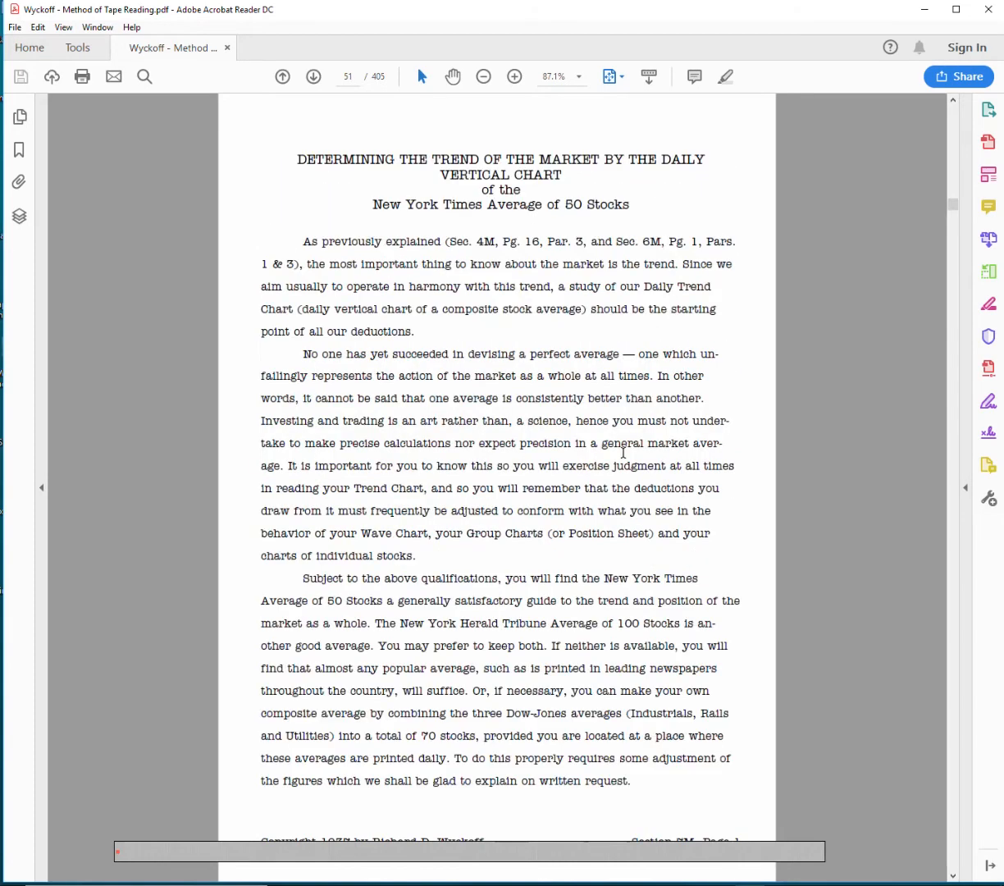
{"action": "mouse_move", "coordinate": [649, 425]}
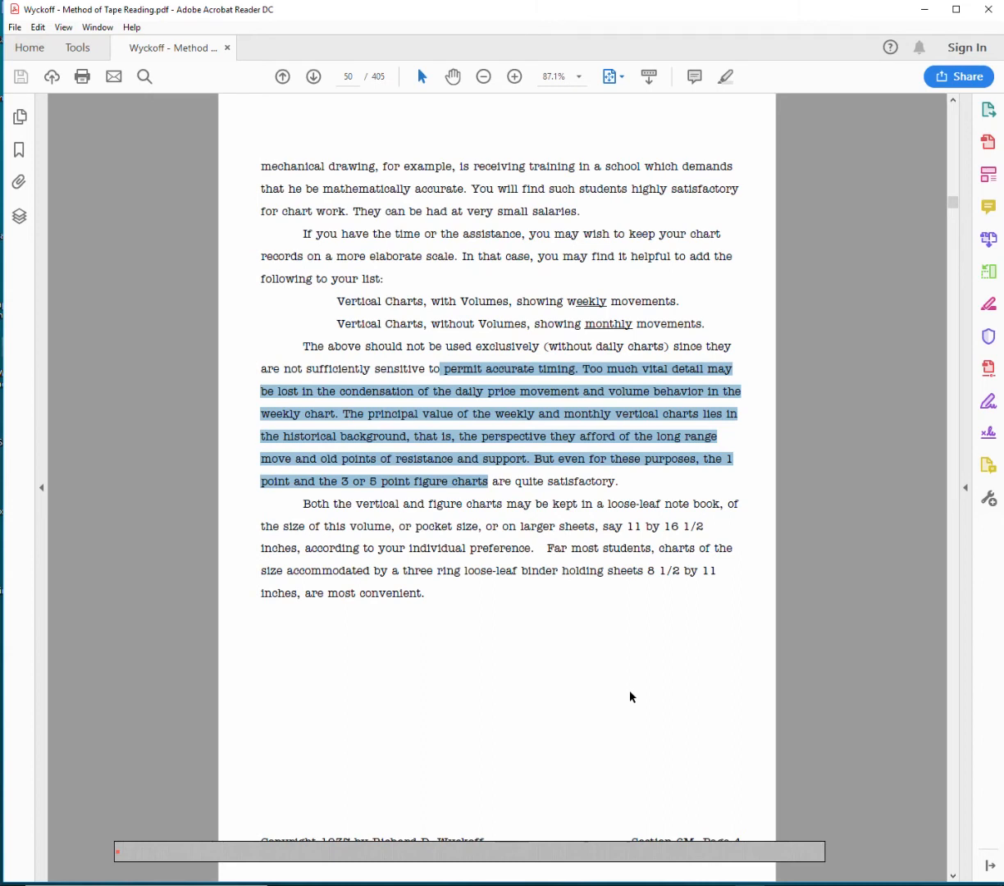
{"action": "mouse_move", "coordinate": [563, 669]}
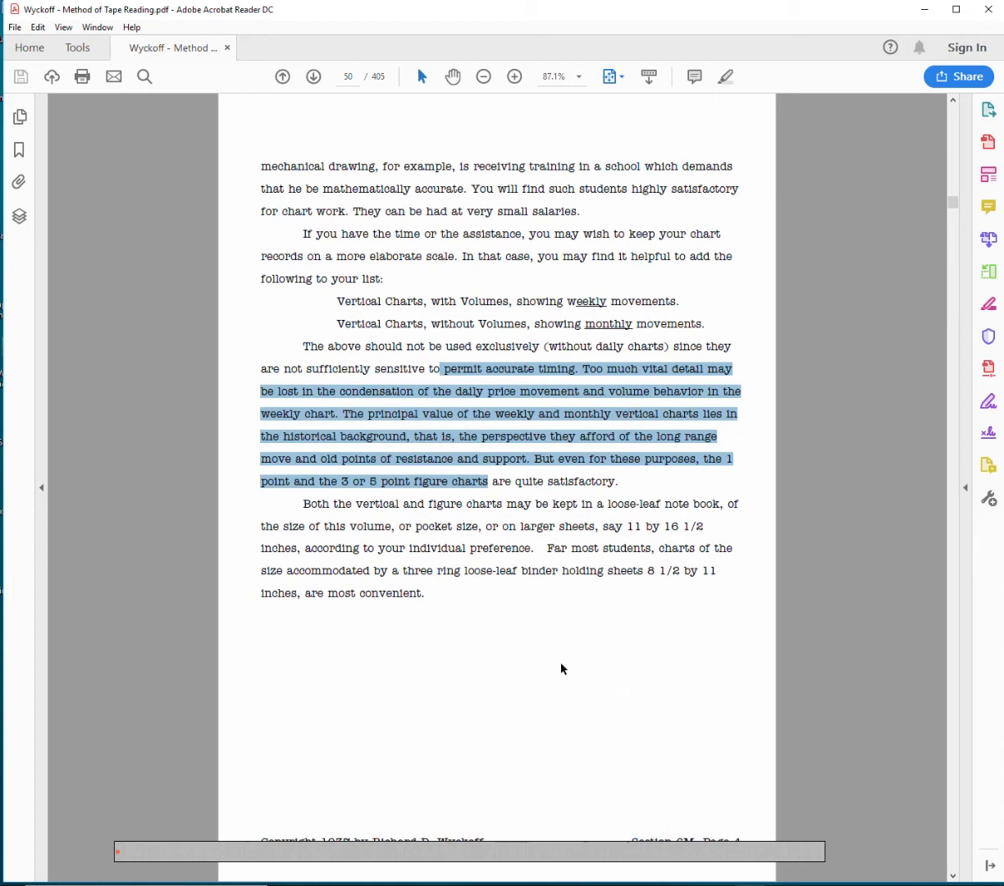
- Advance from page 50 to page 51, where the New York Times 50 Stocks trend chapter begins
{"action": "left_click", "coordinate": [564, 636]}
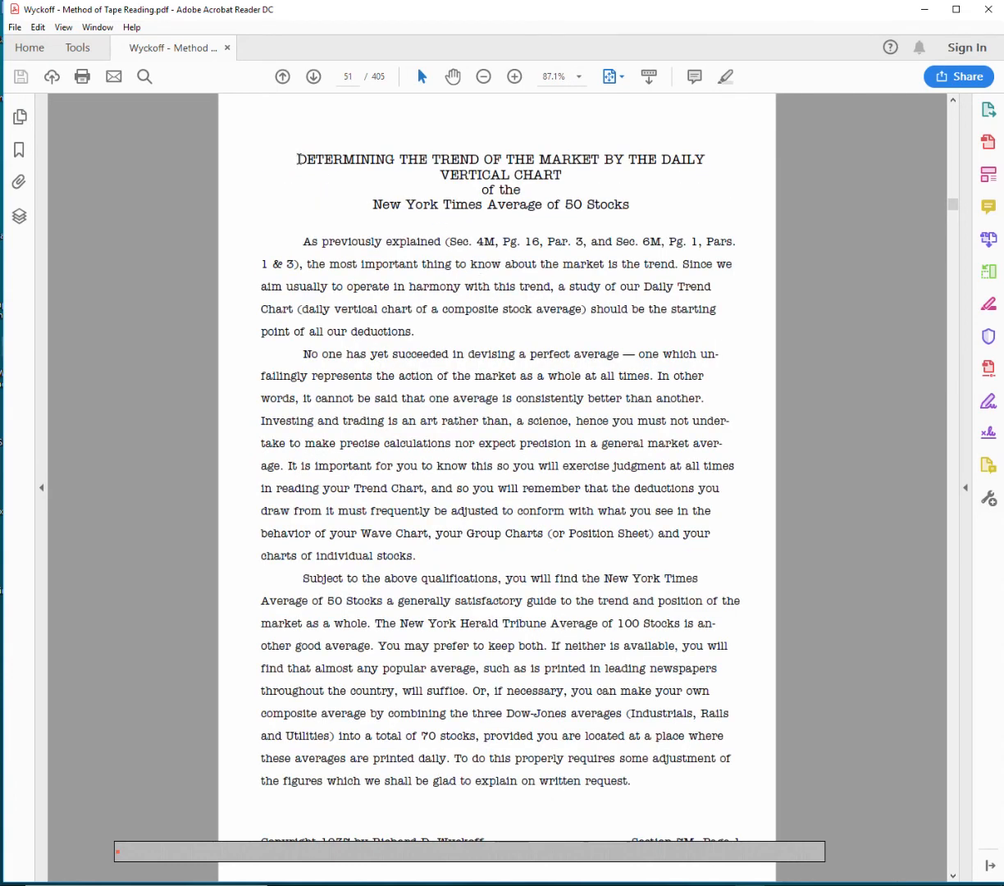
{"action": "left_click_drag", "start_coordinate": [299, 157], "coordinate": [682, 241]}
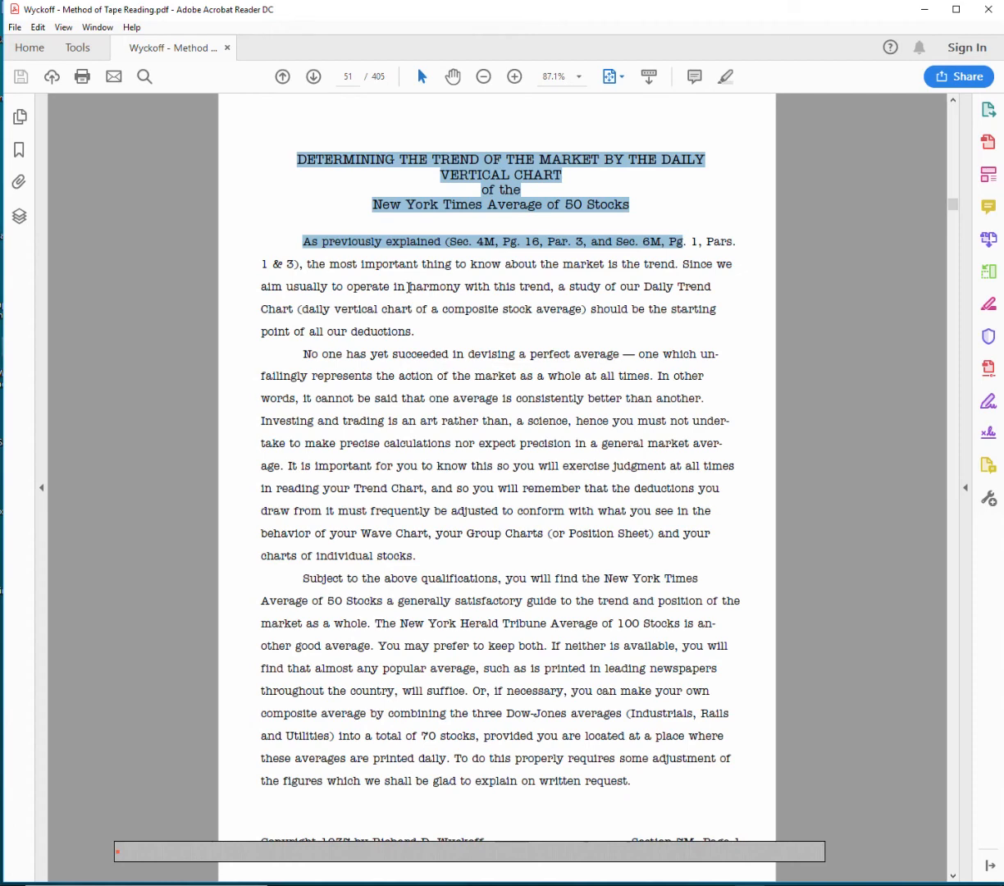
{"action": "mouse_move", "coordinate": [416, 271]}
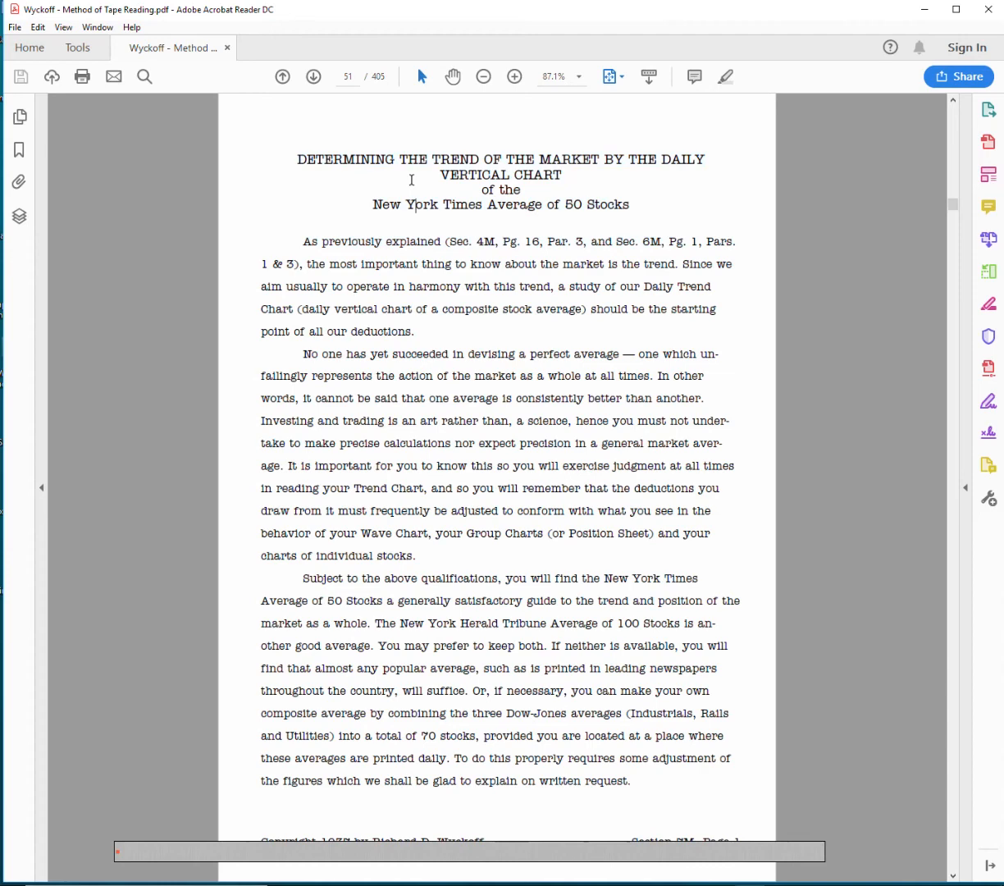
{"action": "mouse_move", "coordinate": [396, 471]}
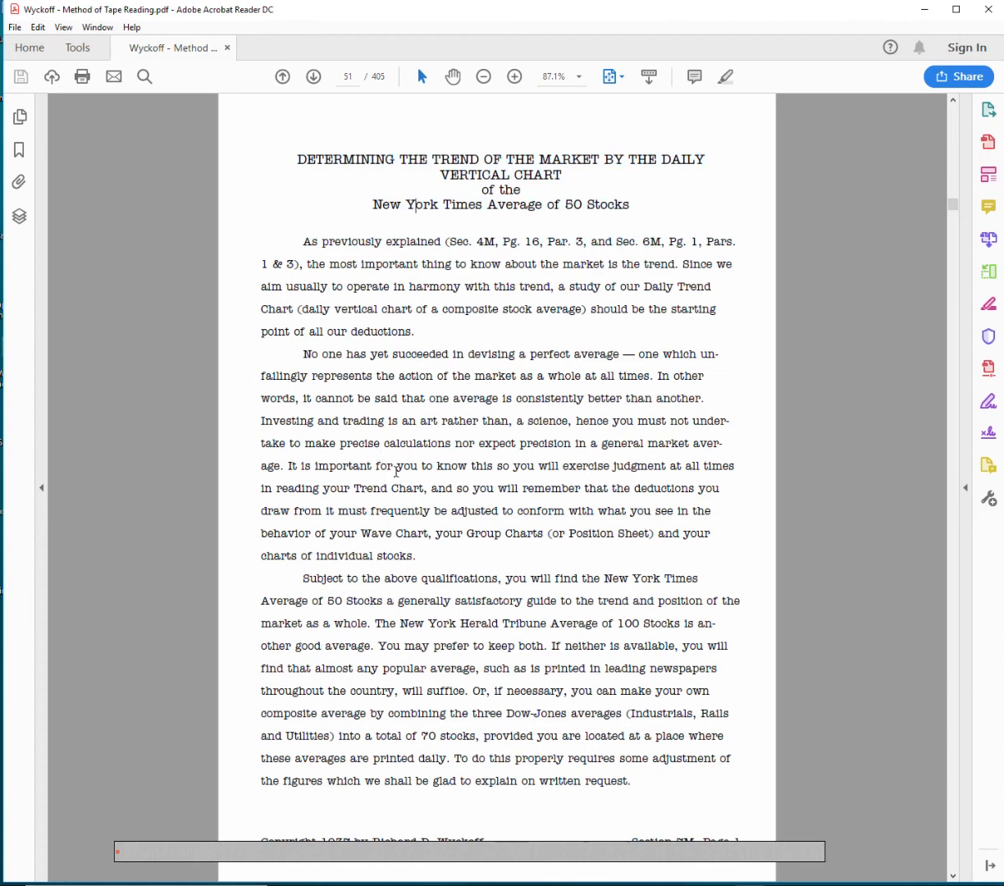
{"action": "mouse_move", "coordinate": [500, 375]}
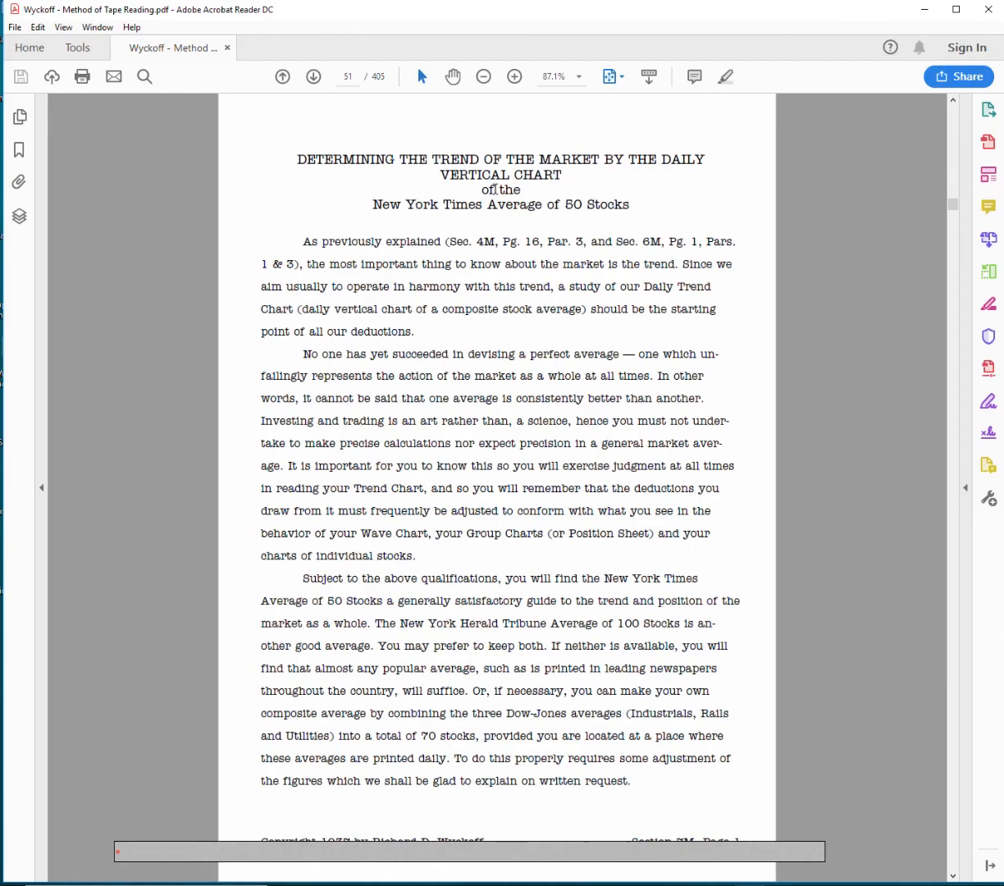
{"action": "left_click", "coordinate": [313, 75]}
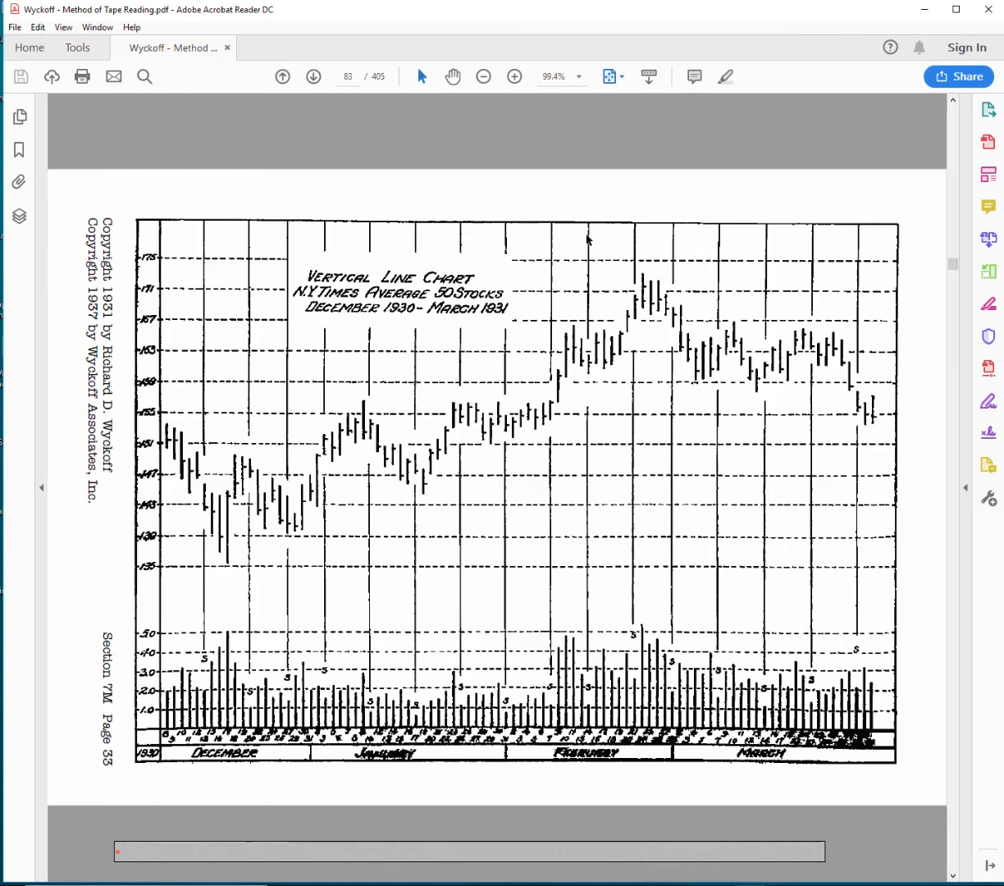
{"action": "mouse_move", "coordinate": [277, 499]}
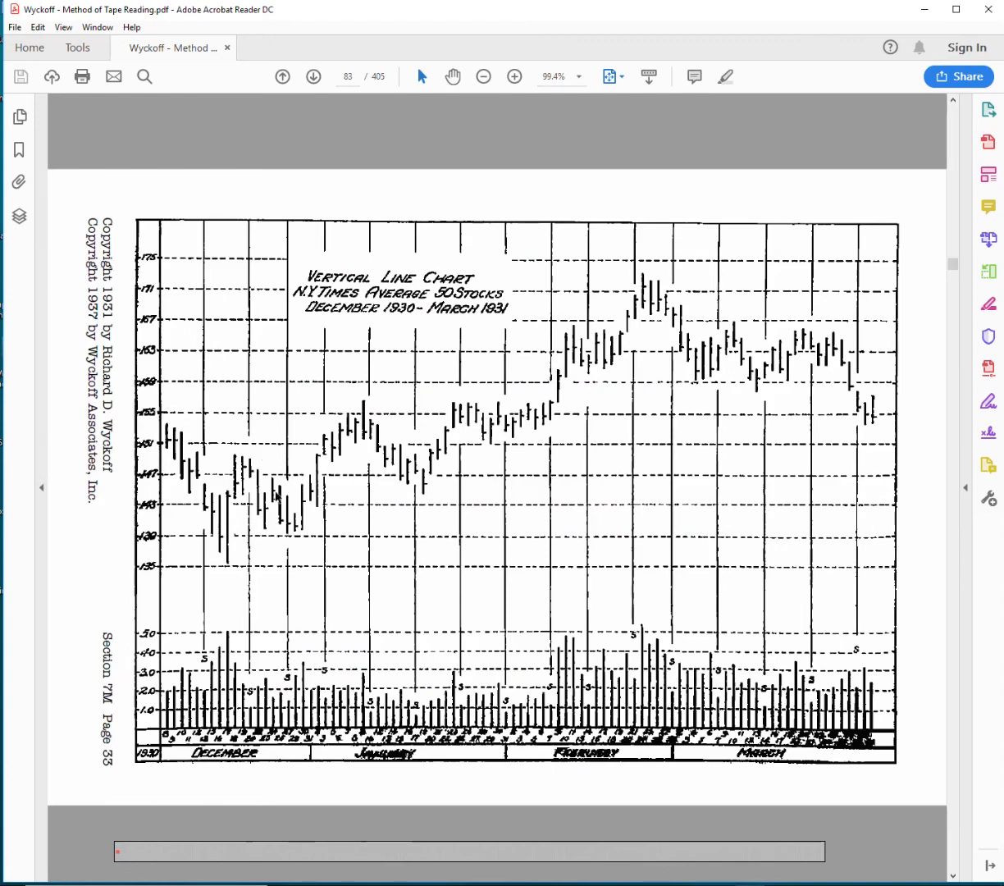
{"action": "mouse_move", "coordinate": [1000, 472]}
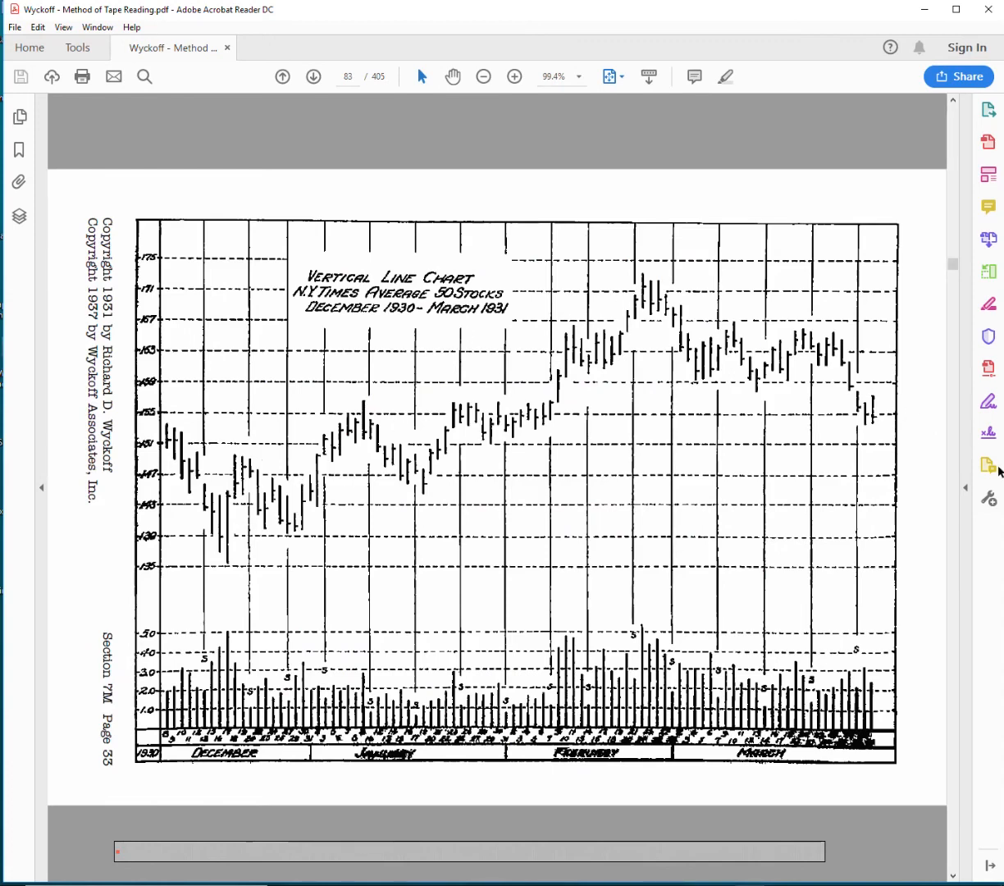
{"action": "mouse_move", "coordinate": [280, 508]}
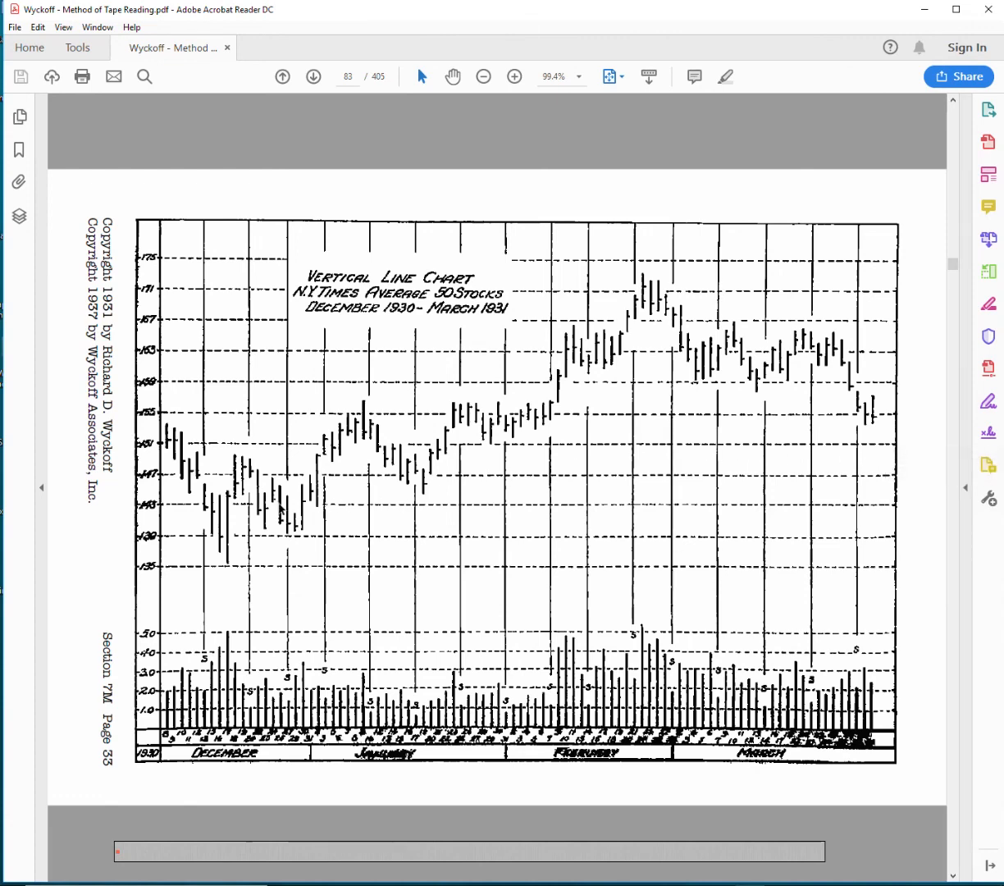
{"action": "mouse_move", "coordinate": [624, 315]}
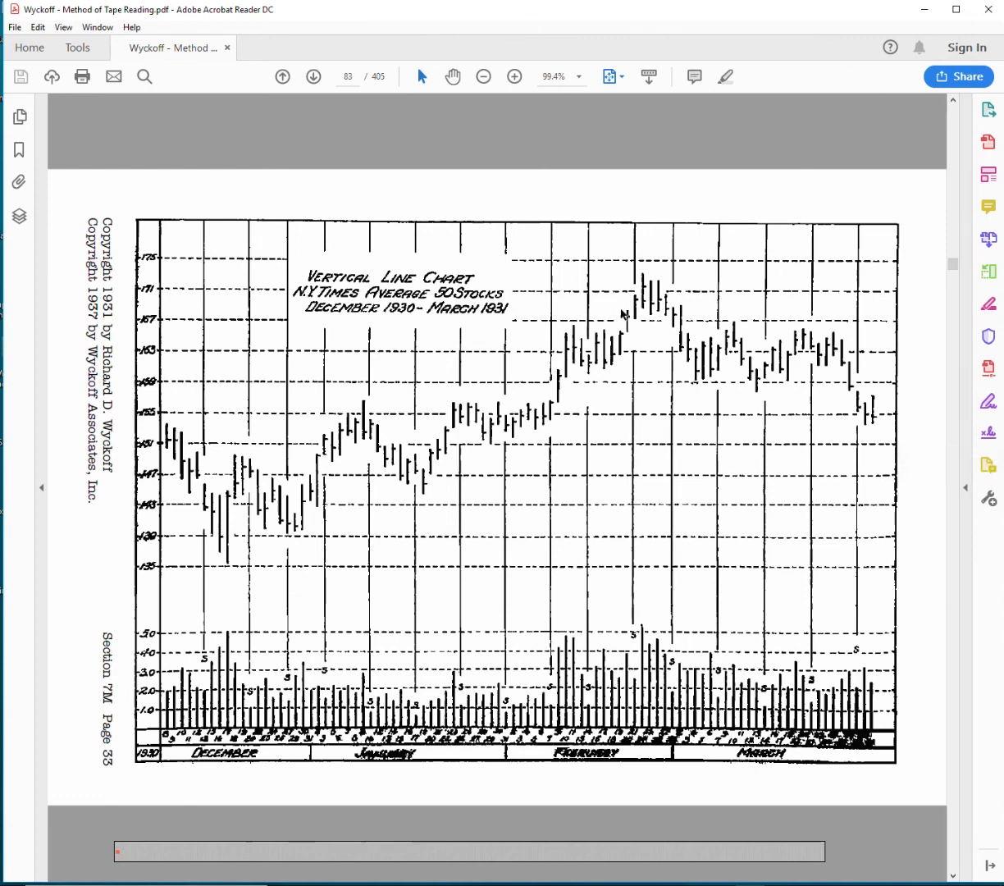
{"action": "mouse_move", "coordinate": [223, 508]}
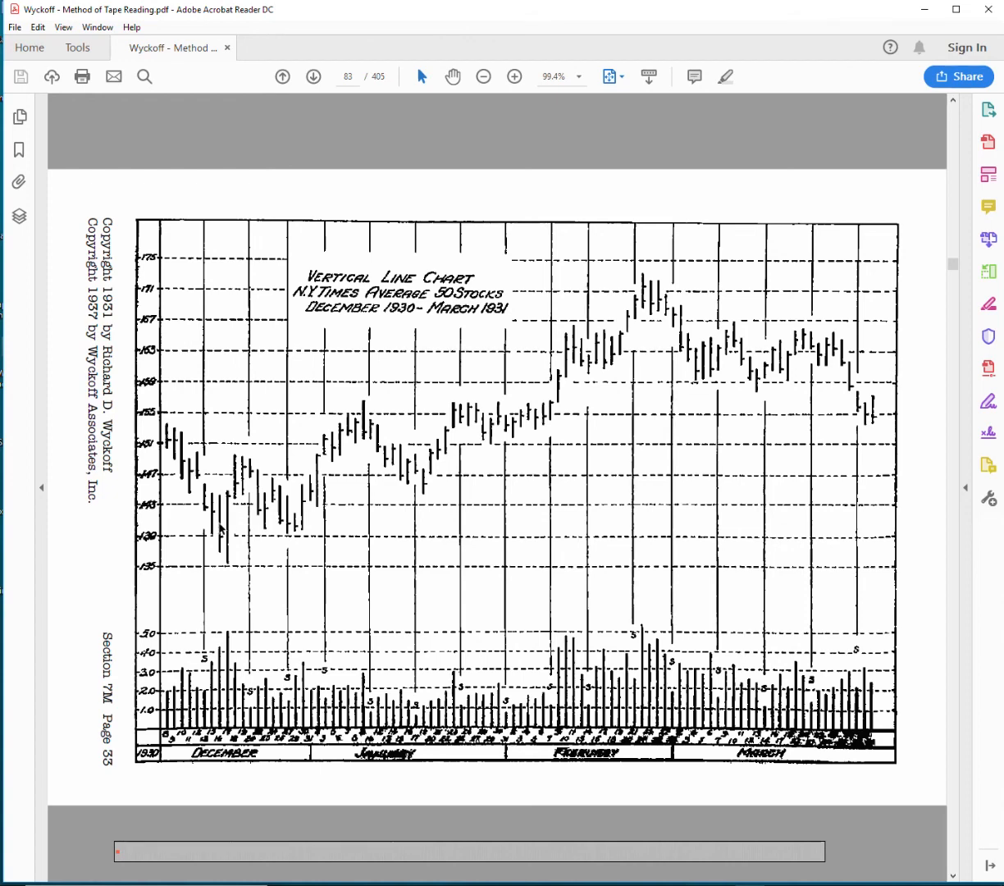
{"action": "mouse_move", "coordinate": [483, 402]}
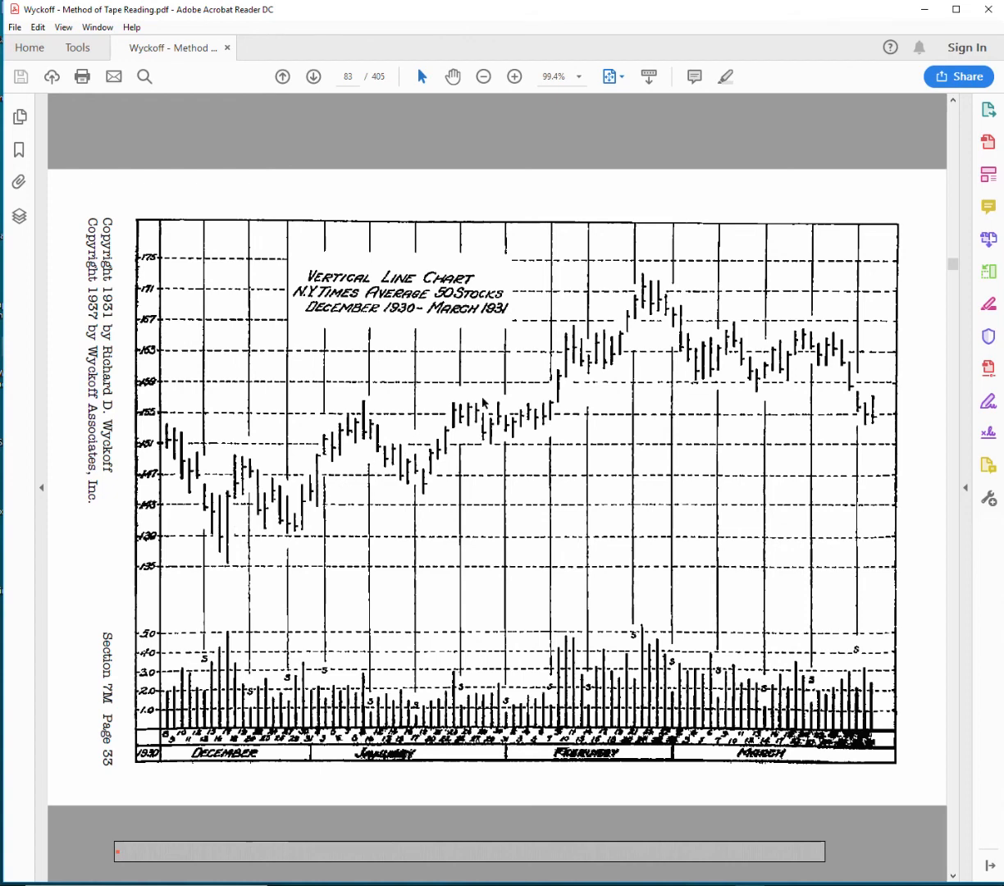
{"action": "mouse_move", "coordinate": [607, 318]}
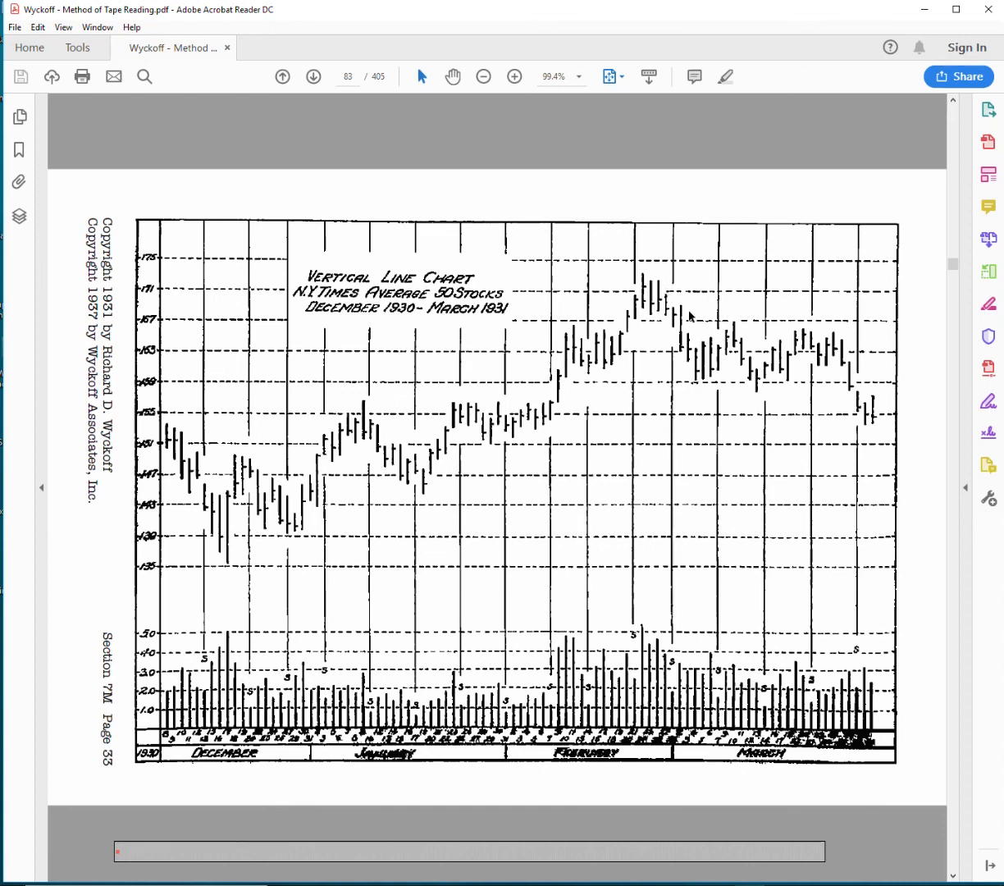
- Page through the April–July and August–November 1931 charts, then return to page 83's chart
{"action": "left_click", "coordinate": [313, 76]}
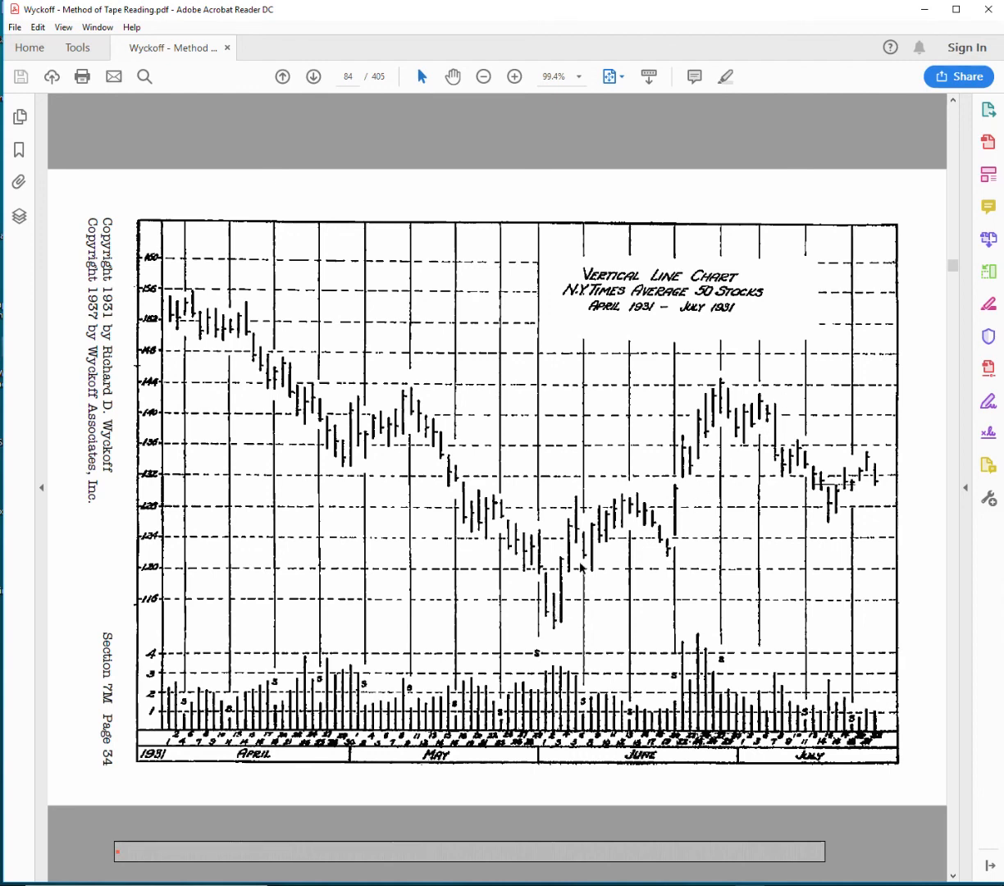
{"action": "left_click", "coordinate": [314, 75]}
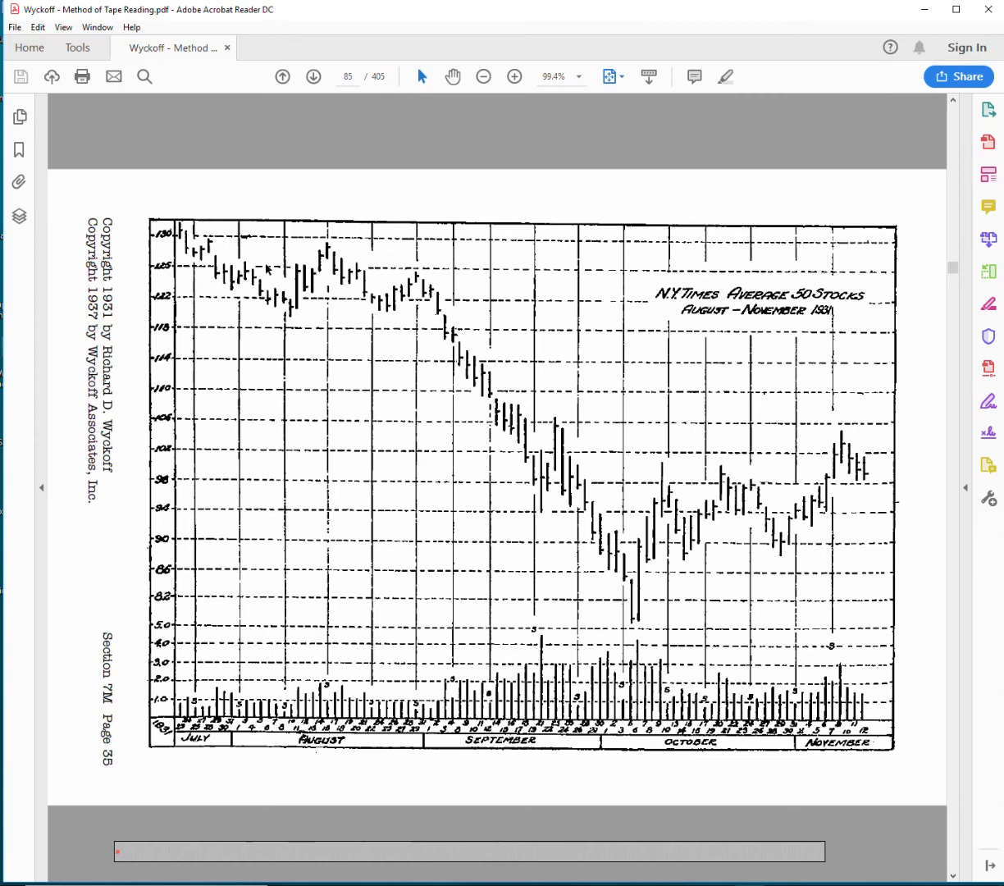
{"action": "mouse_move", "coordinate": [625, 604]}
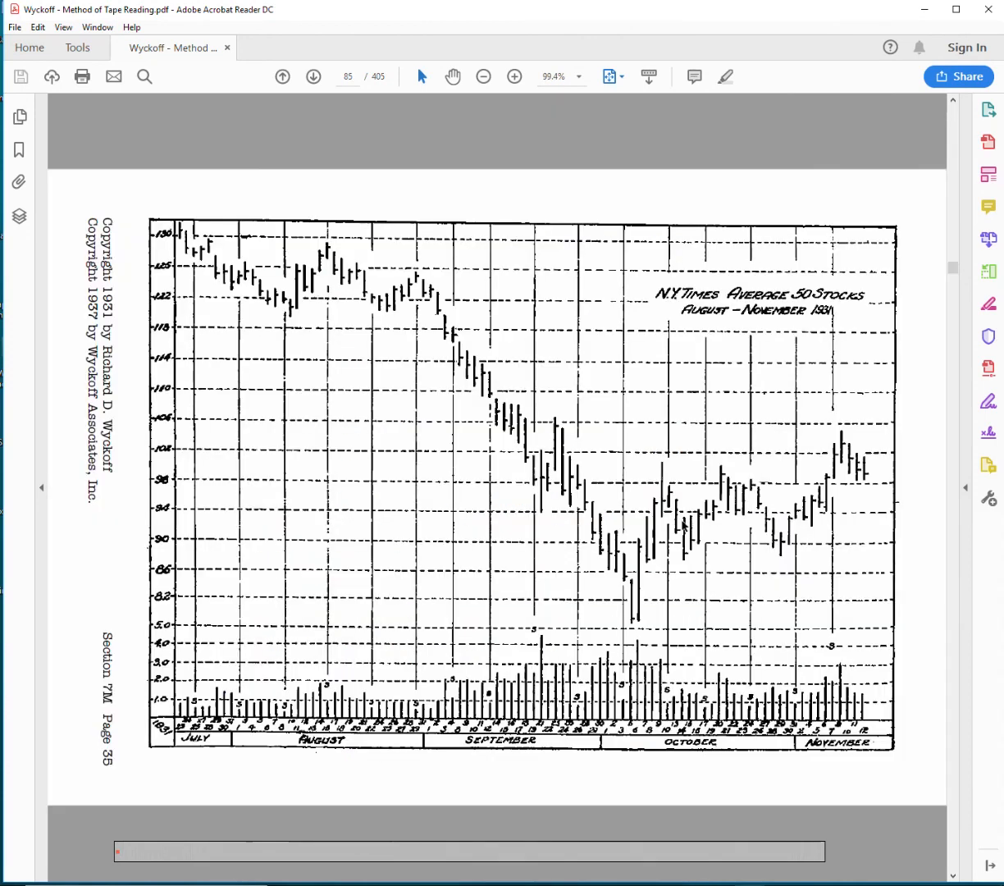
{"action": "mouse_move", "coordinate": [402, 370]}
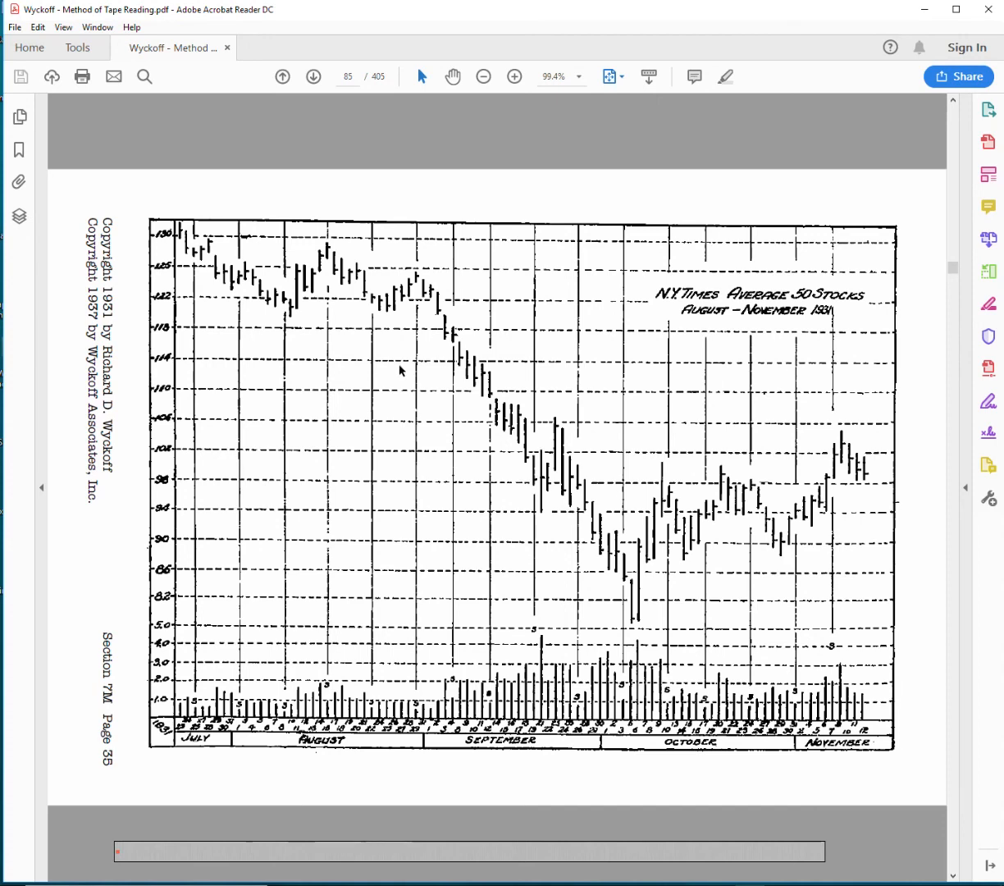
{"action": "mouse_move", "coordinate": [564, 558]}
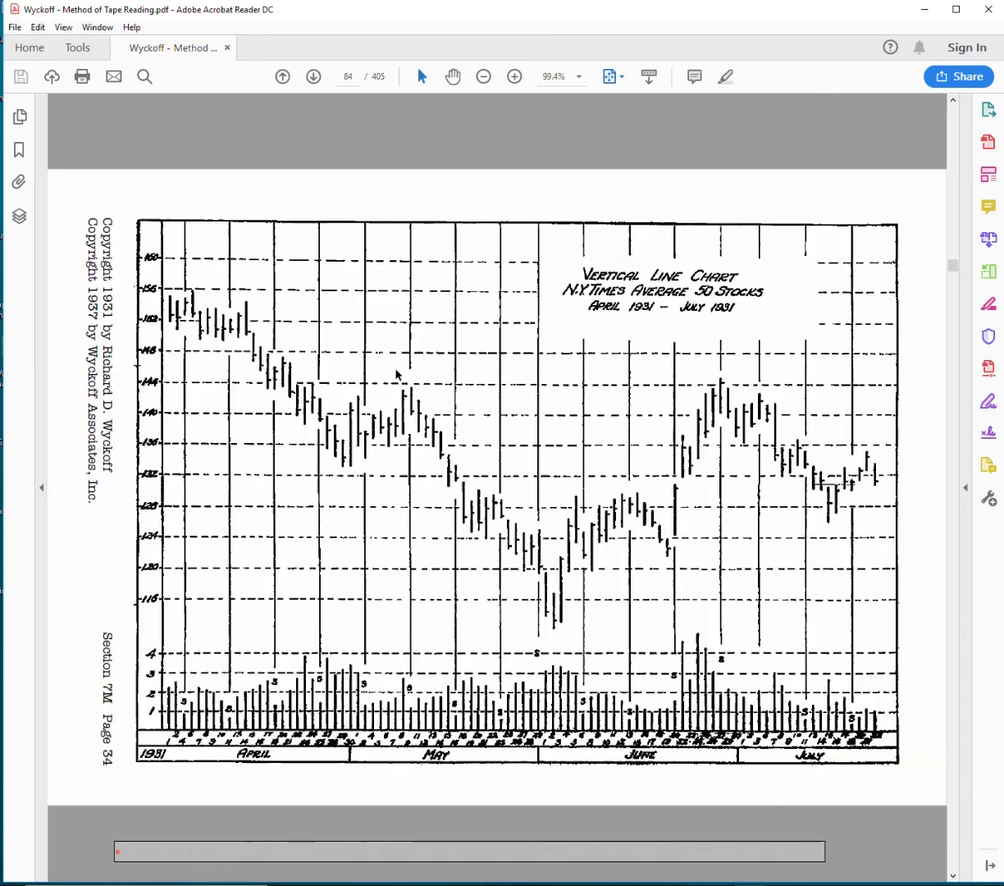
{"action": "left_click", "coordinate": [282, 75]}
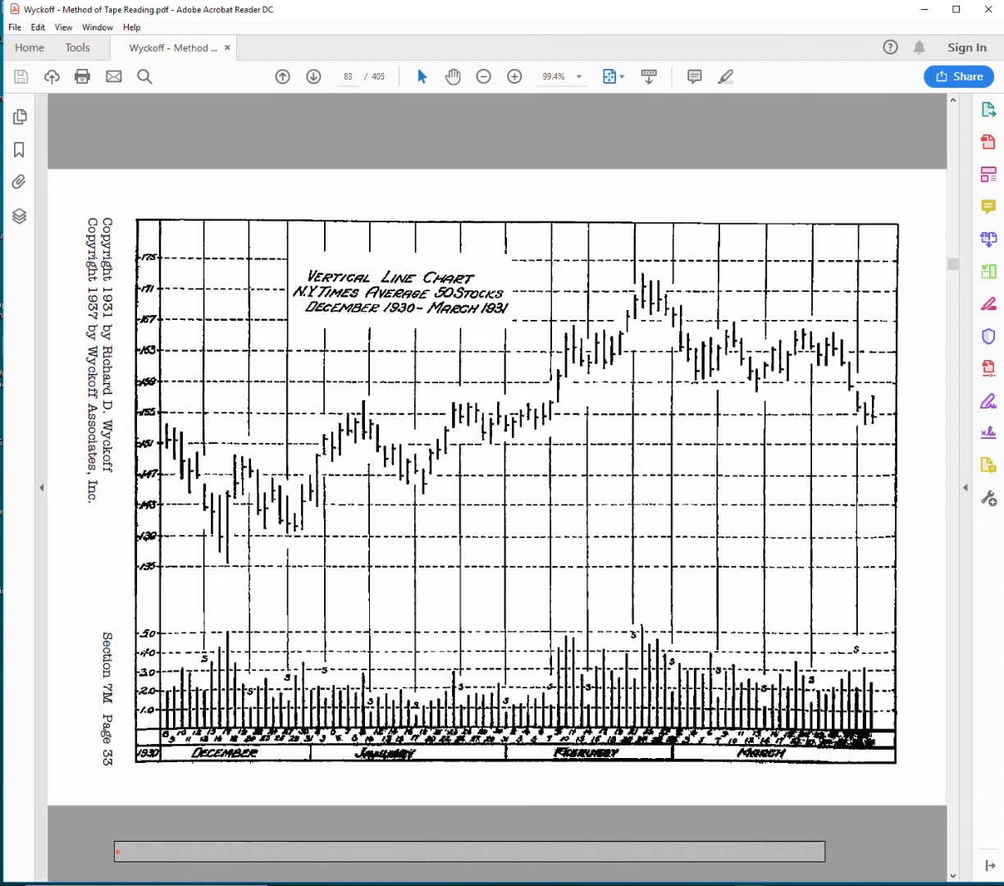
{"action": "mouse_move", "coordinate": [69, 675]}
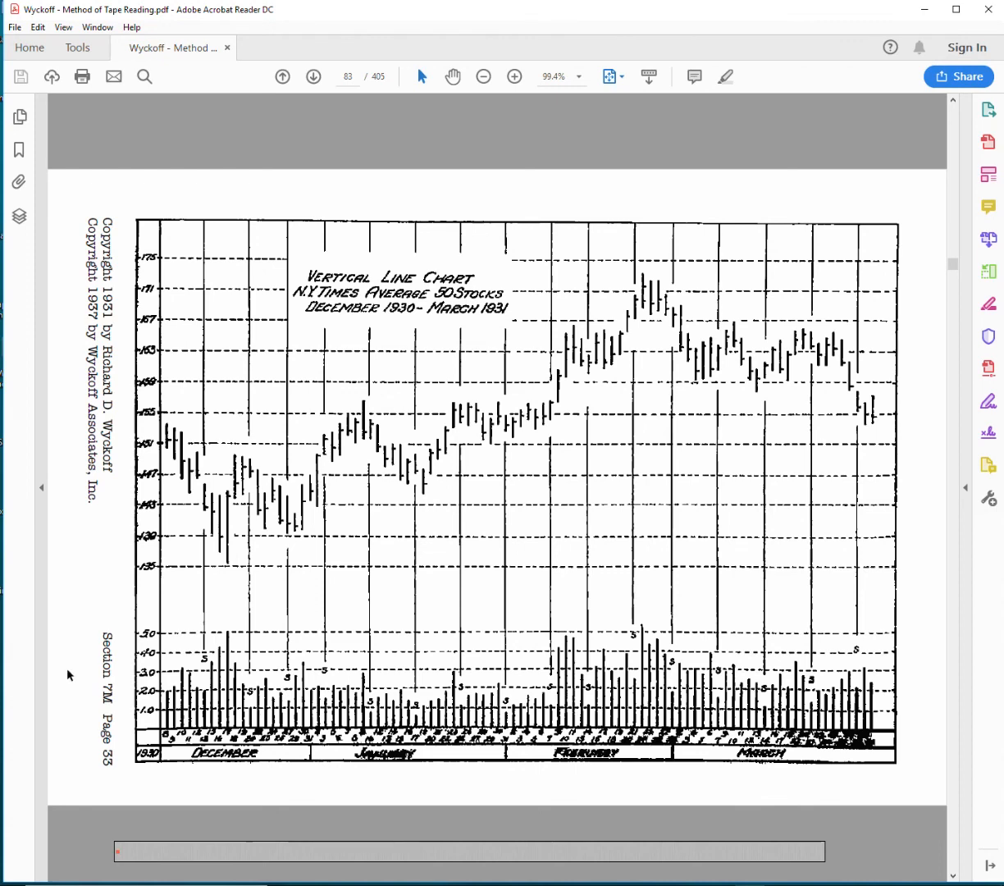
{"action": "mouse_move", "coordinate": [359, 433]}
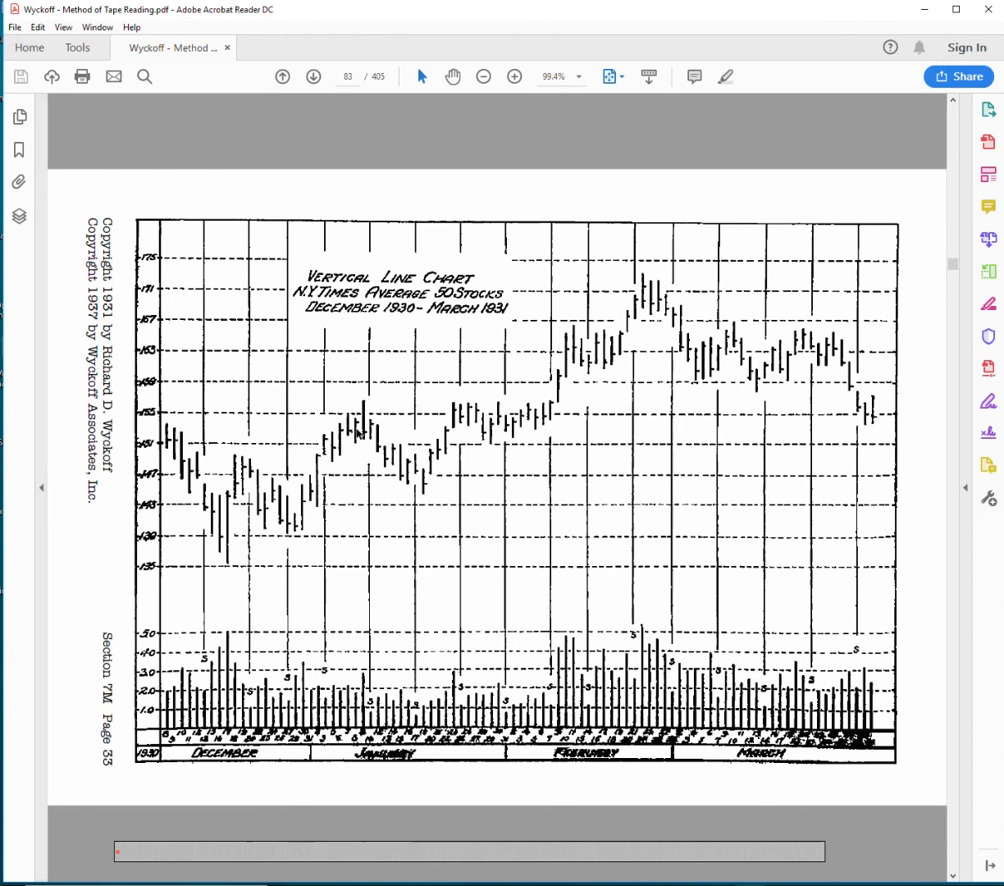
{"action": "mouse_move", "coordinate": [600, 354]}
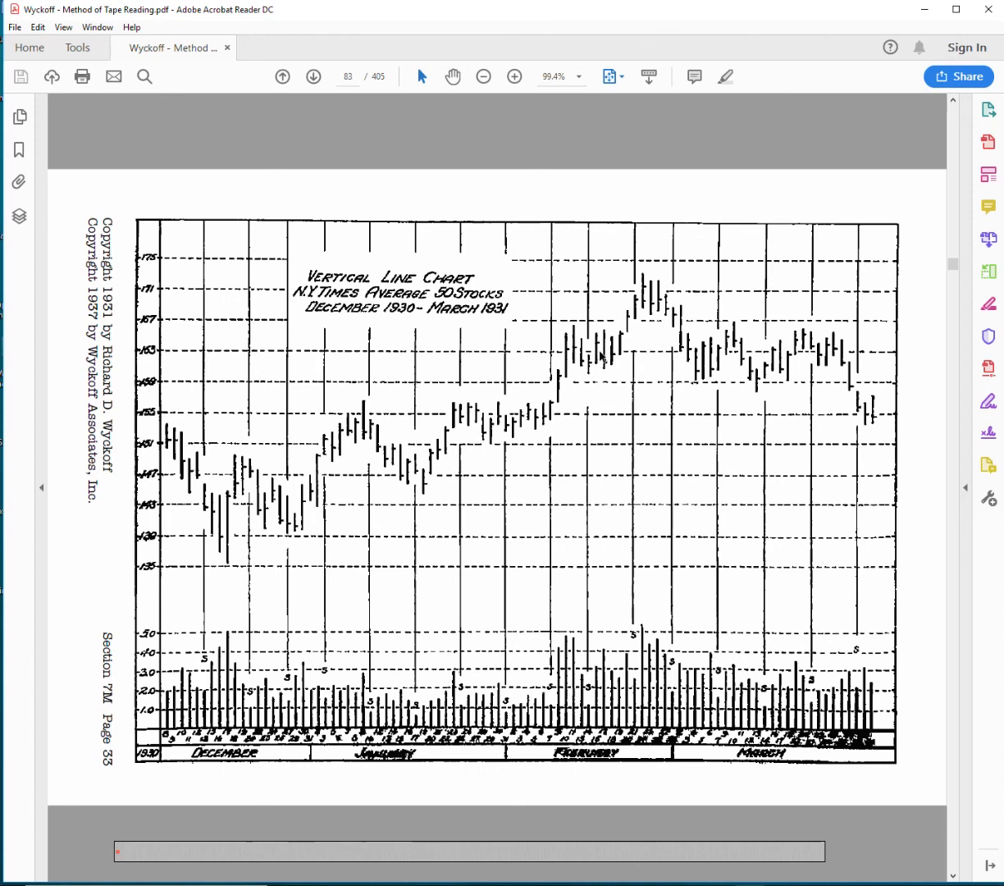
{"action": "mouse_move", "coordinate": [277, 489]}
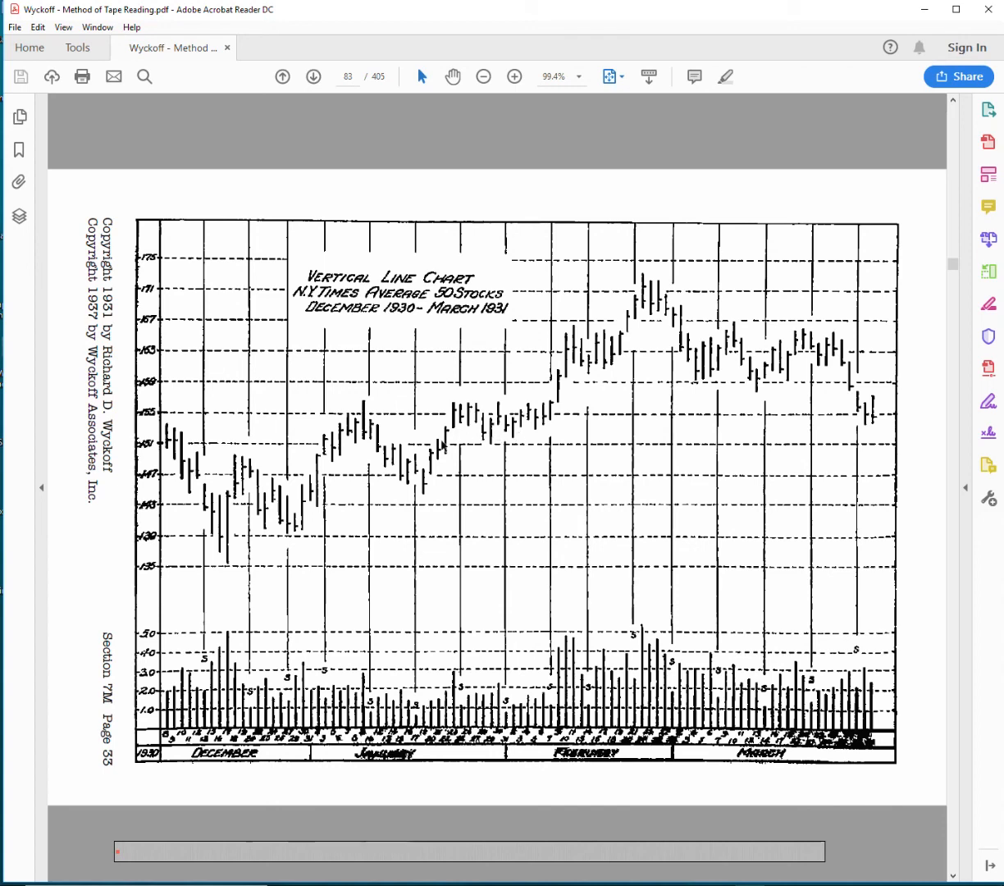
{"action": "mouse_move", "coordinate": [295, 571]}
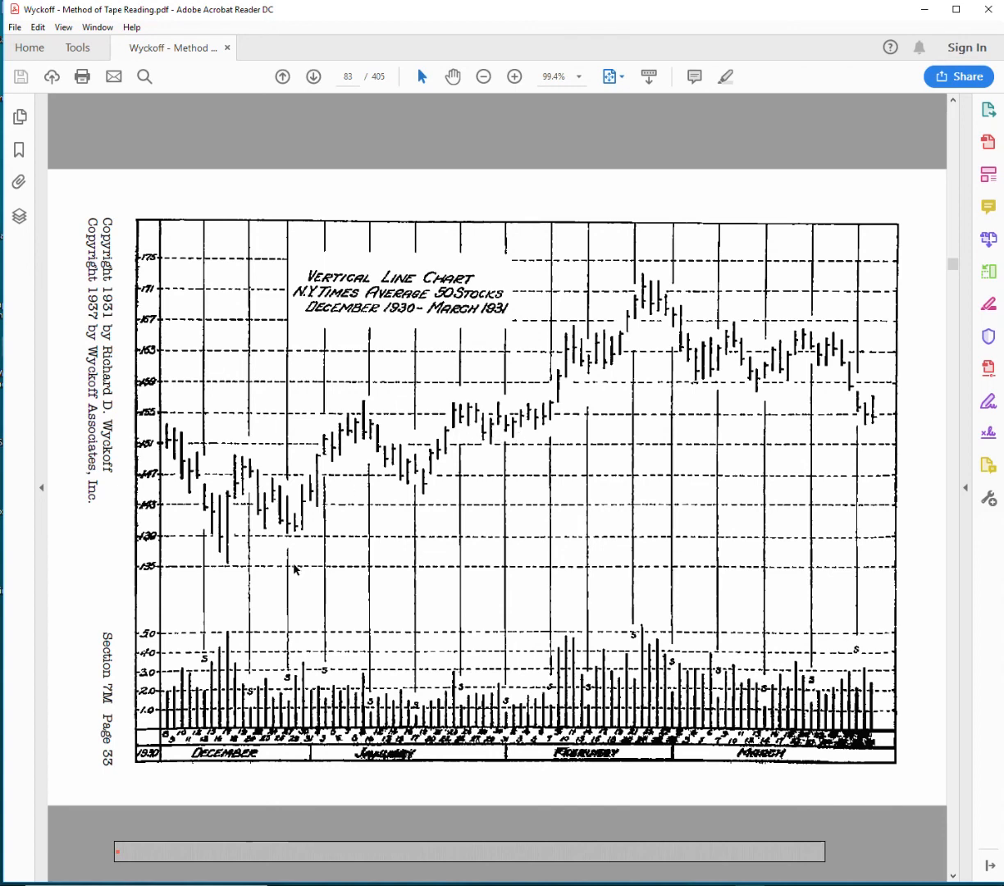
{"action": "mouse_move", "coordinate": [250, 499]}
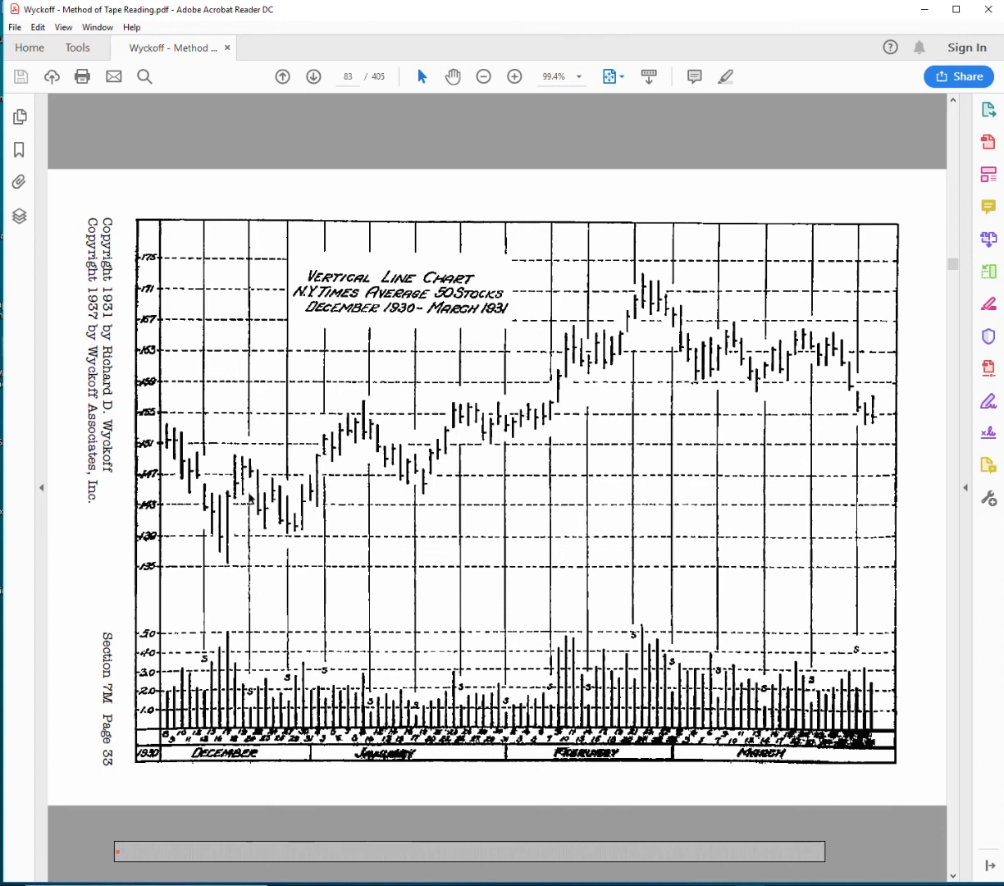
{"action": "mouse_move", "coordinate": [260, 499]}
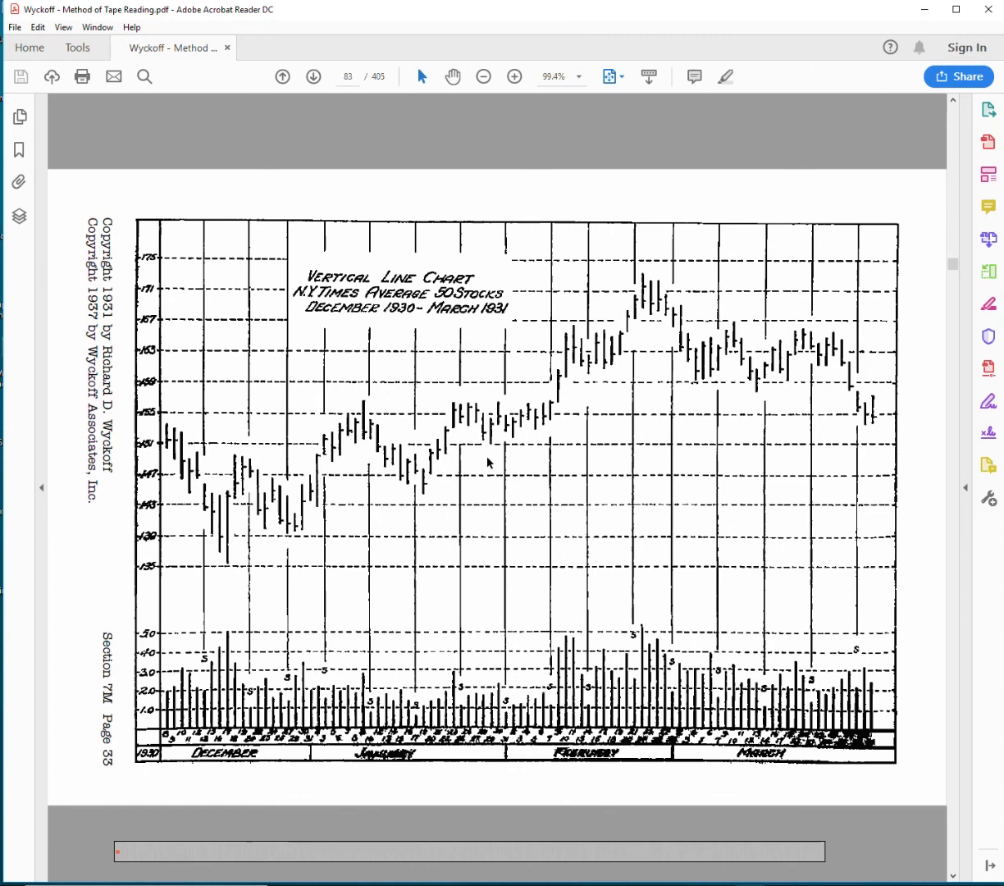
{"action": "mouse_move", "coordinate": [485, 450]}
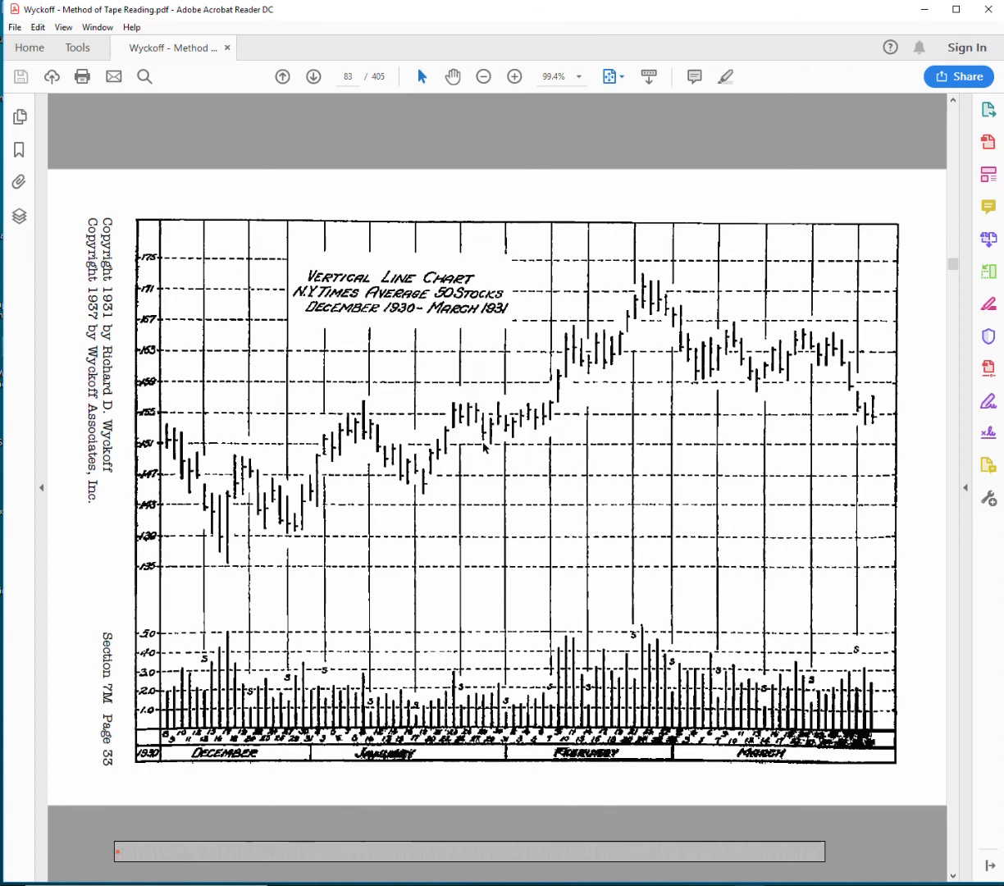
{"action": "mouse_move", "coordinate": [559, 377]}
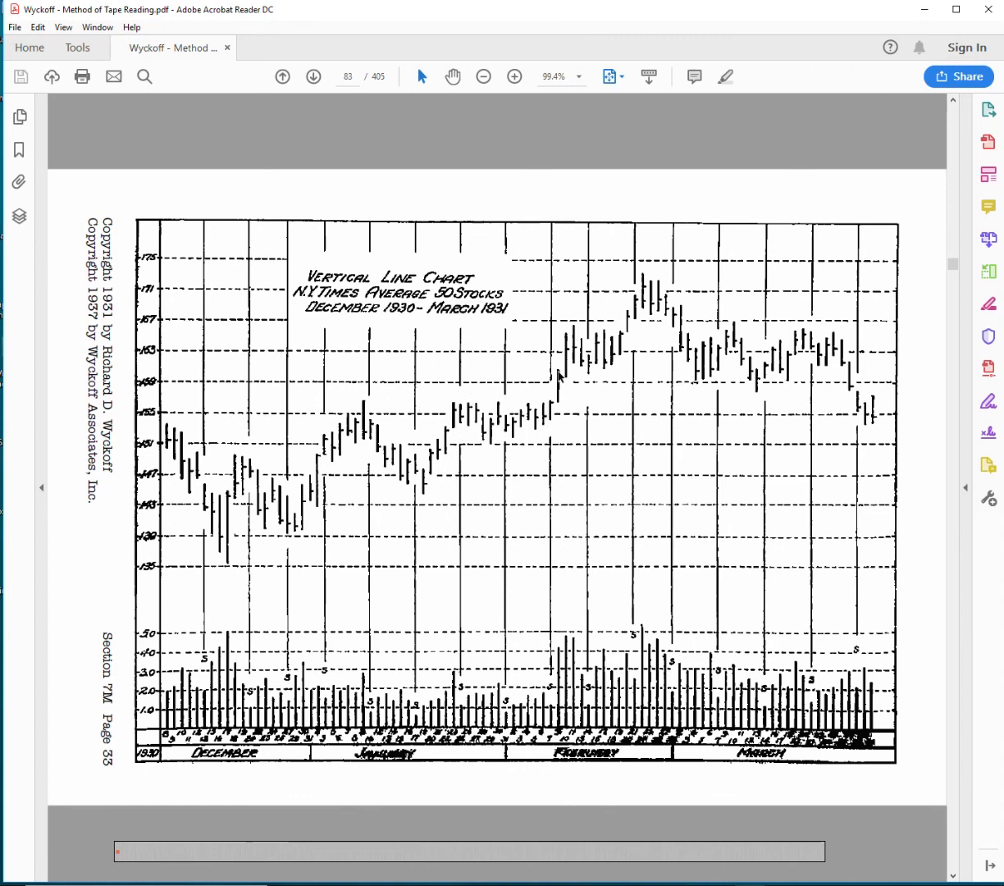
{"action": "mouse_move", "coordinate": [518, 287]}
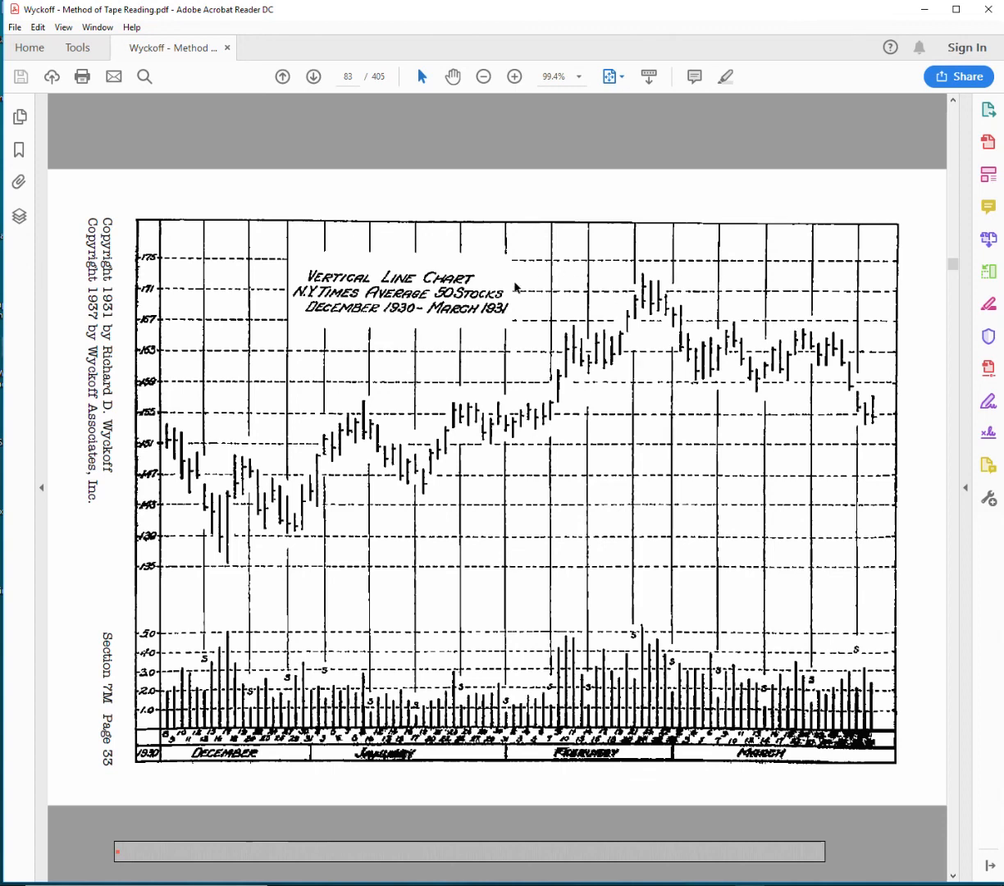
{"action": "mouse_move", "coordinate": [544, 306]}
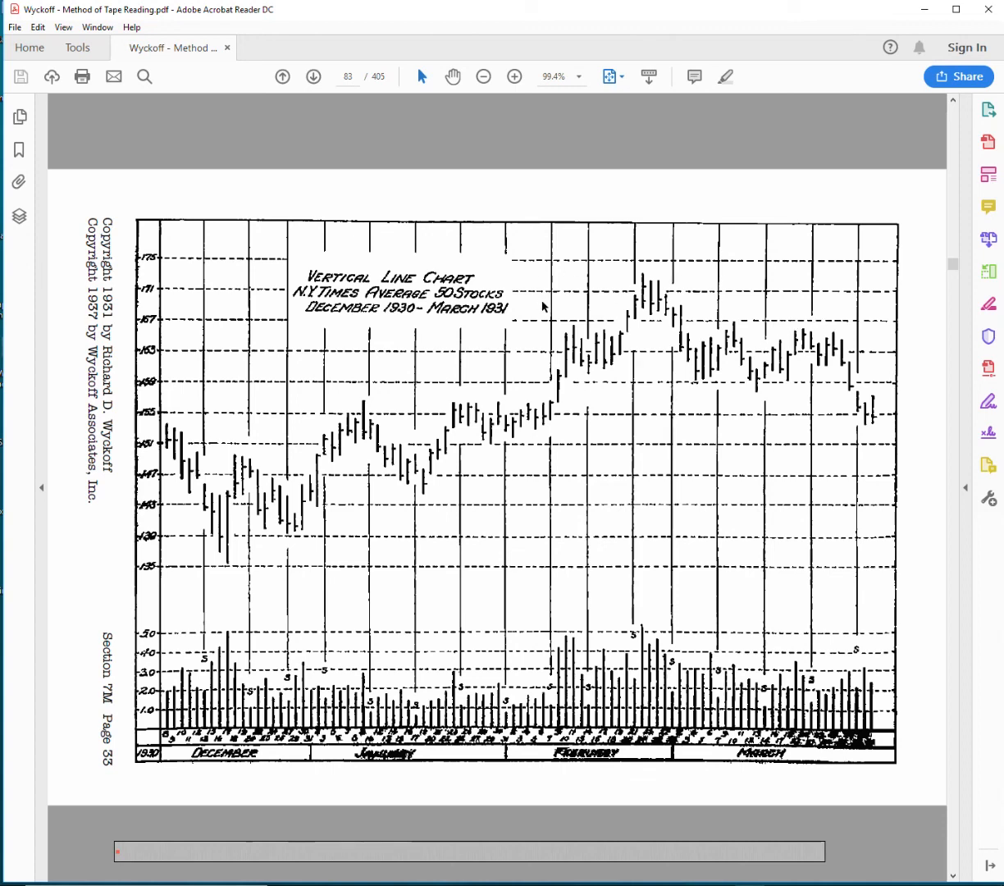